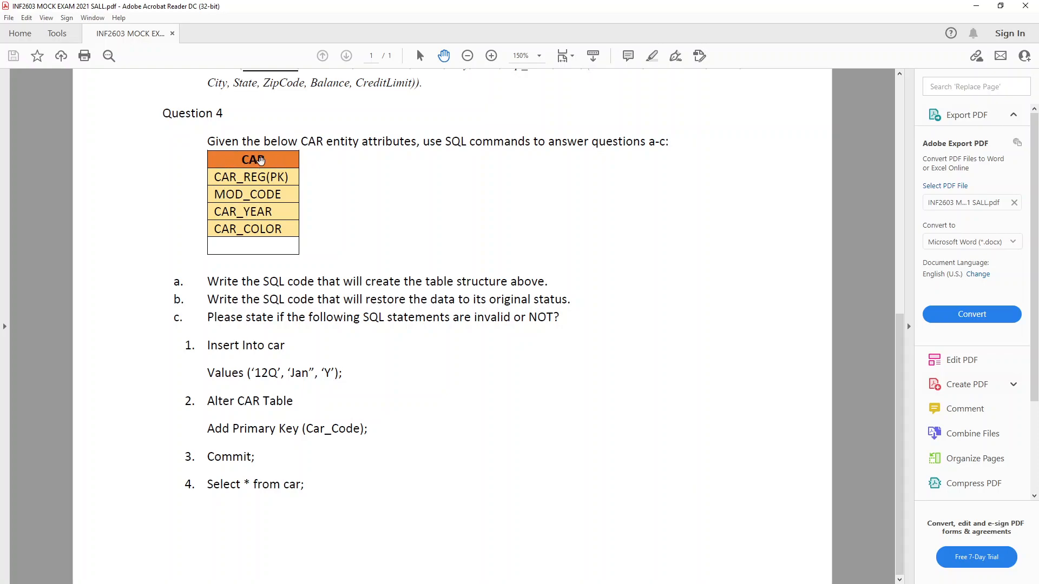
mouse_move(261, 194)
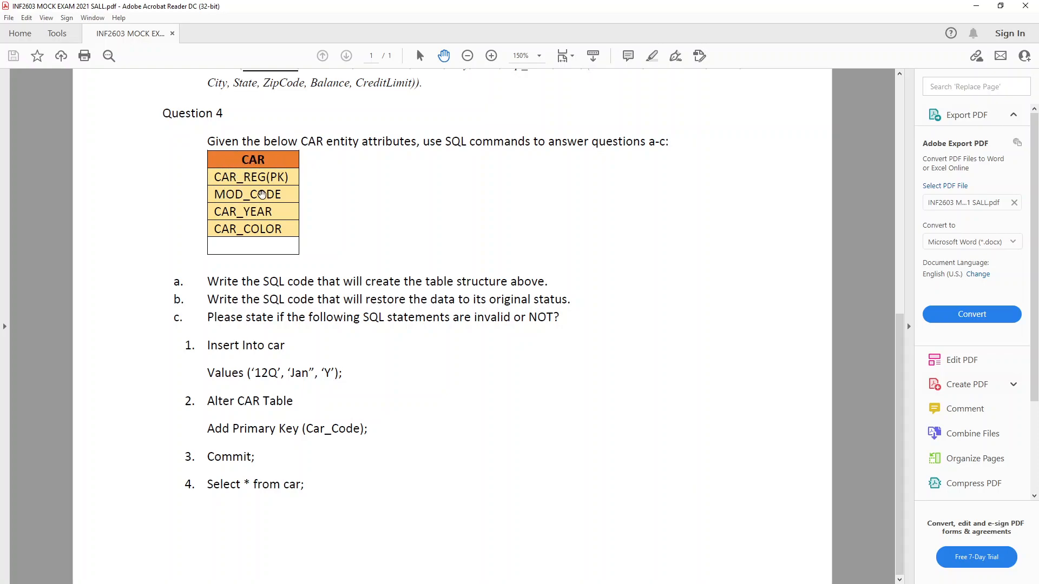
mouse_move(237, 165)
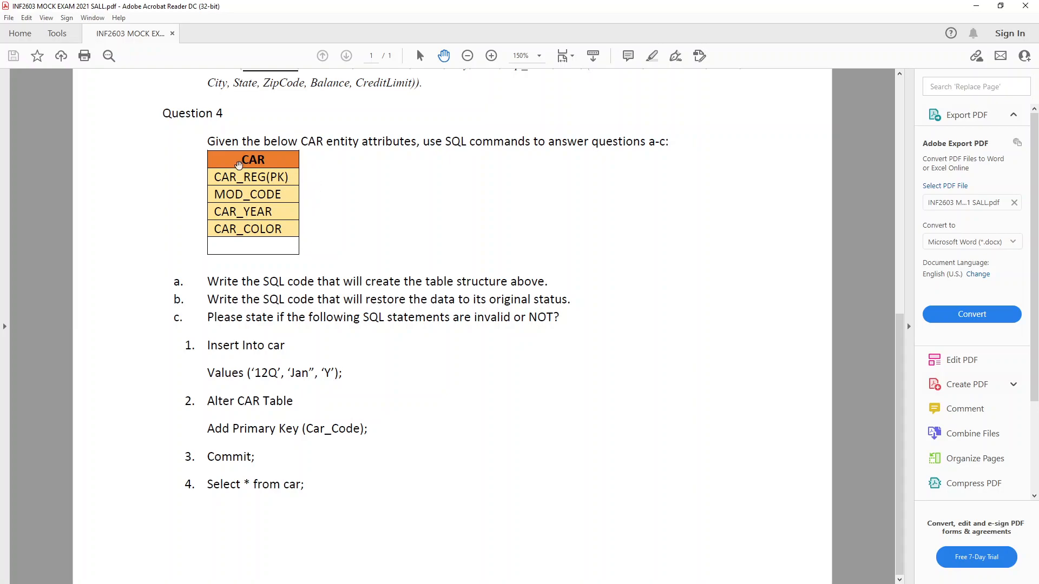
mouse_move(224, 229)
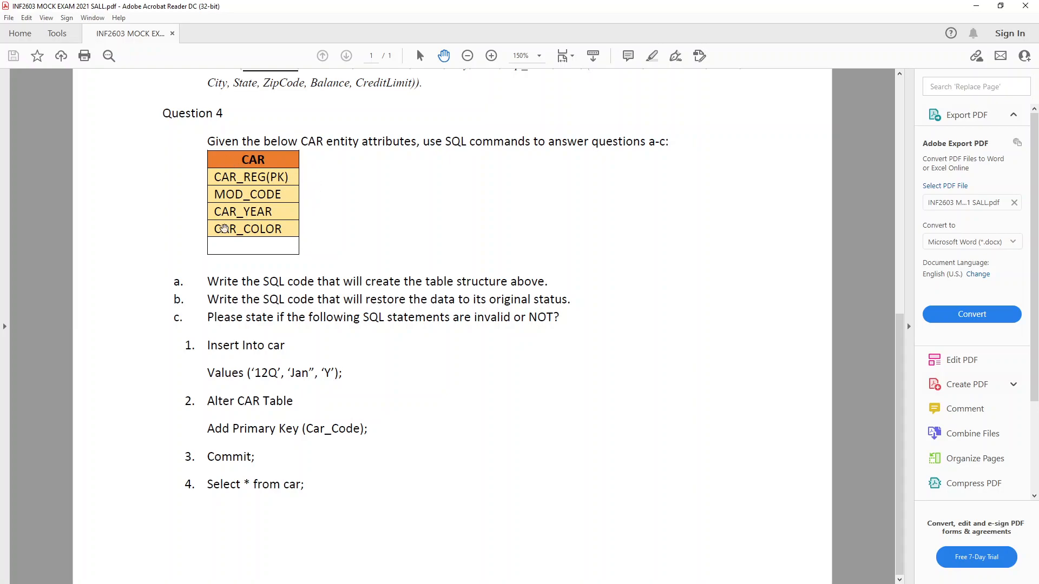
mouse_move(225, 280)
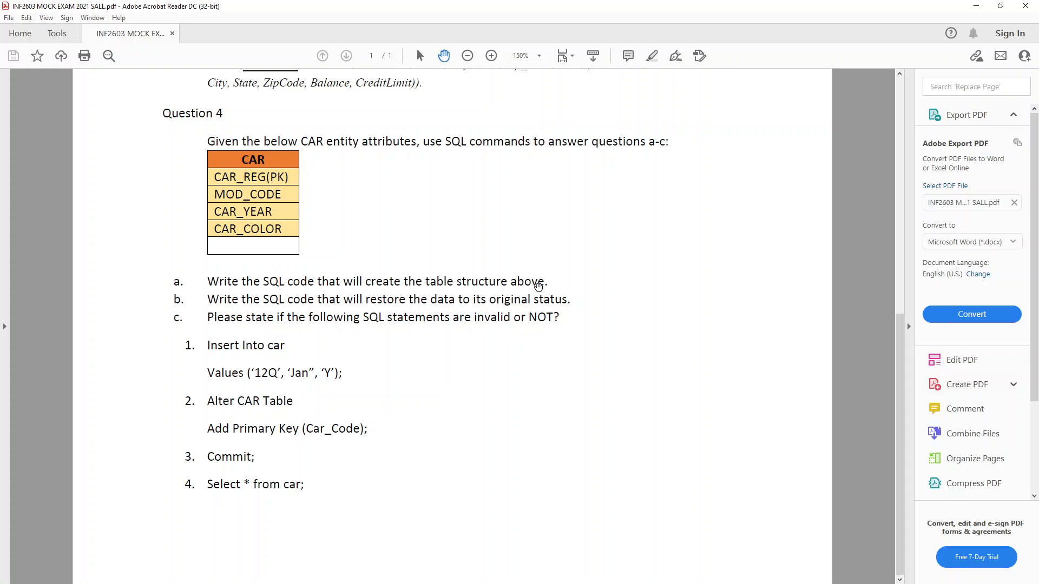
mouse_move(306, 172)
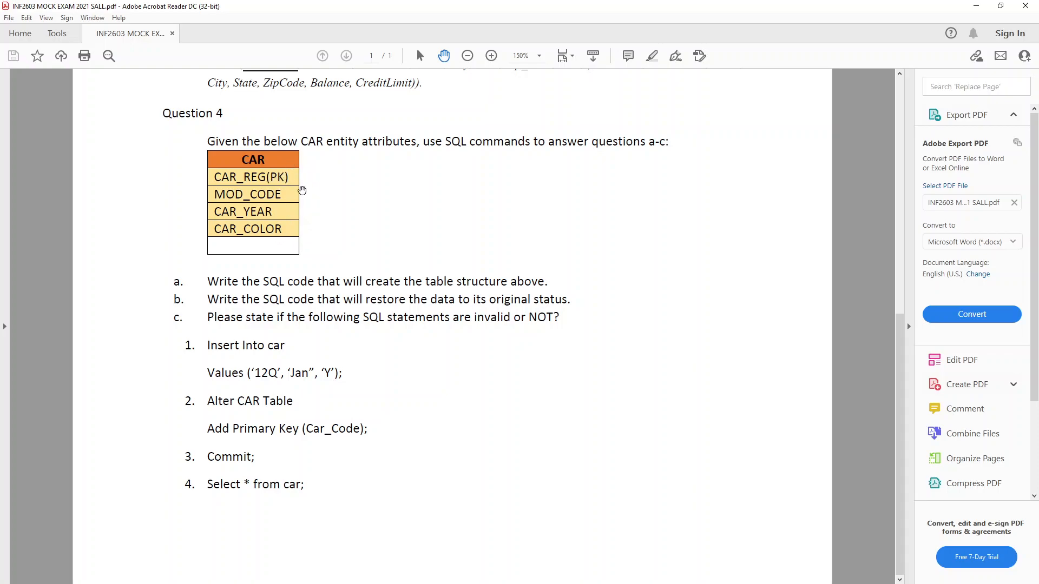
mouse_move(322, 251)
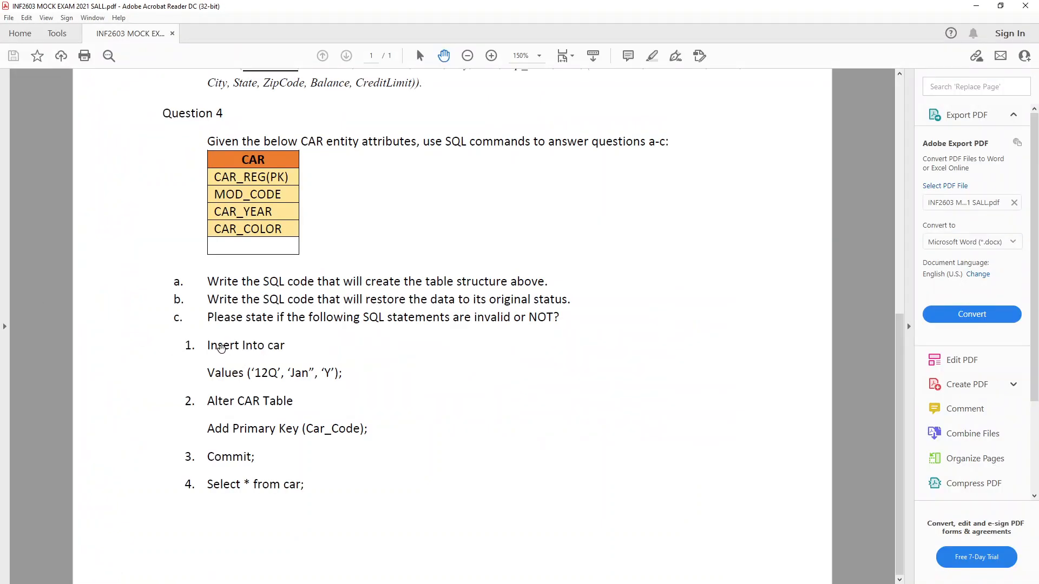
mouse_move(247, 426)
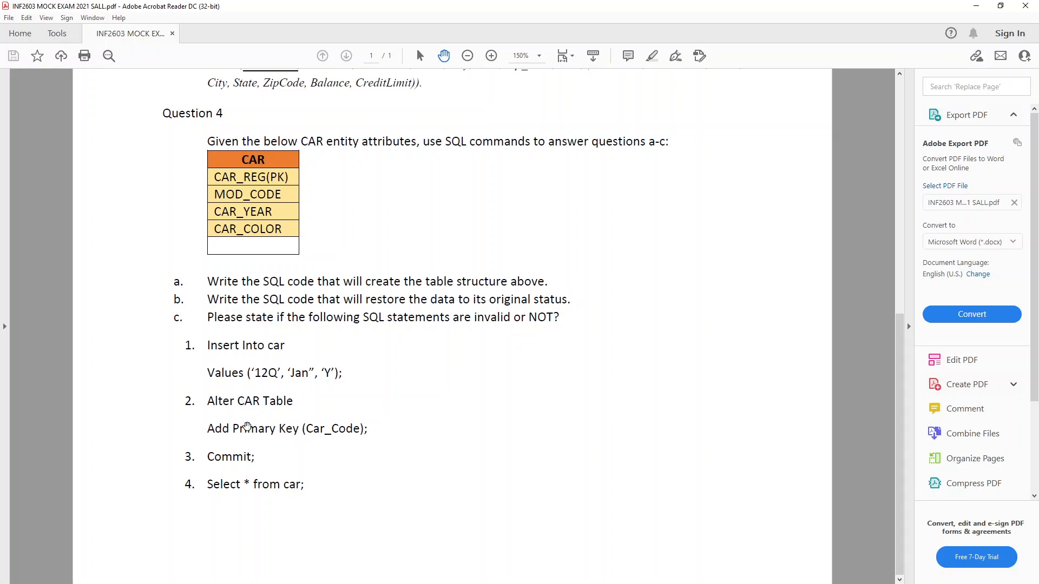
mouse_move(250, 412)
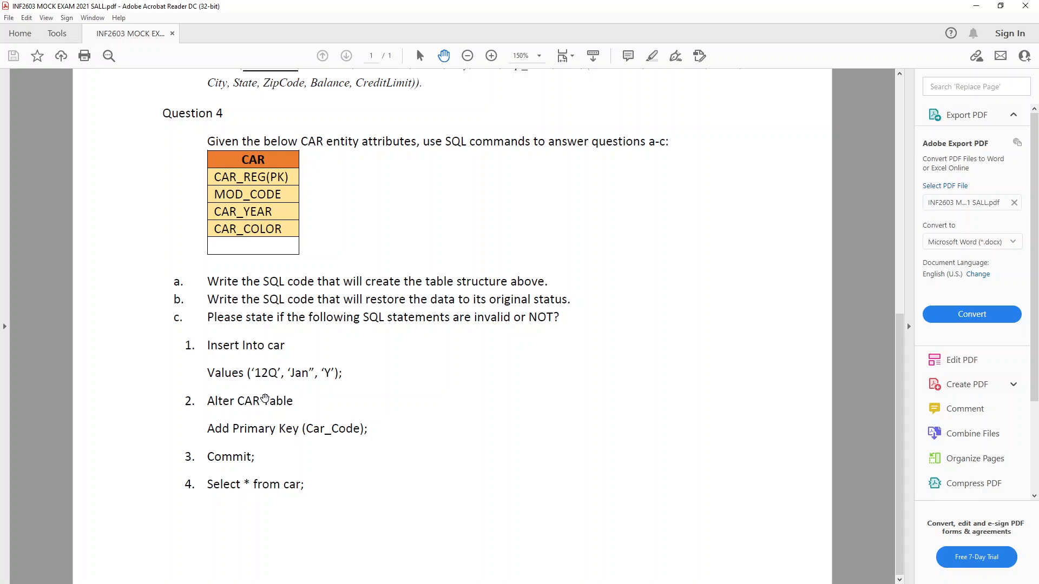
mouse_move(764, 186)
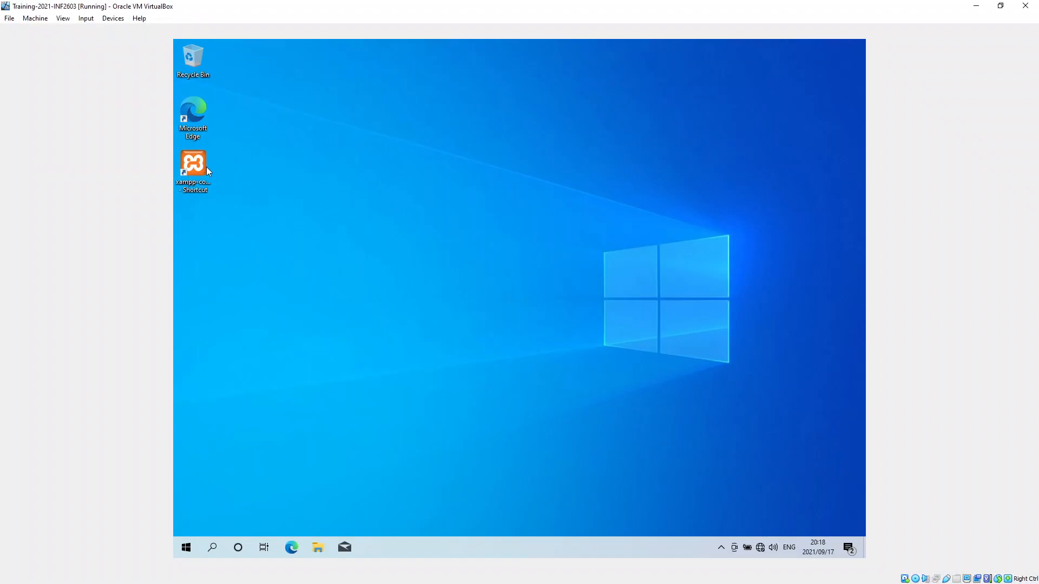
mouse_move(194, 166)
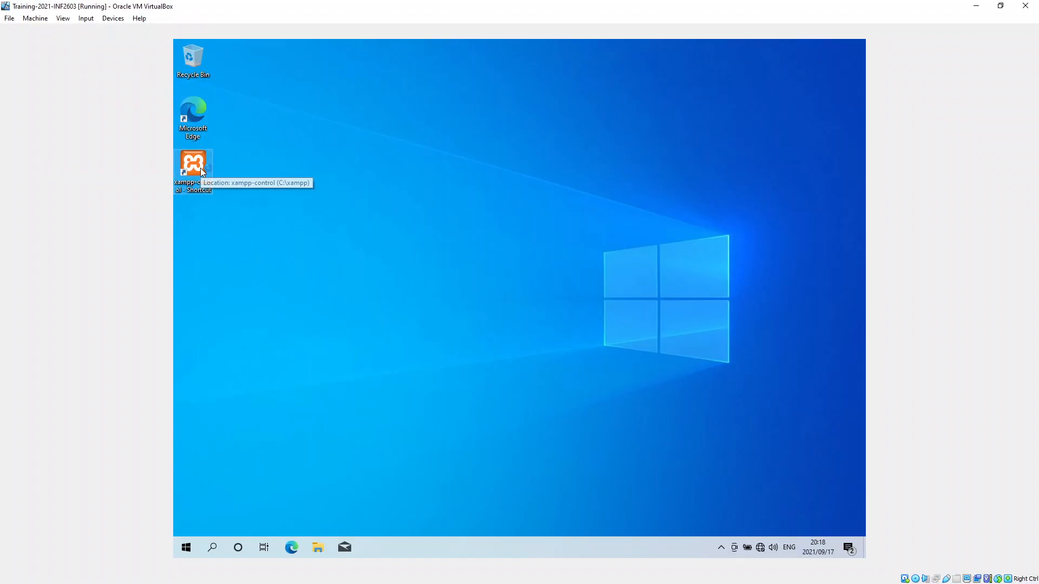
mouse_move(78, 187)
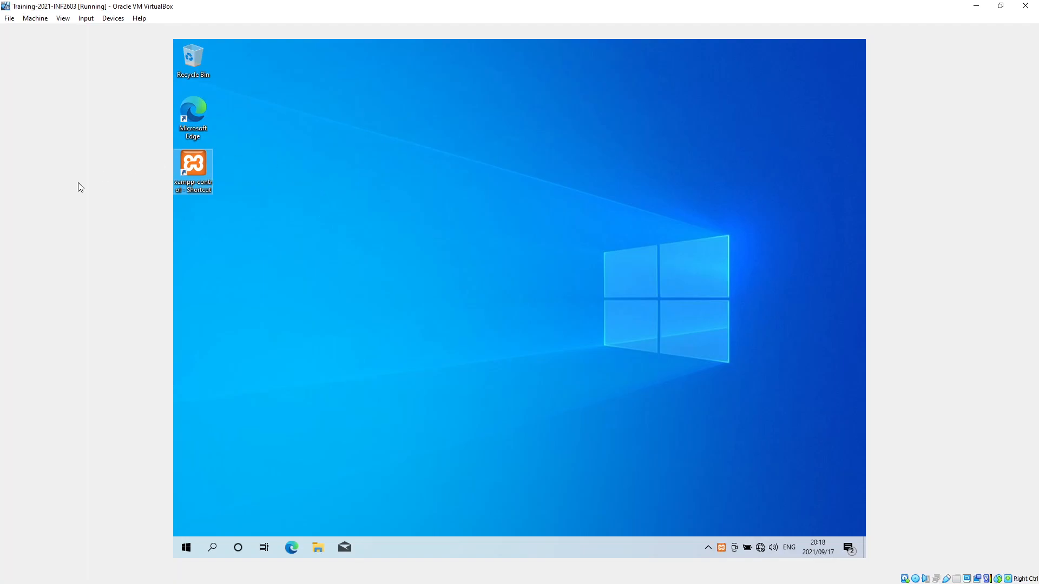
mouse_move(193, 169)
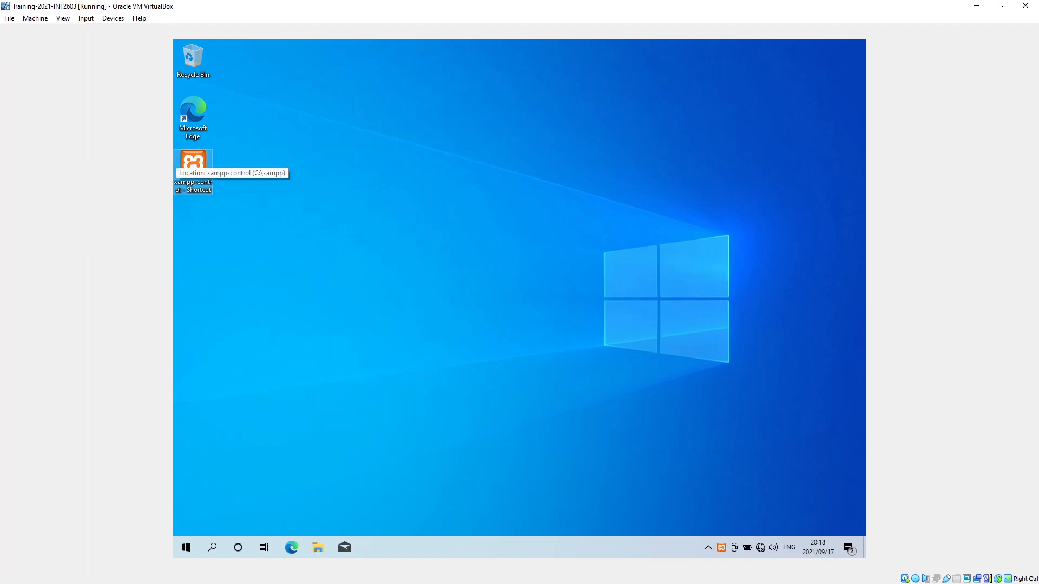
- Launch XAMPP, start Apache and MySQL, and open the MySQL Admin page
double_click(192, 162)
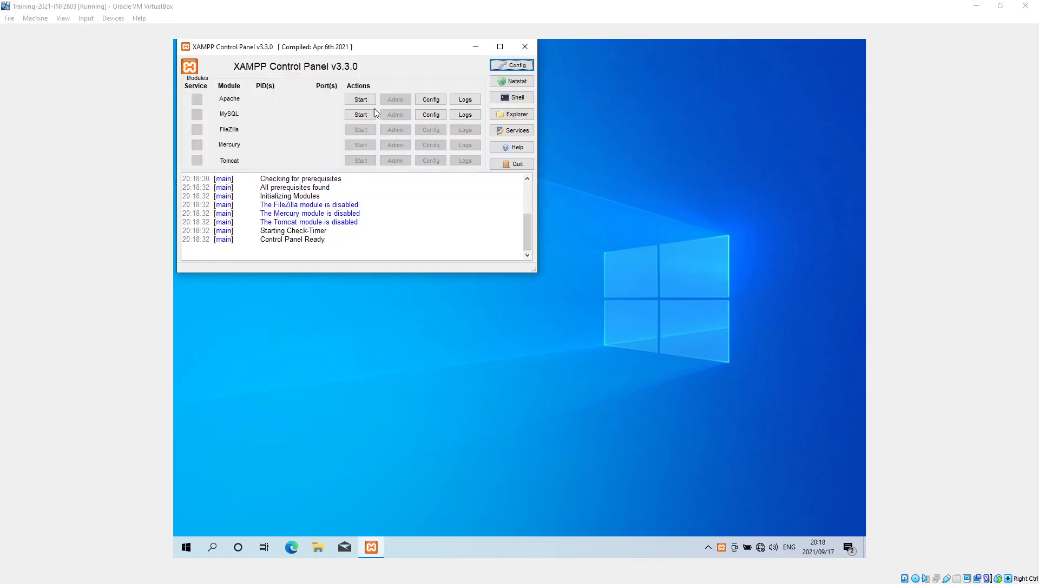
left_click(360, 98)
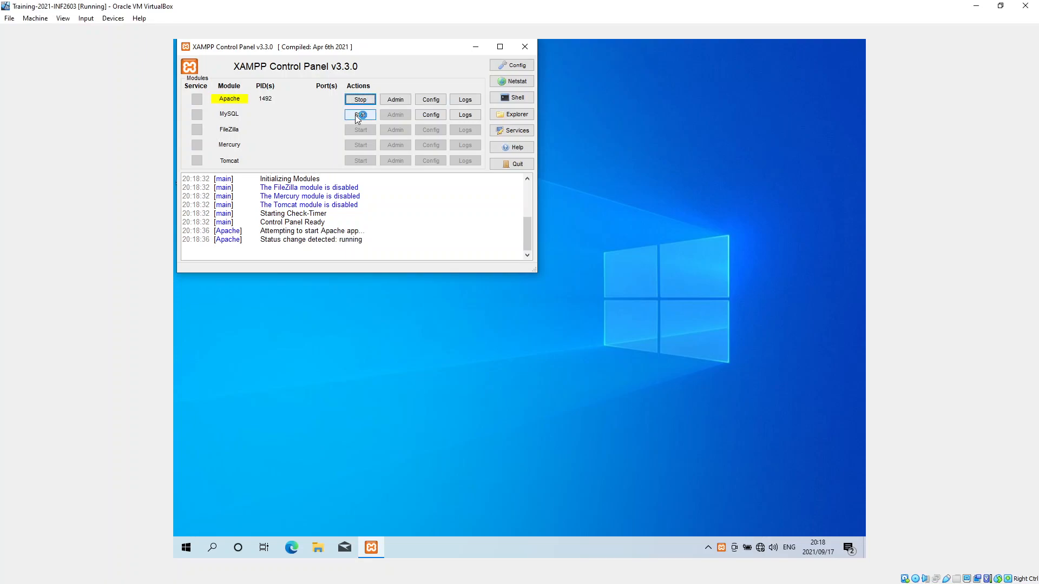
left_click(360, 115)
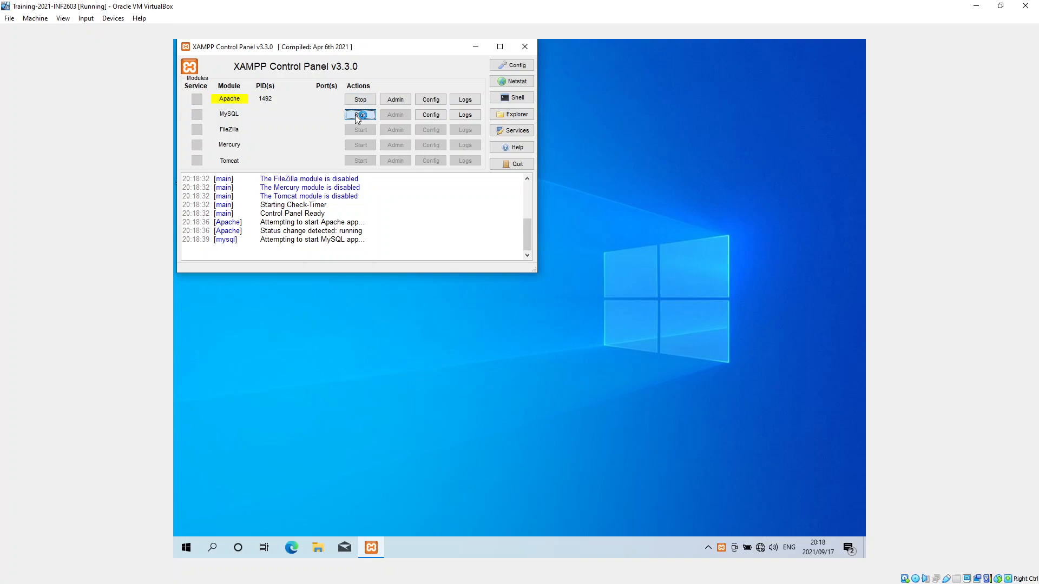
left_click(360, 114)
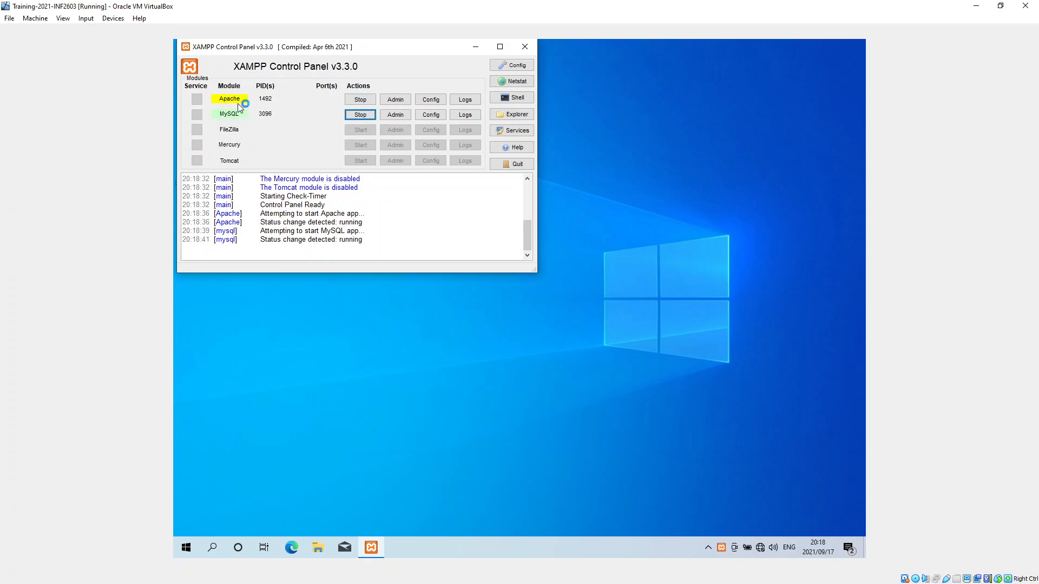
mouse_move(309, 107)
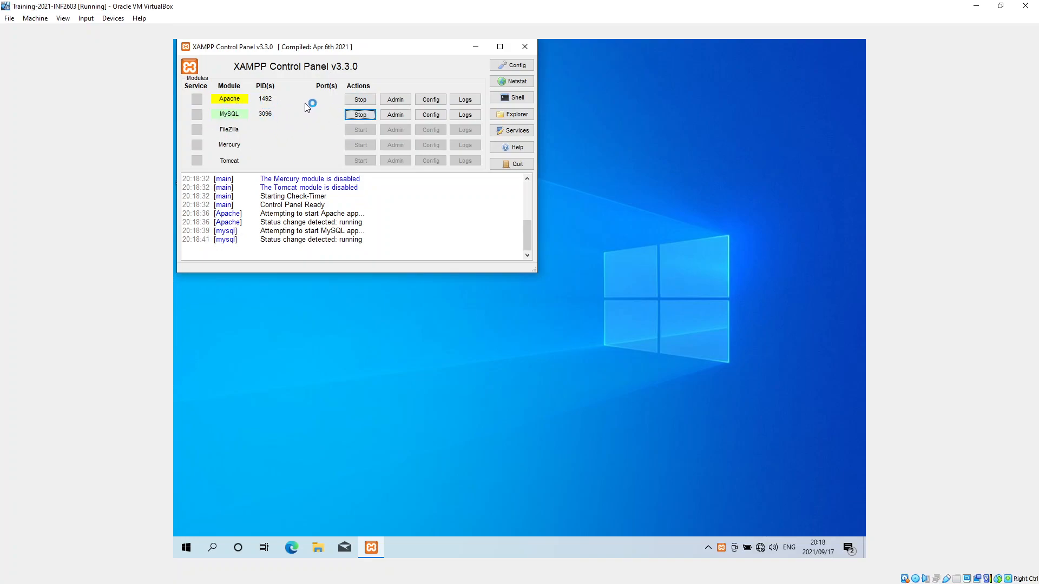
mouse_move(331, 108)
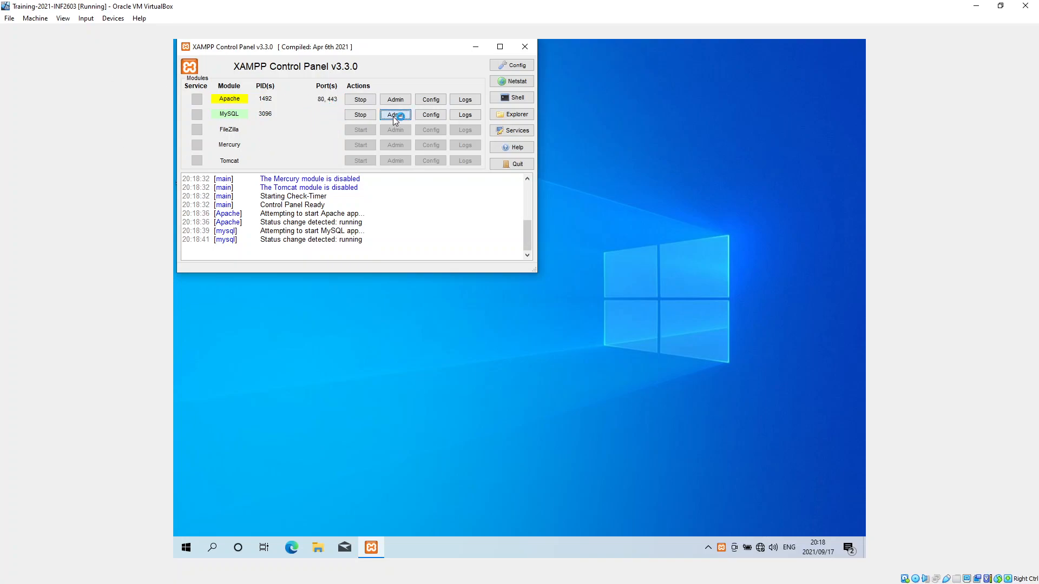
left_click(395, 114)
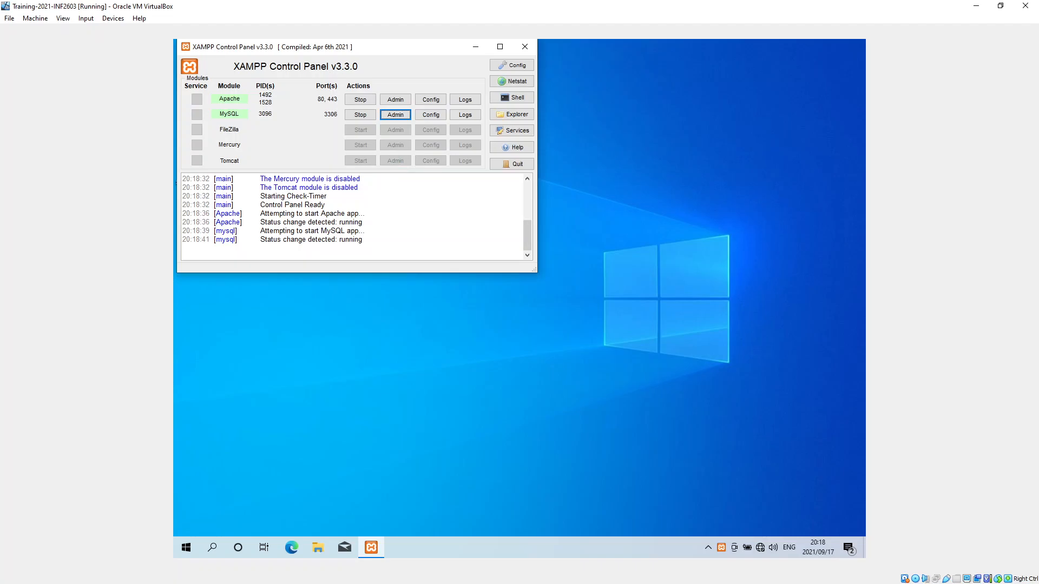
- Open the inf2603db database showing its bookref, employee and order tables
left_click(395, 115)
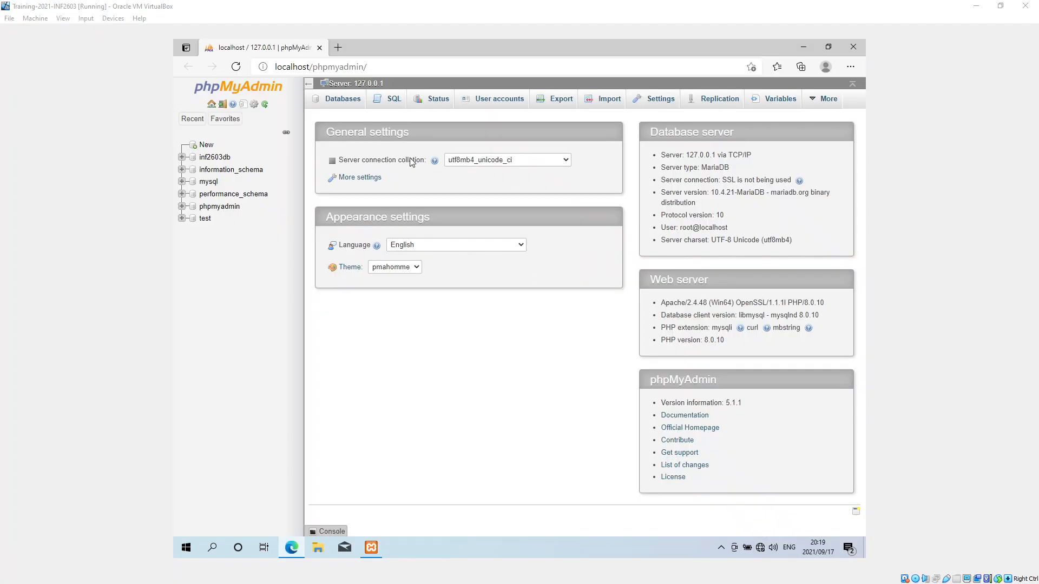
mouse_move(214, 157)
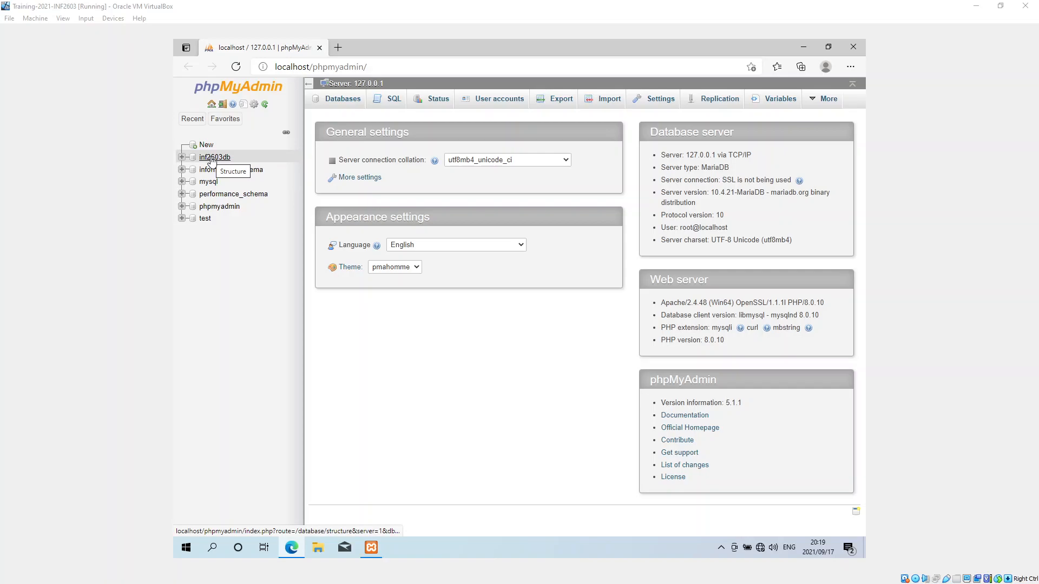
left_click(214, 157)
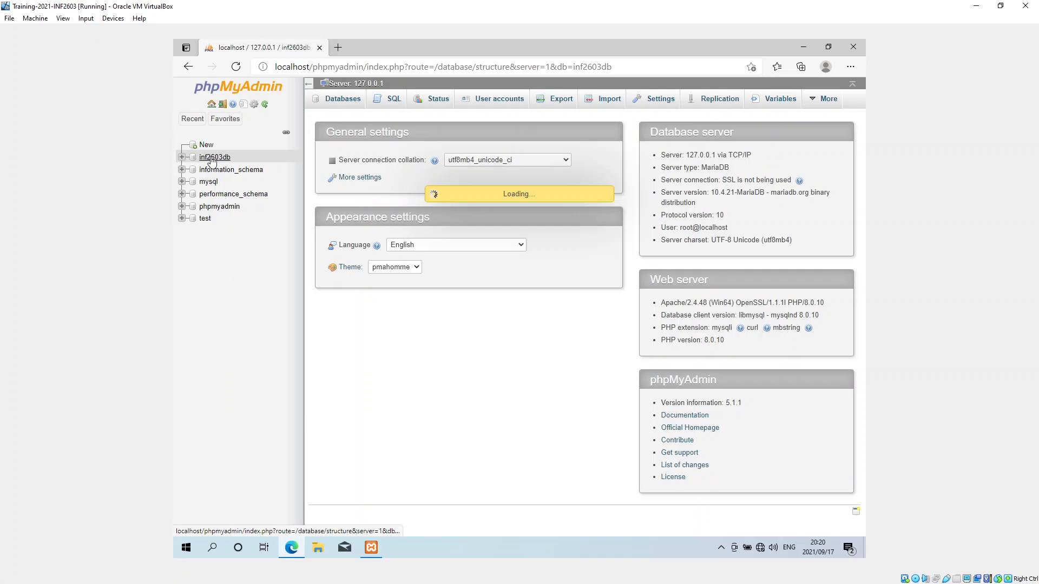
left_click(214, 157)
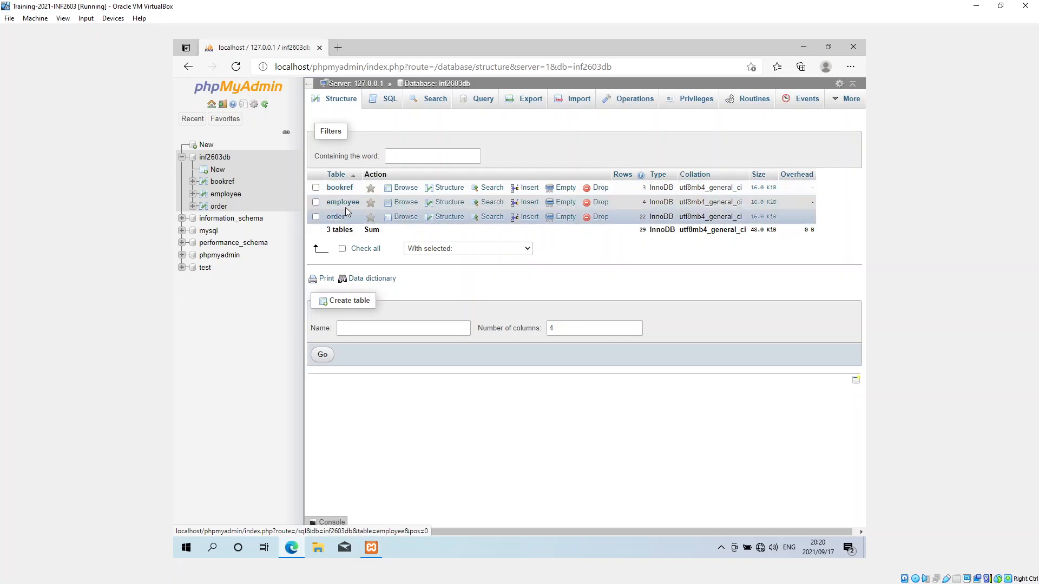
mouse_move(371, 190)
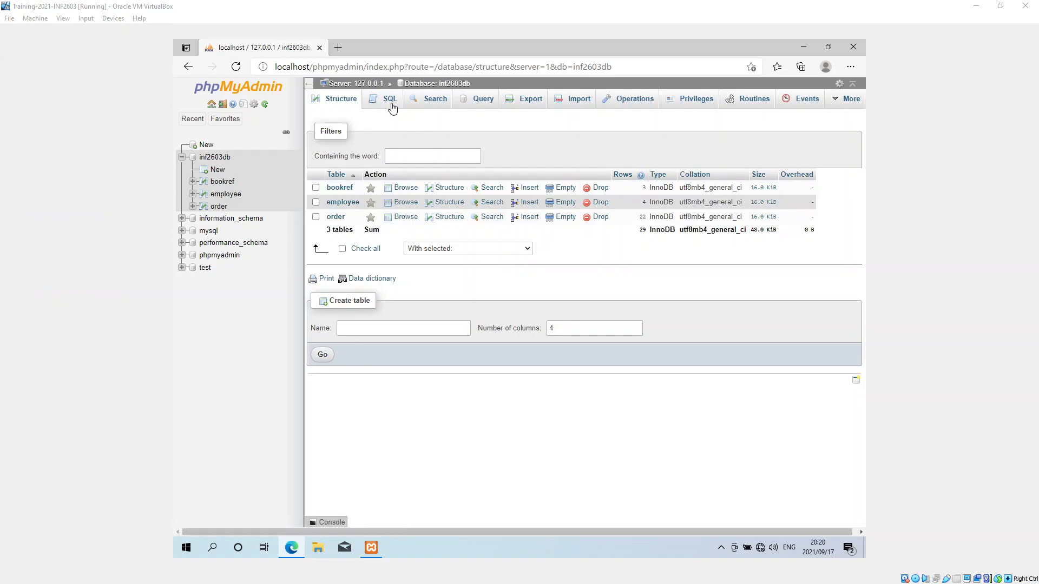
- Begin a CREATE `car`( statement in the SQL tab for inf2603db
left_click(390, 98)
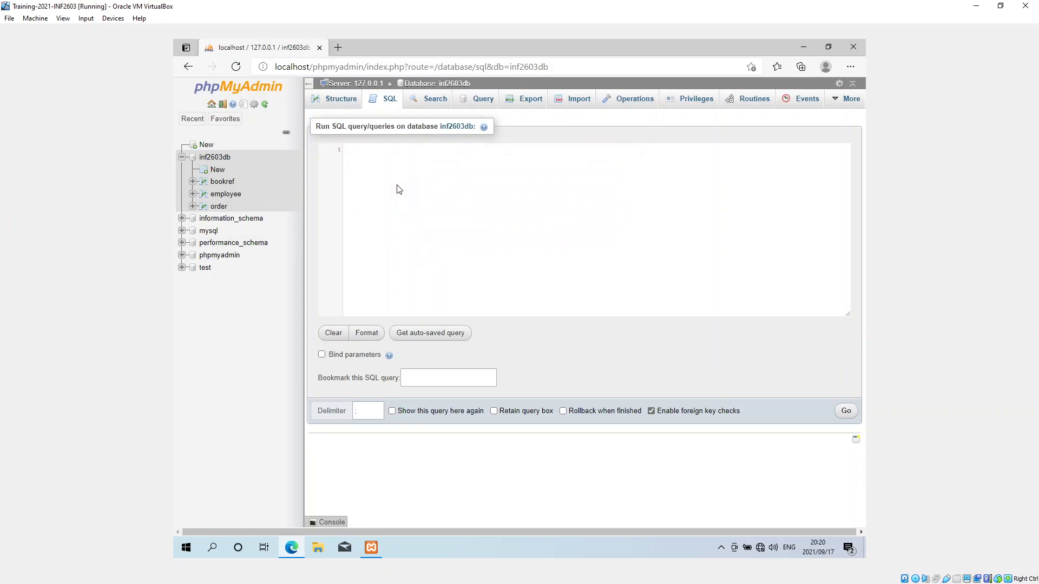
type("CREATE")
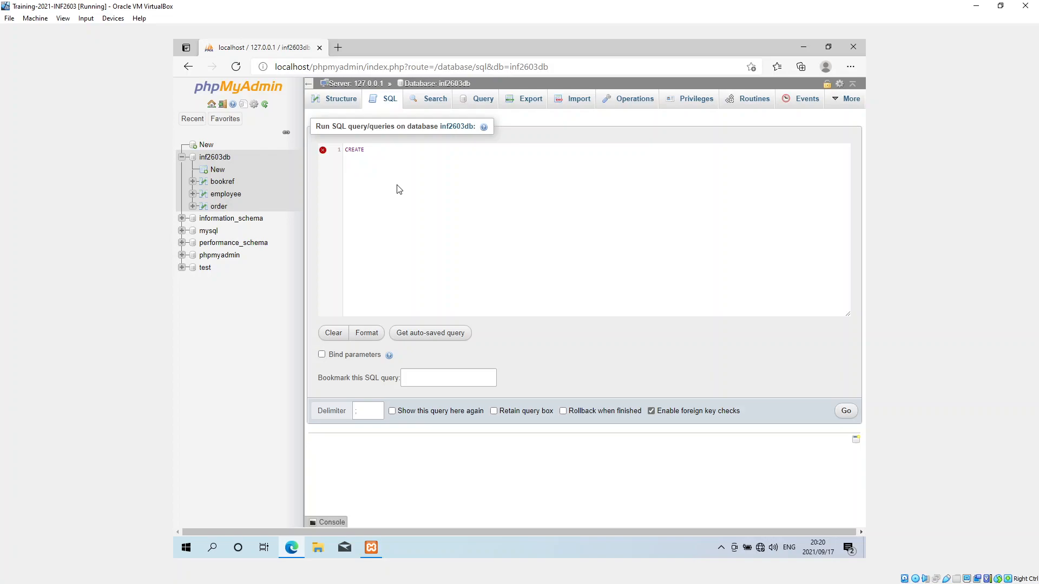
type("'ca")
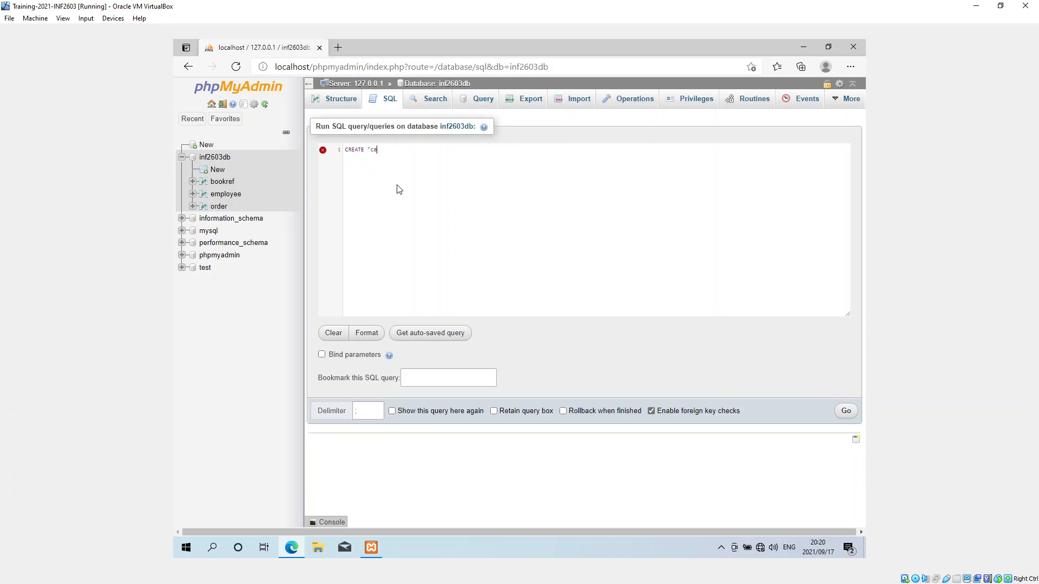
type("r'")
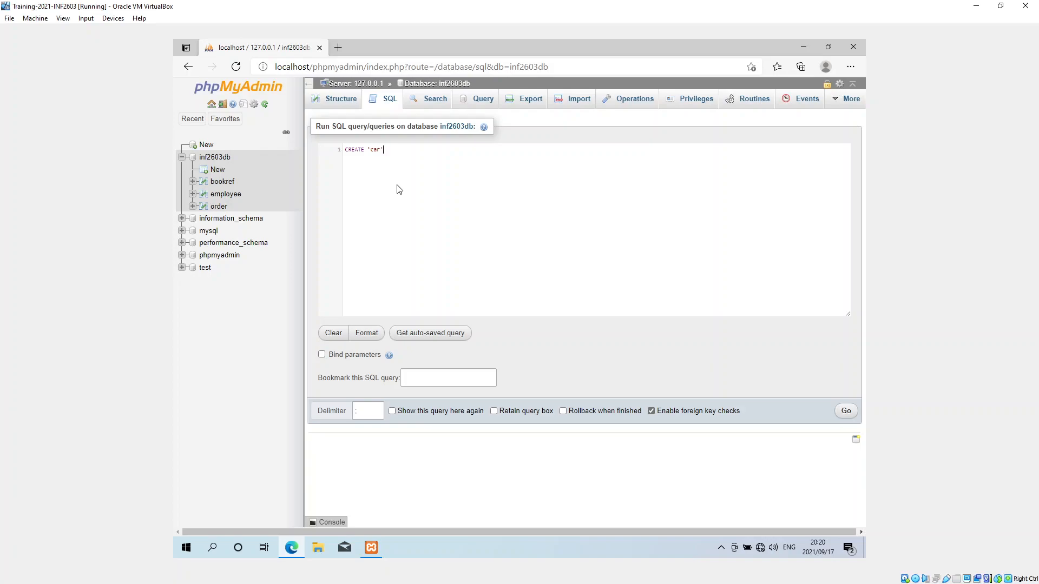
mouse_move(447, 167)
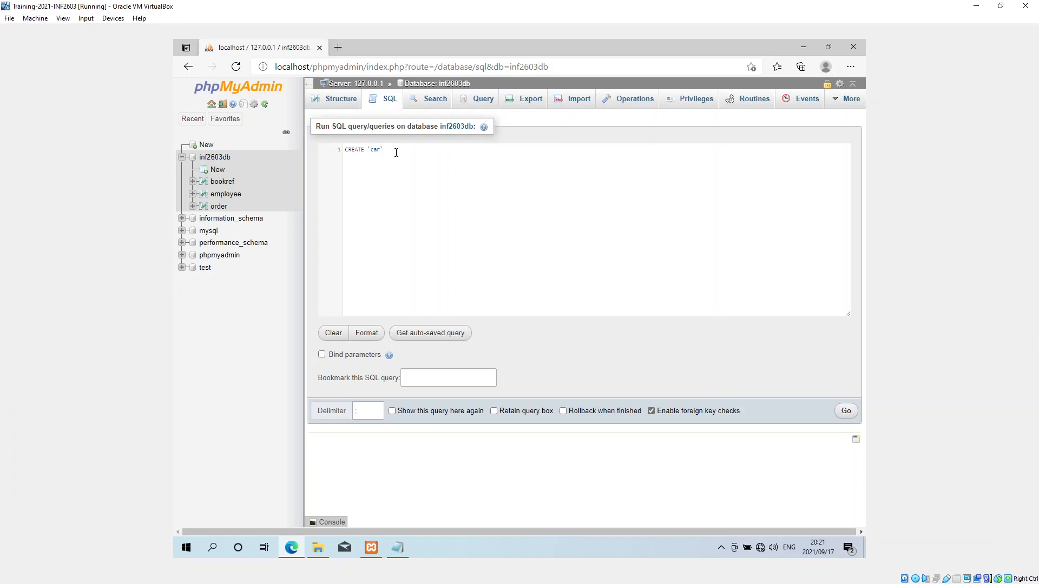
type("(")
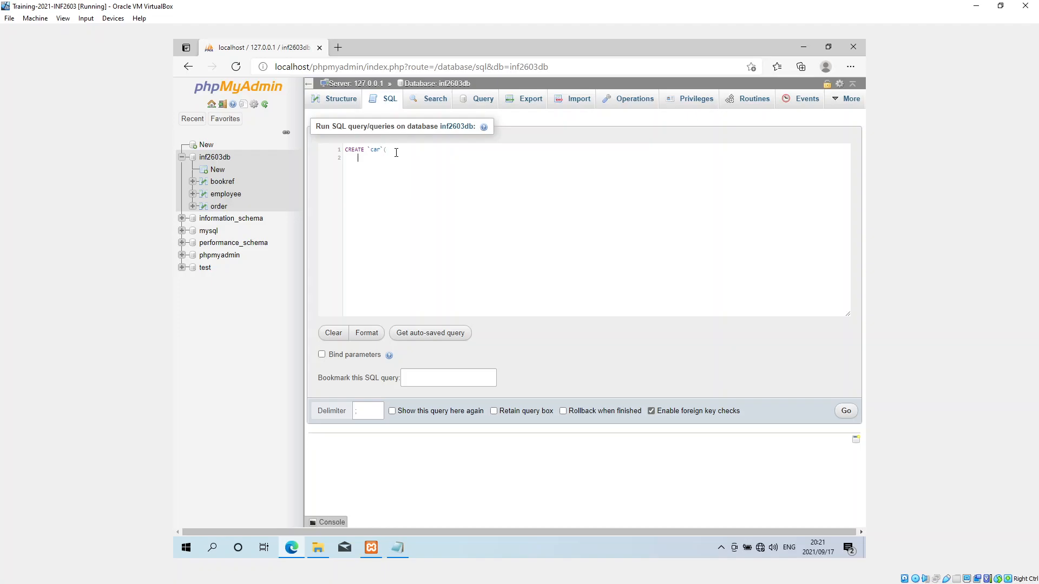
mouse_move(255, 450)
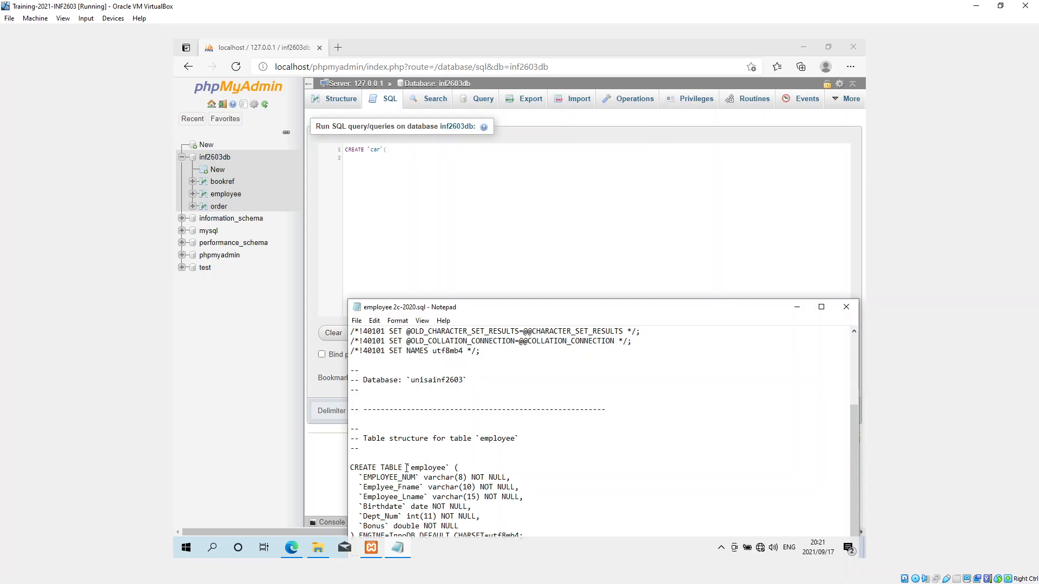
- Correct the statement to CREATE TABLE `car` and name the first column car_reg, checking the employee script
left_click(377, 158)
type("TAB")
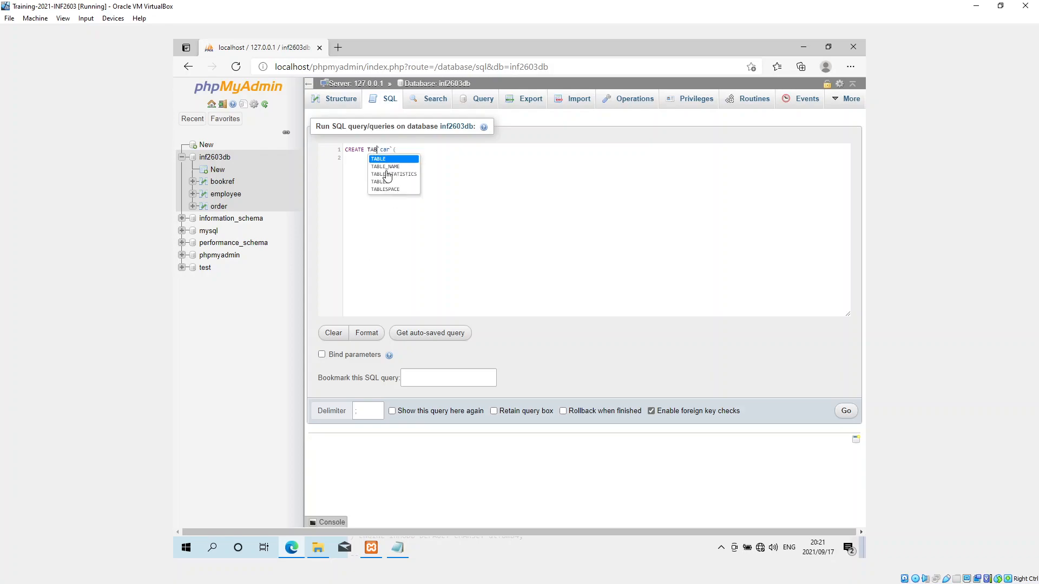
left_click(377, 158)
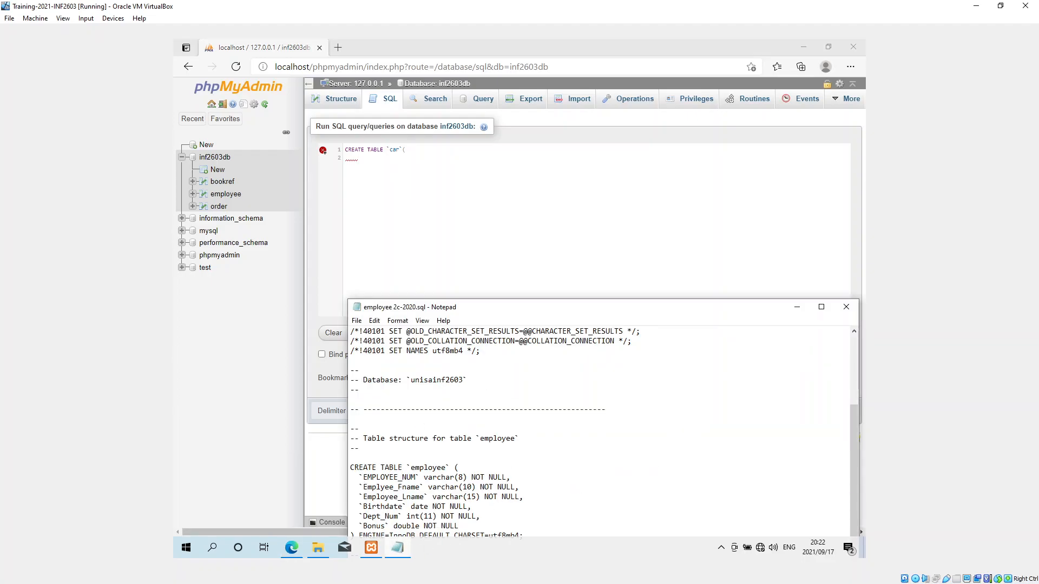
mouse_move(461, 238)
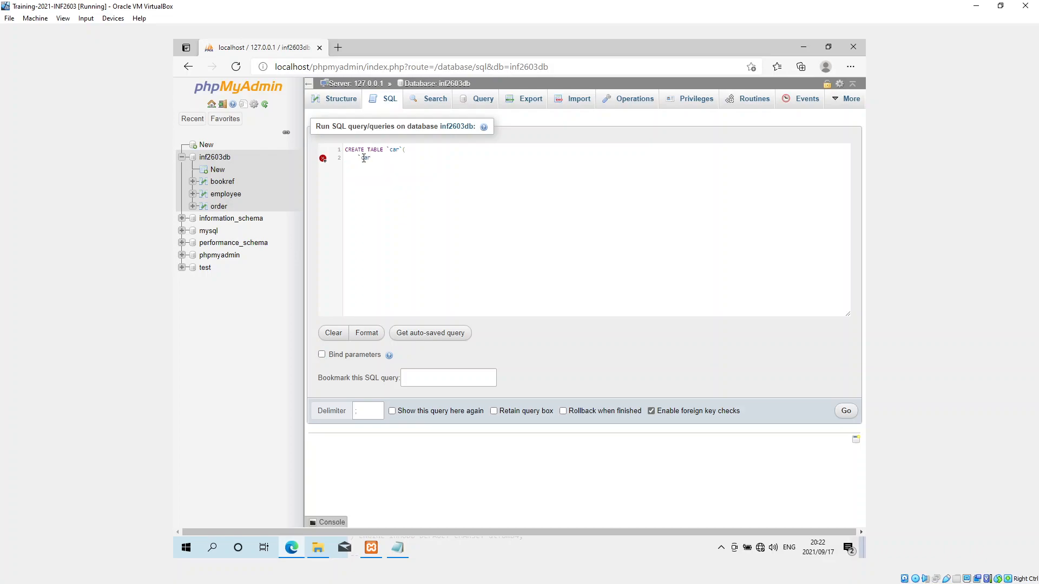
type("_reg`")
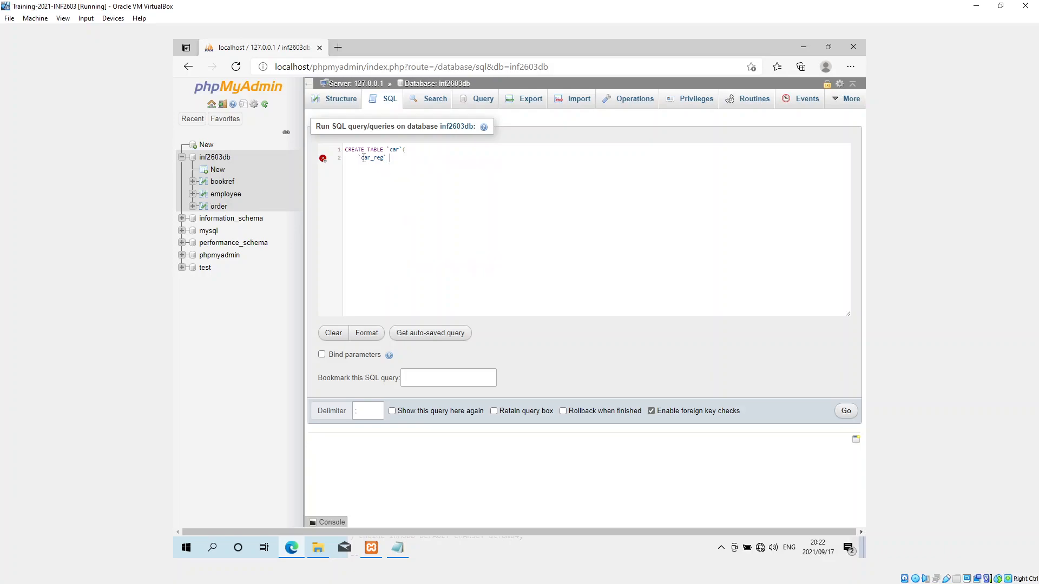
left_click(399, 547)
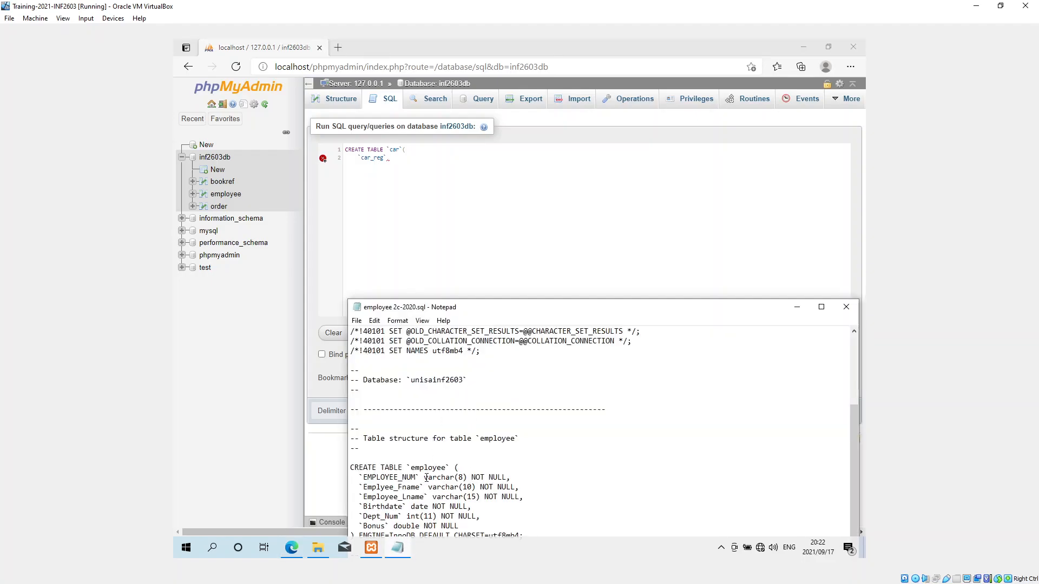
double_click(439, 478)
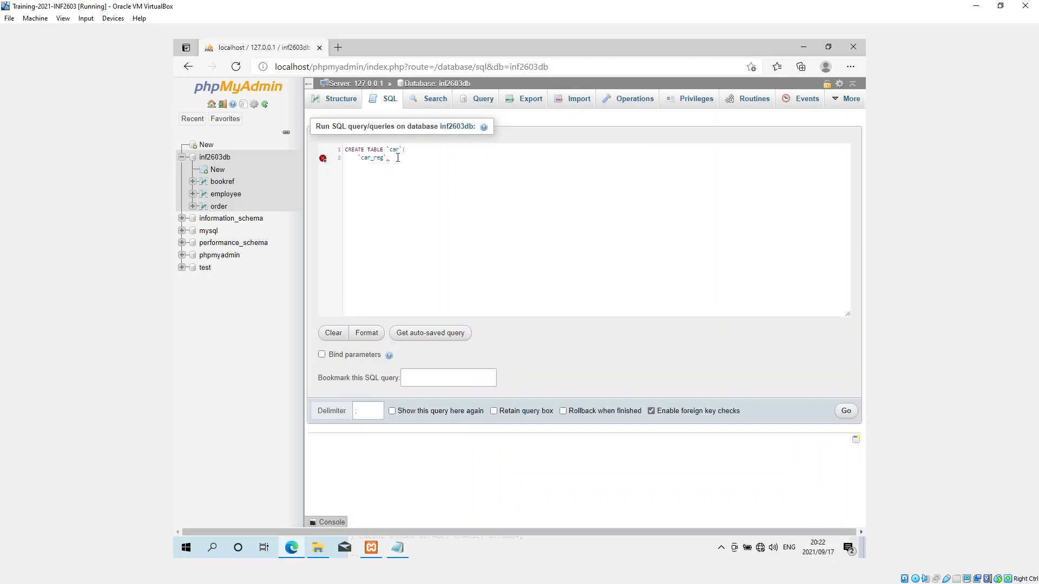
- Define car_reg as varchar(10) NOT NULL and start a new line
type("varchar(")
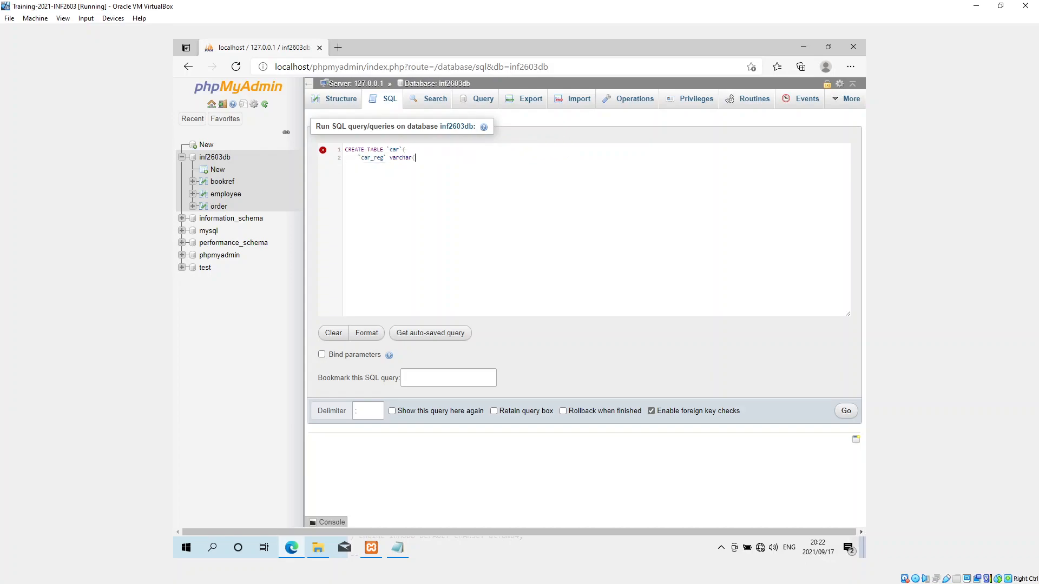
type("(")
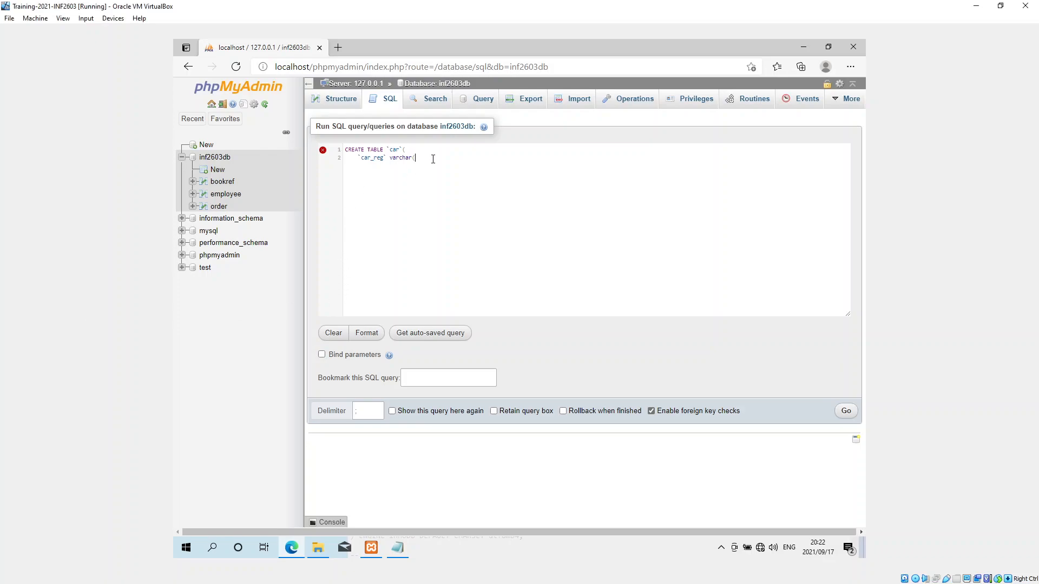
type("10")
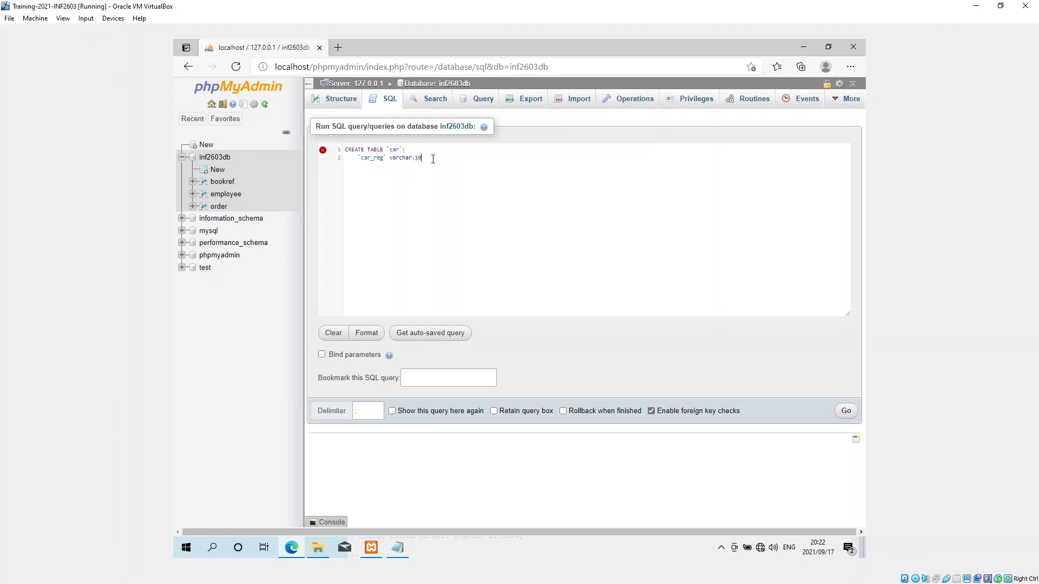
type("0),")
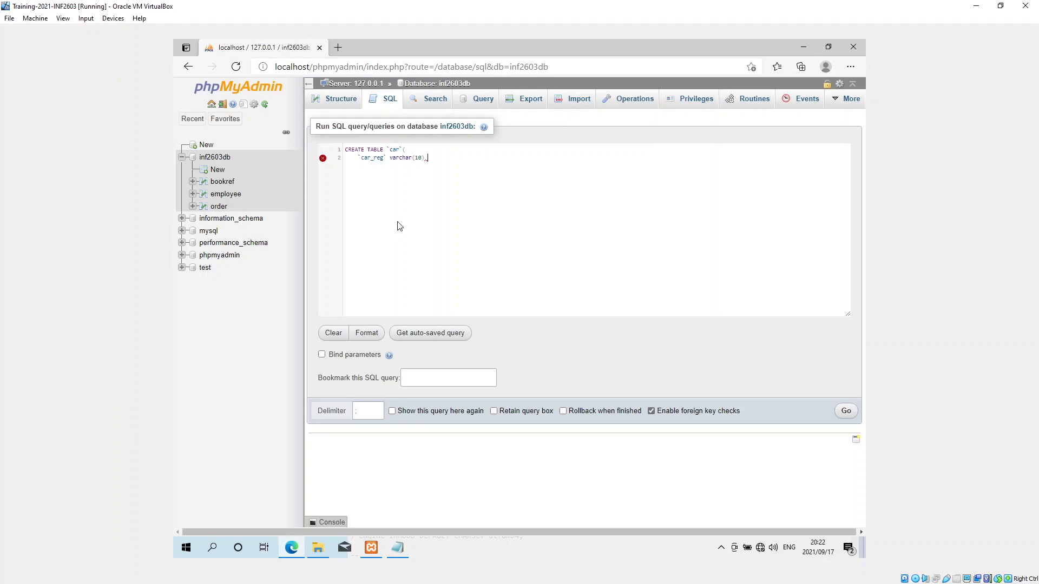
type("NOT NU")
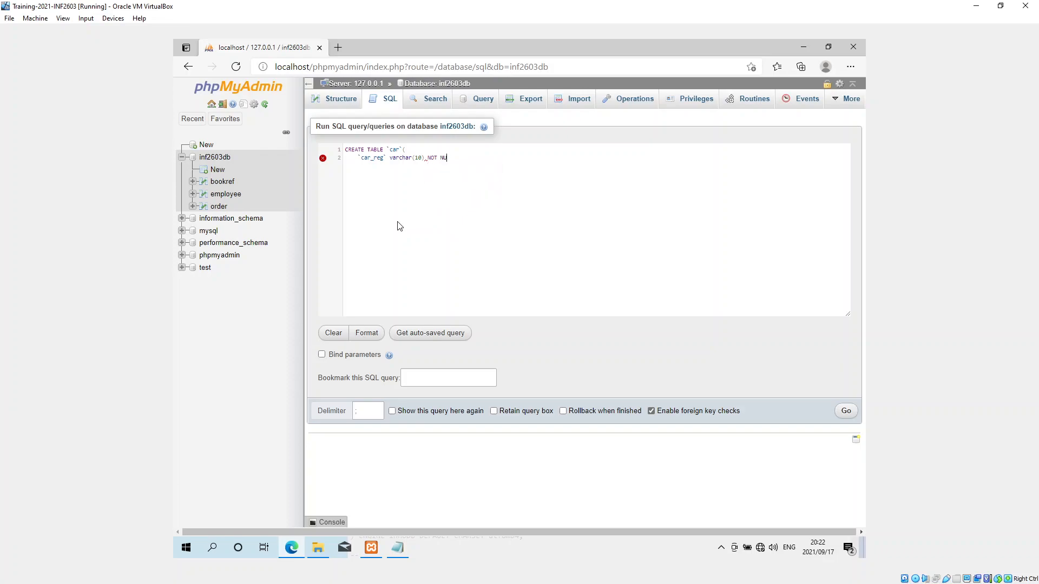
type("LL,")
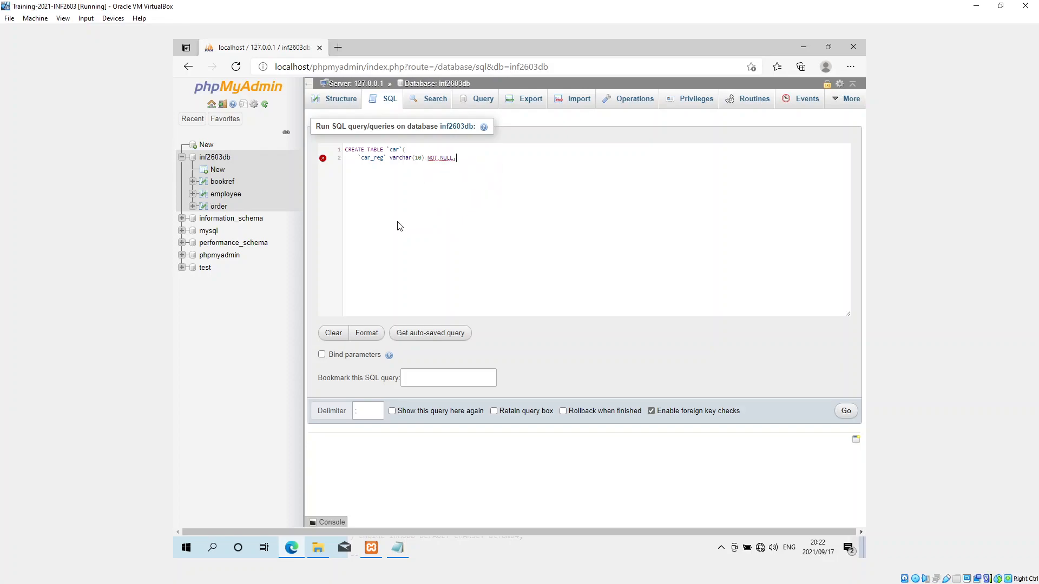
key("Return")
type("`")
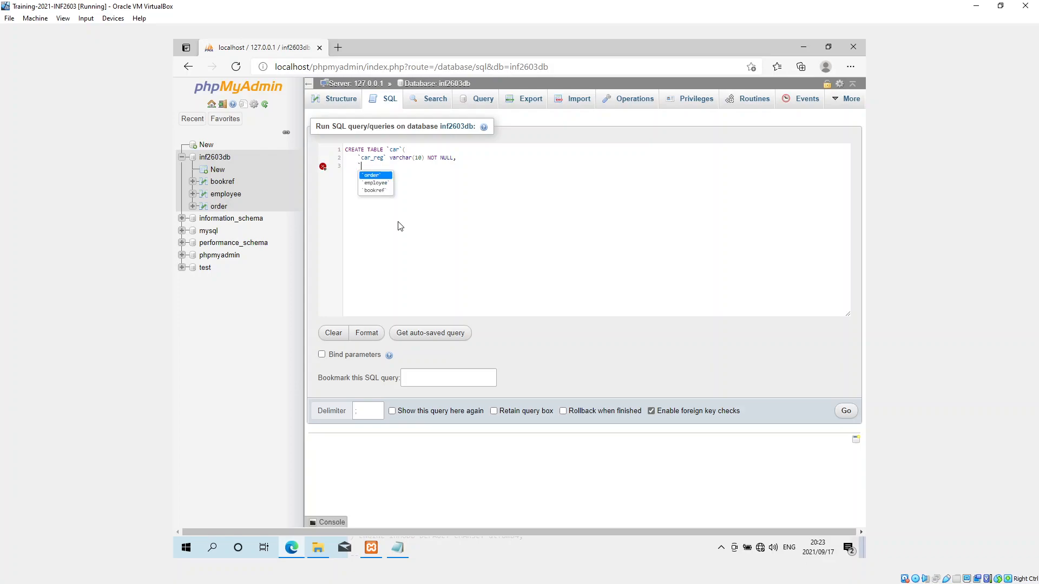
- Add `mod_code` varchar(10) NOT NULL as the second column
type("mod_c")
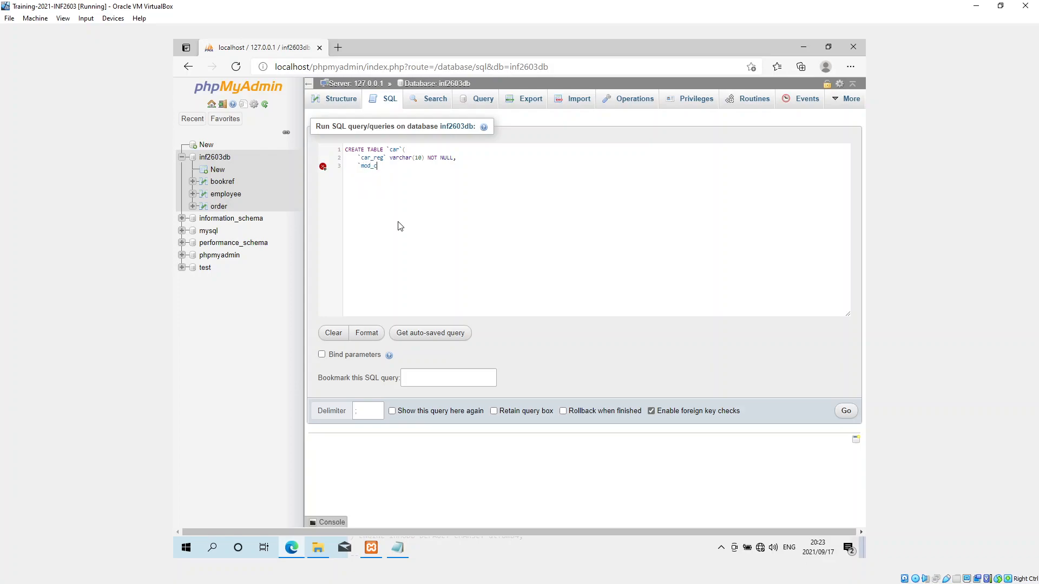
type("ode`")
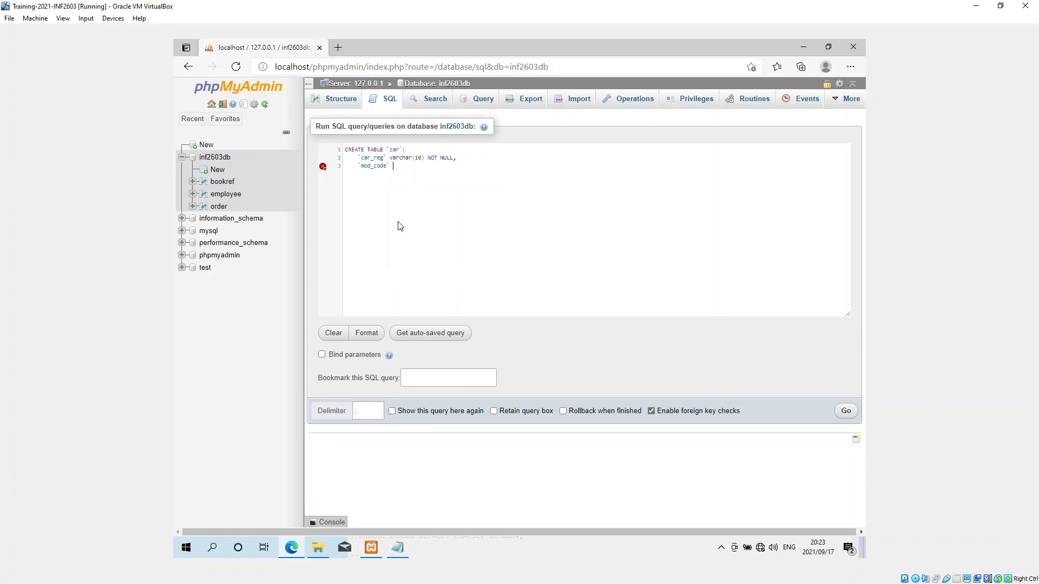
type("varchar(")
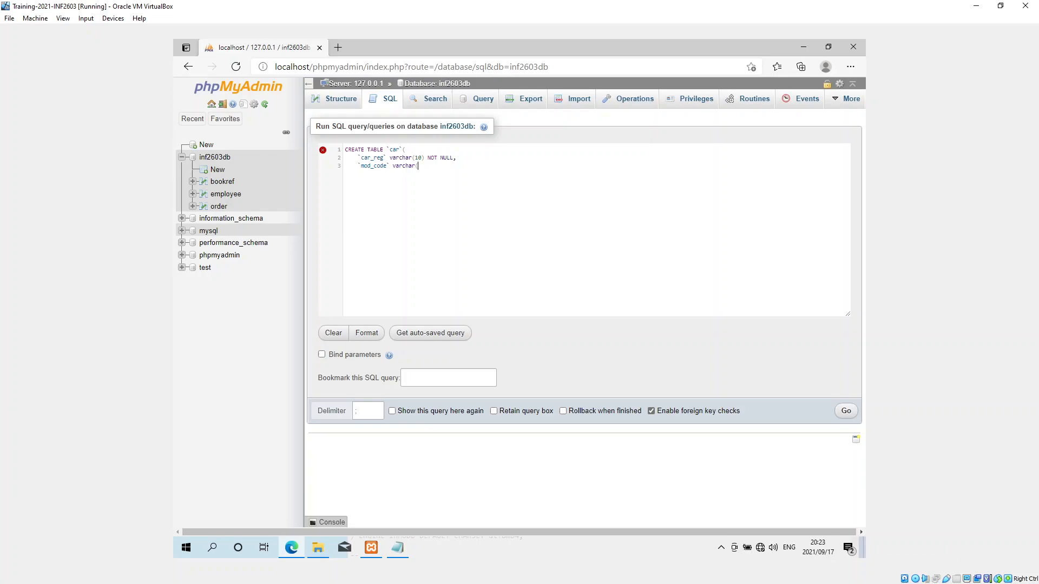
mouse_move(128, 333)
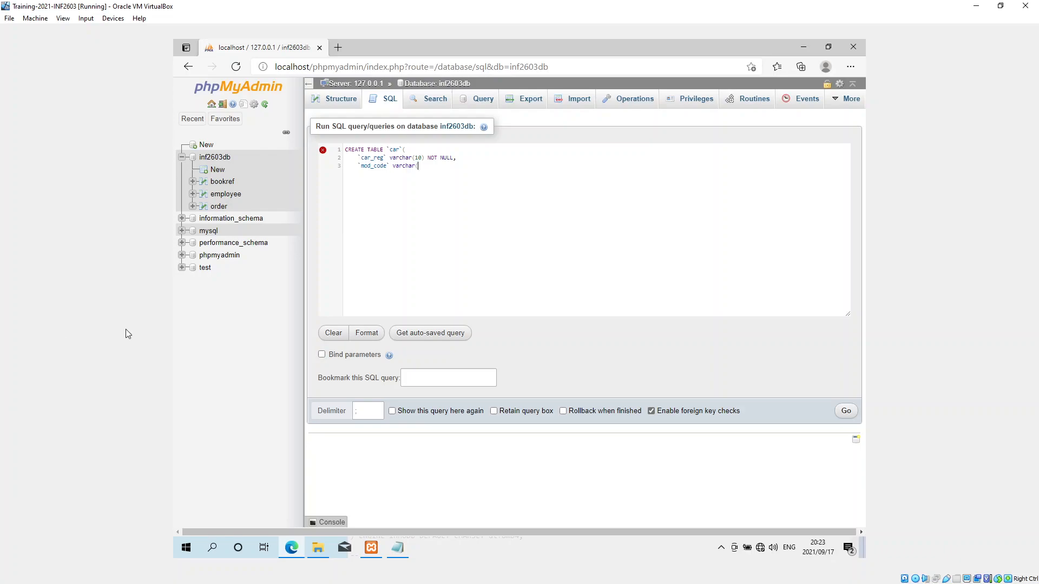
mouse_move(426, 168)
type("10")
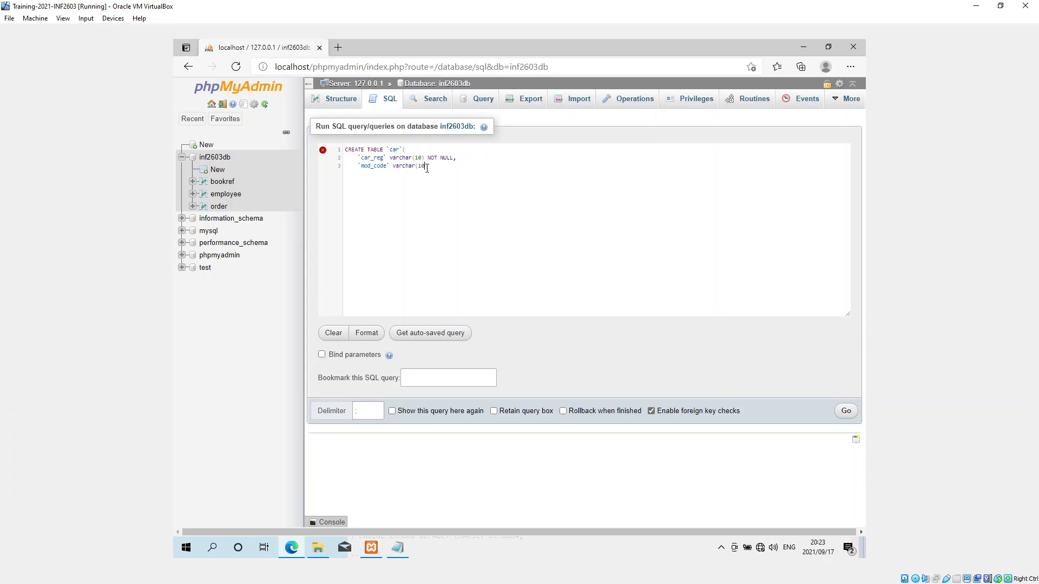
type("NOT")
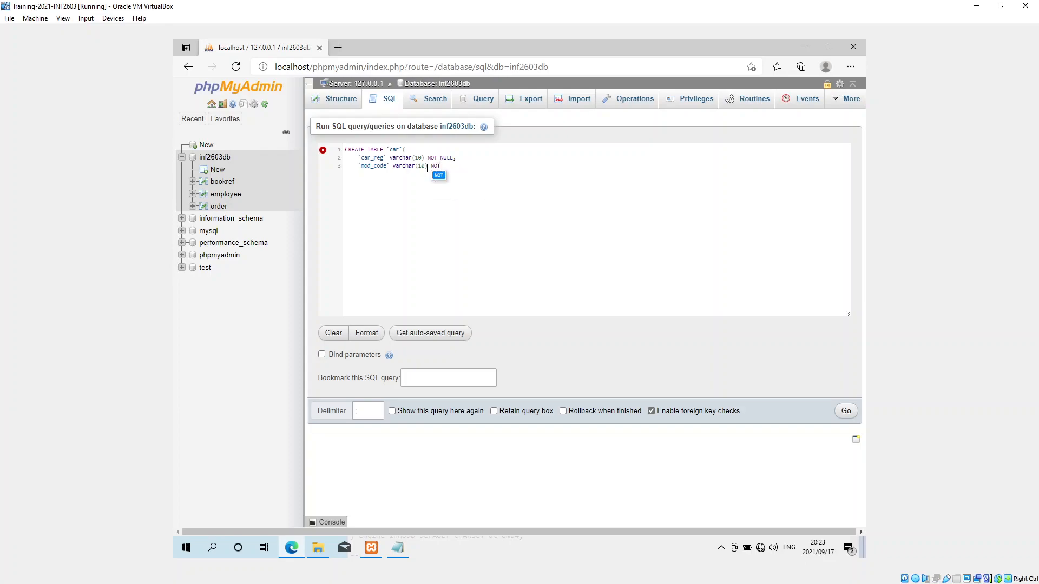
type("NULL,")
type("`")
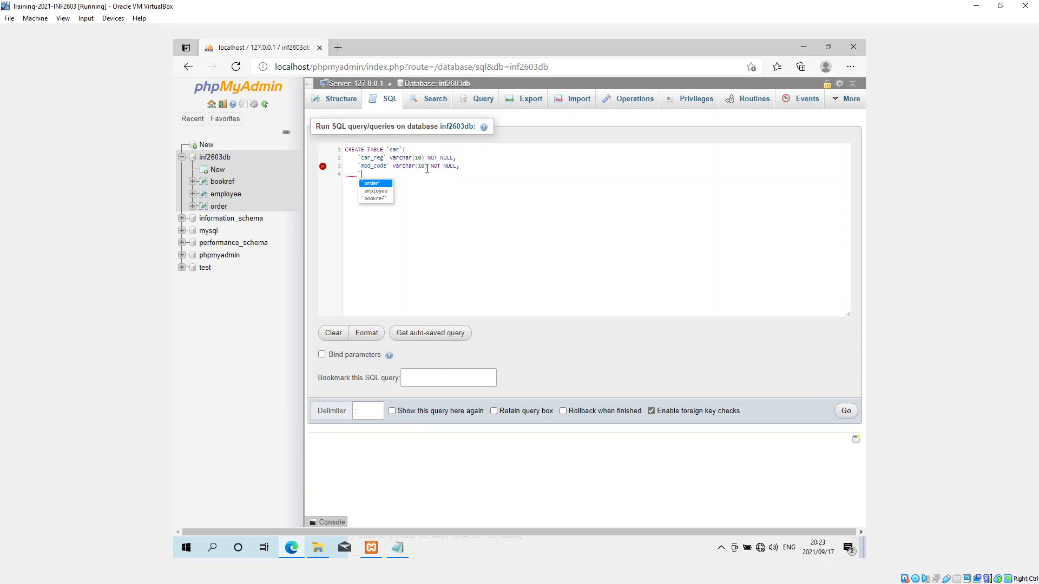
- Add `car_year` as int(4) NOT NULL, replacing the mistaken varchar type
type("car")
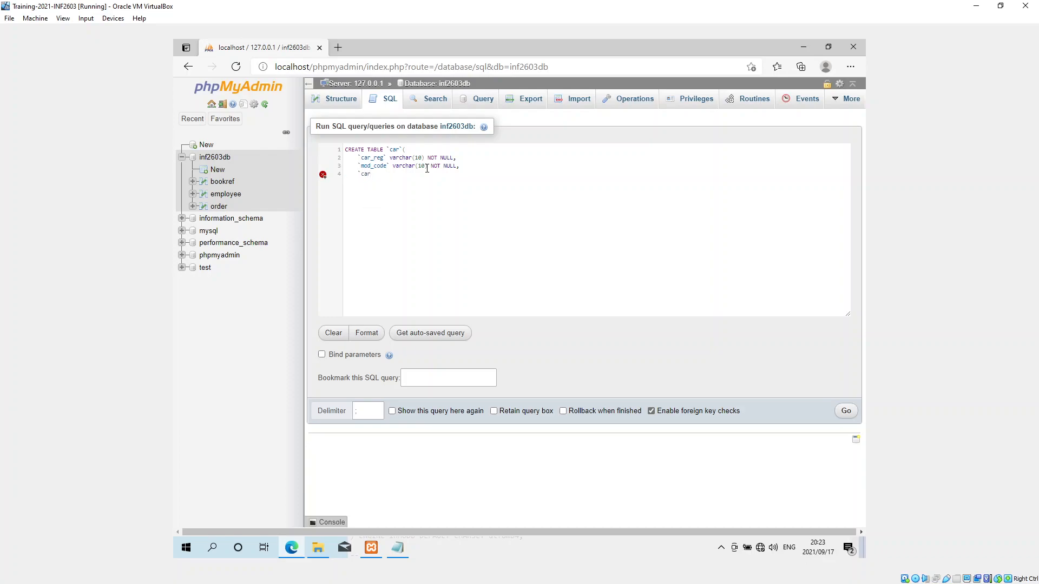
type("_year`")
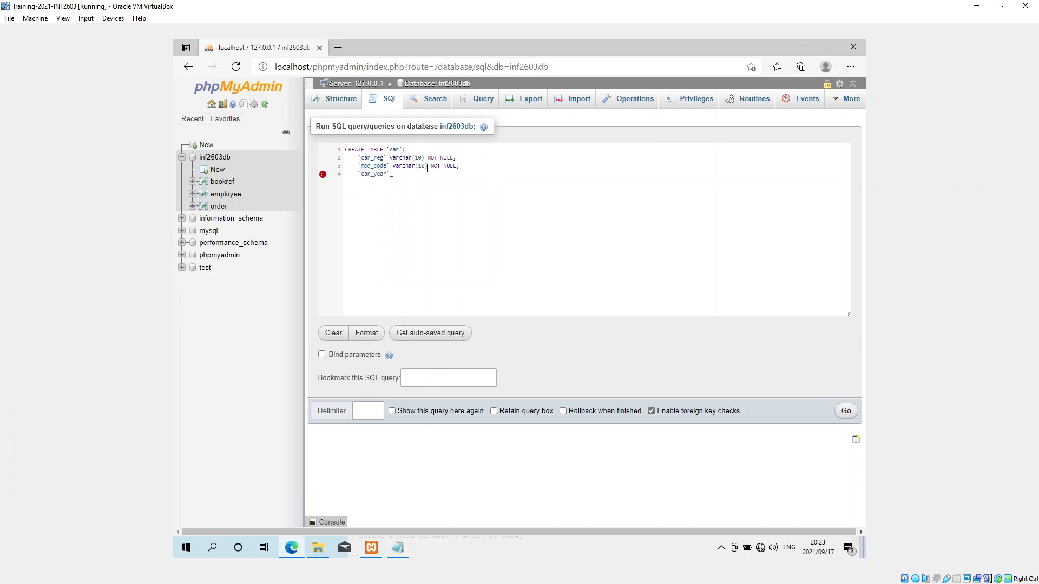
type("varchar")
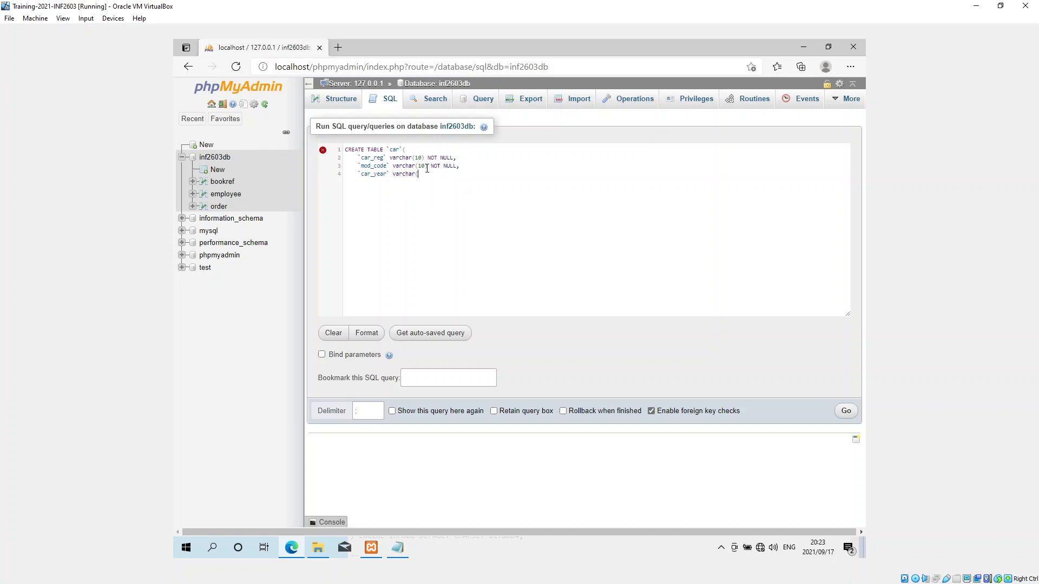
type("(4")
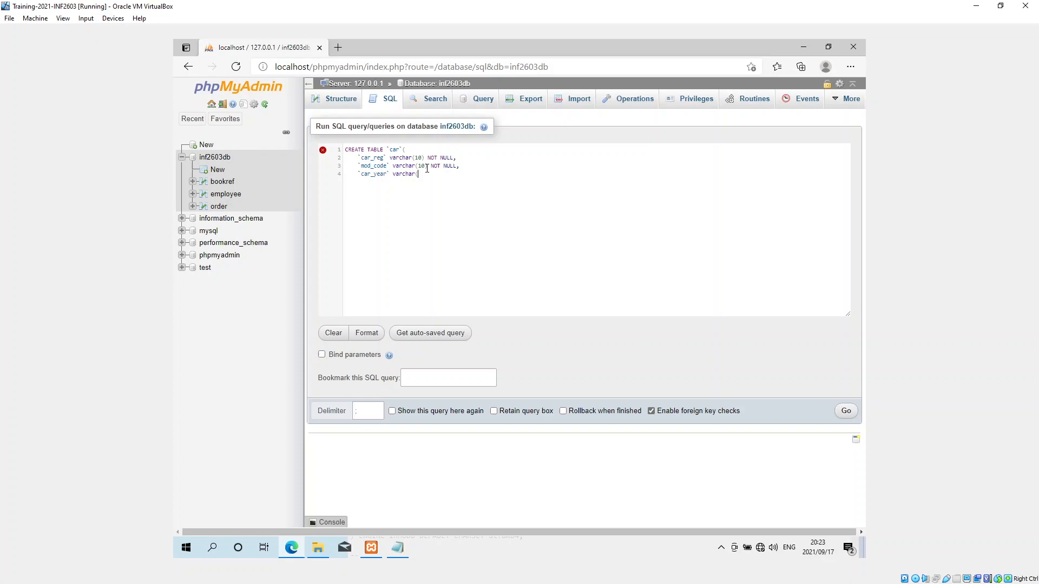
key("BackSpace")
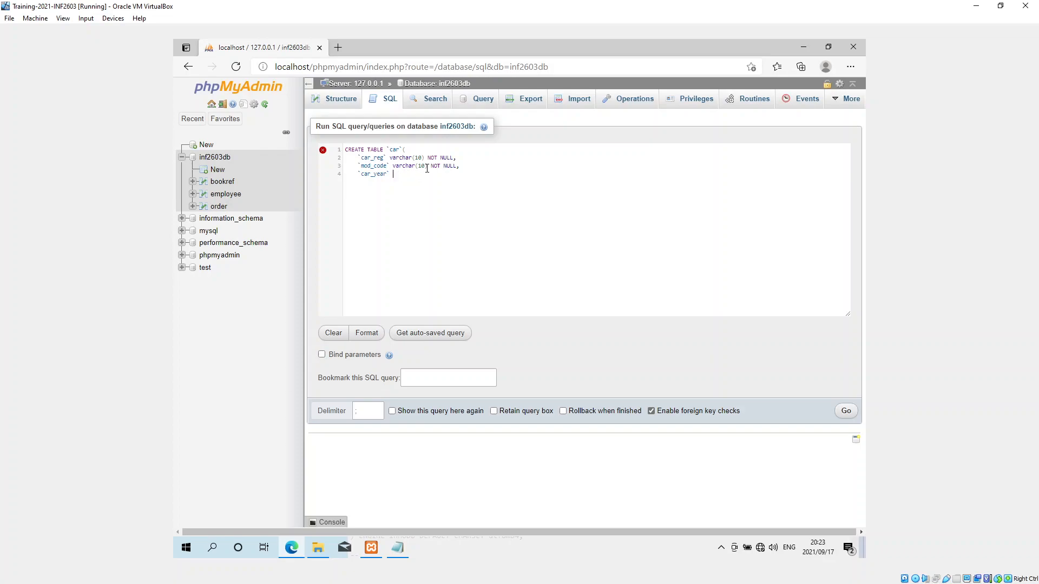
type("int")
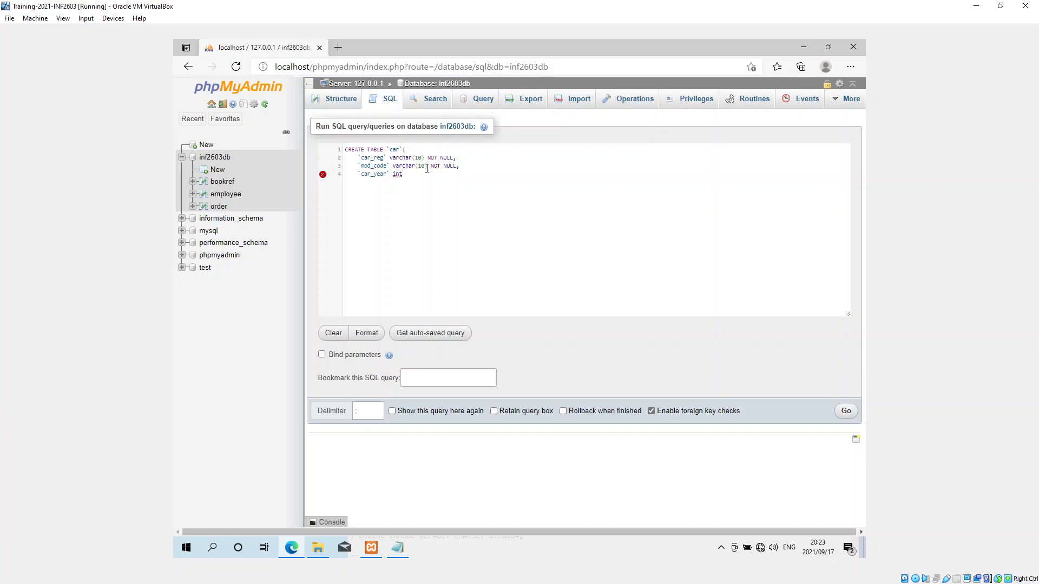
type("(4)")
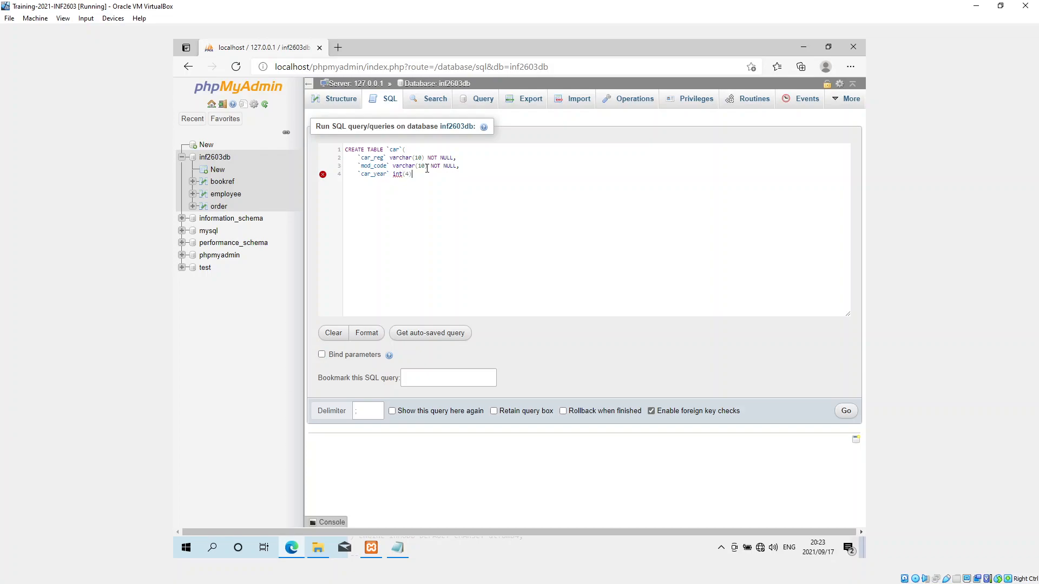
type("NOT NU")
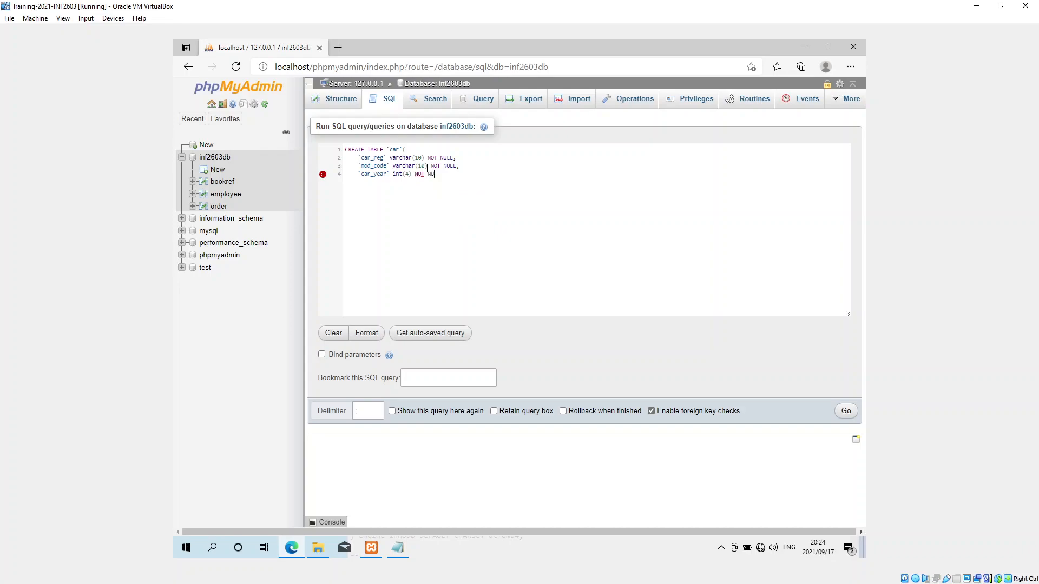
key("Return")
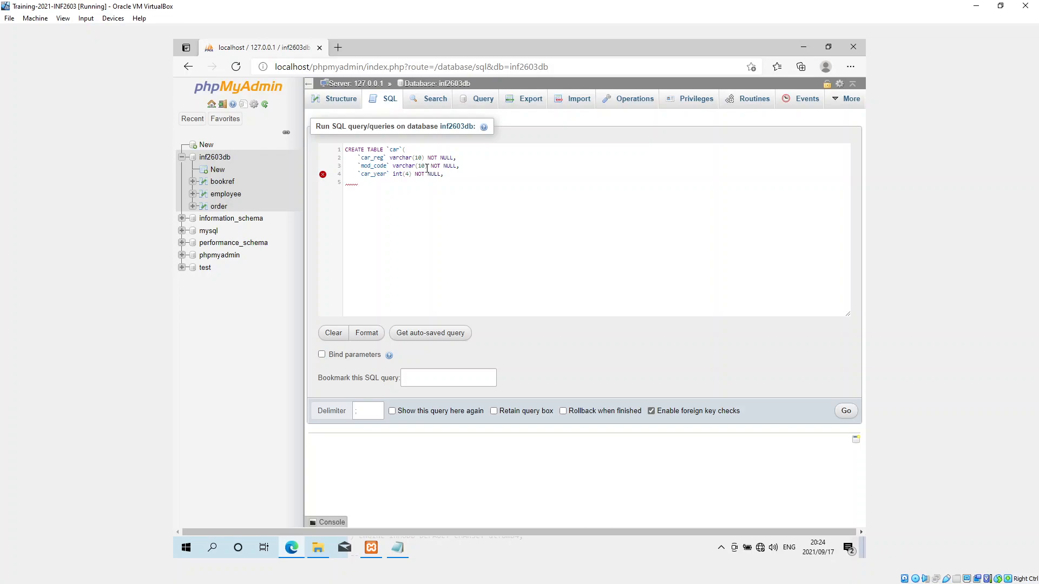
- Add `car_color` varchar(7) NOT NULL and close the statement with );
type("`car_col")
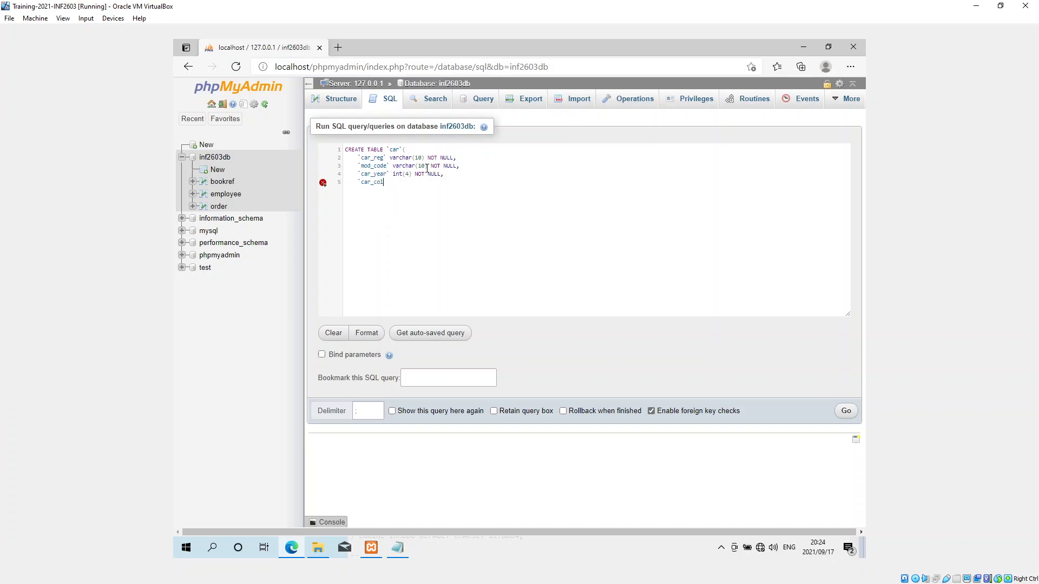
type("or")
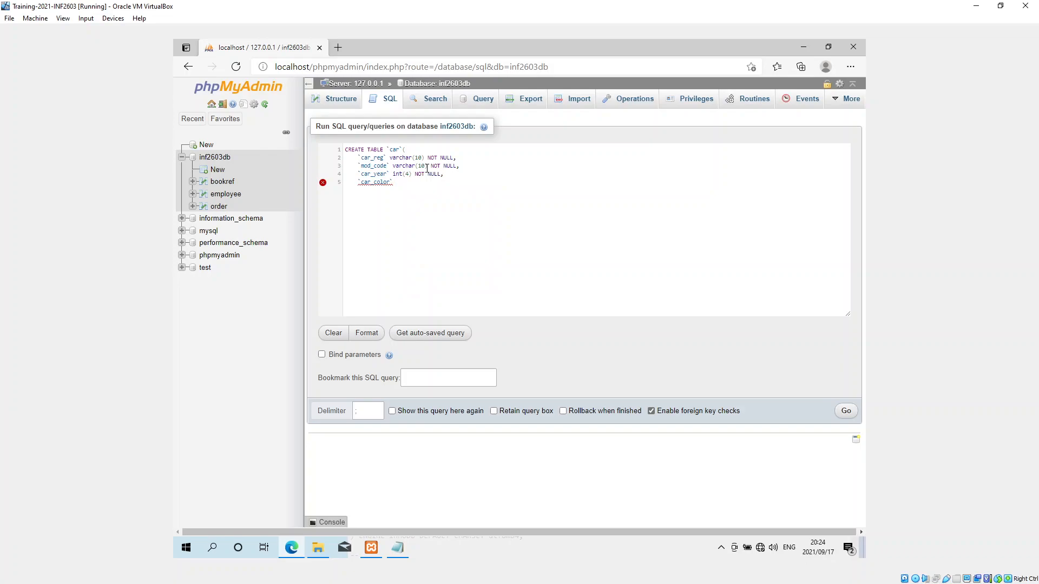
type("va")
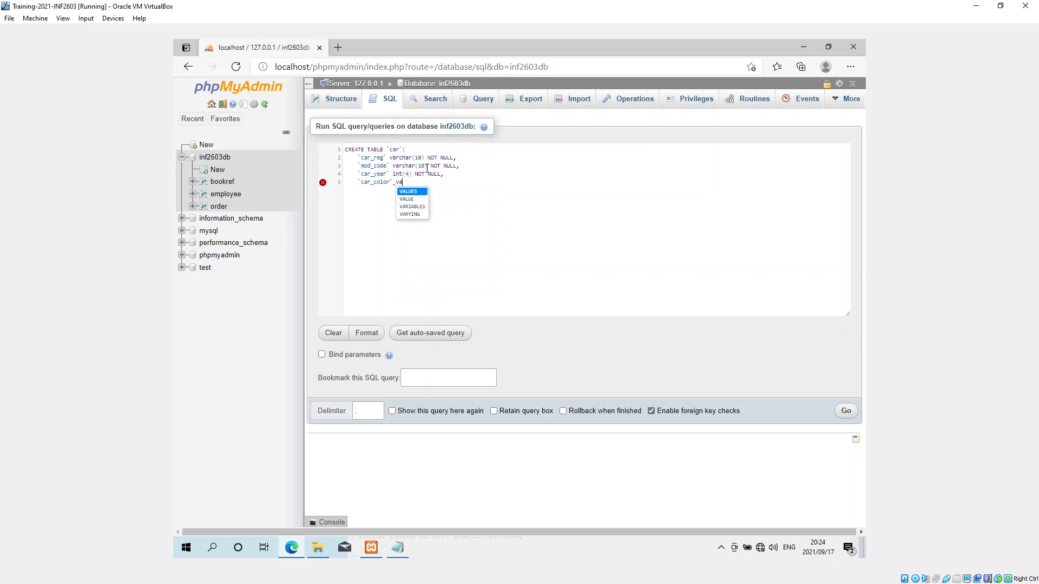
type("archar")
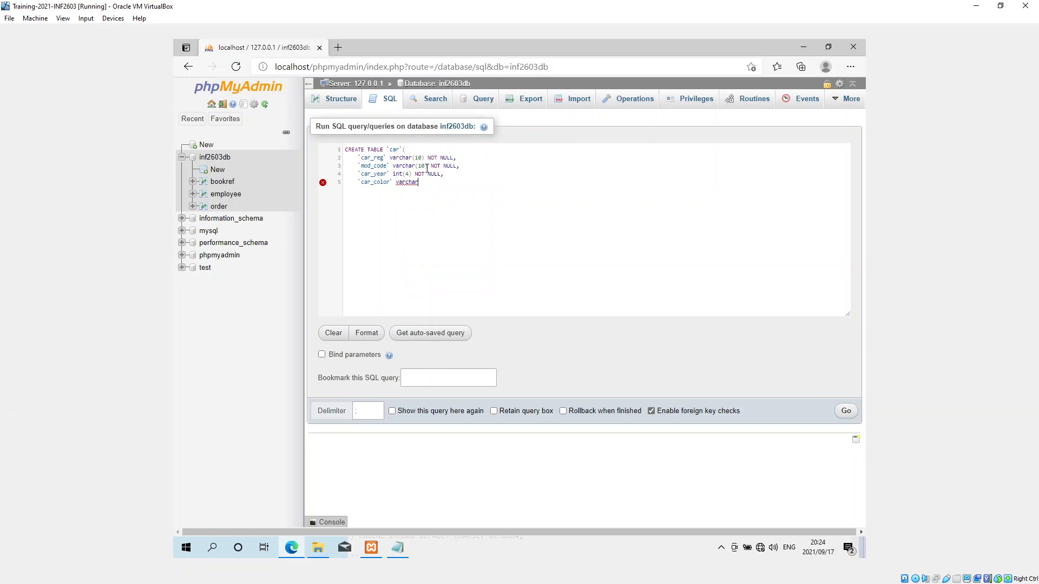
type("(")
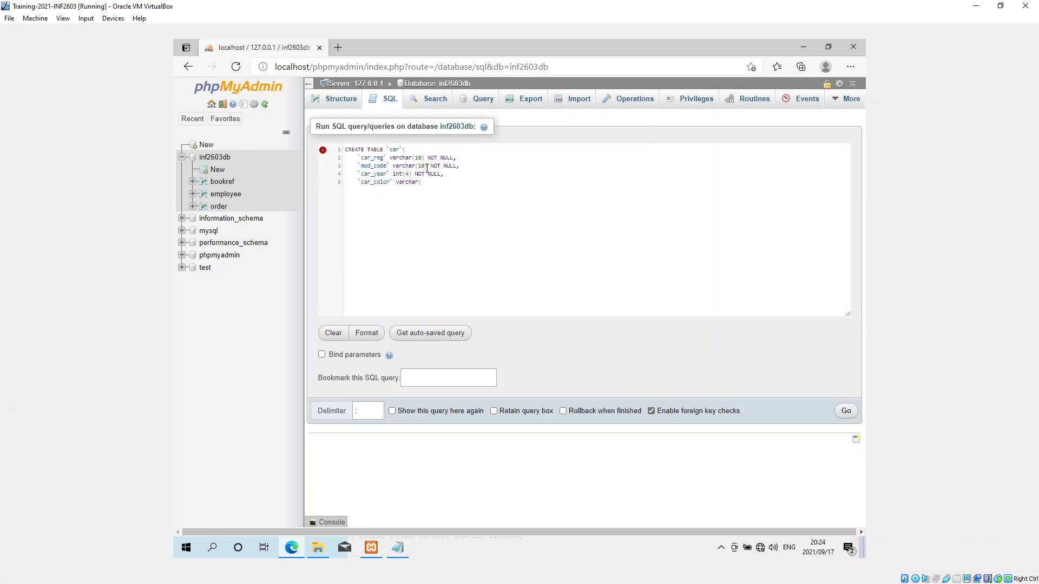
type("(")
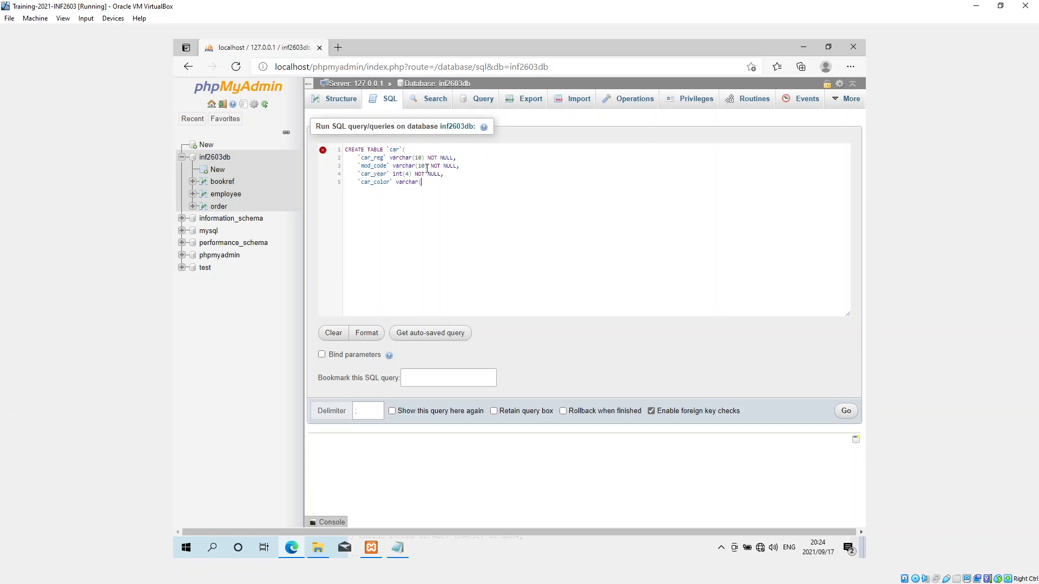
type("7)")
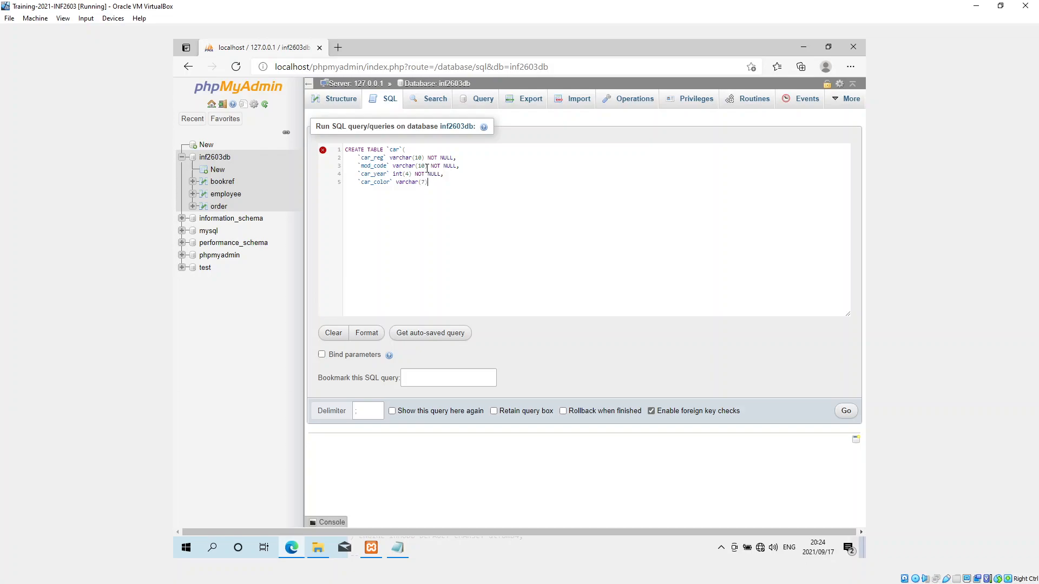
type("NOT NULL,")
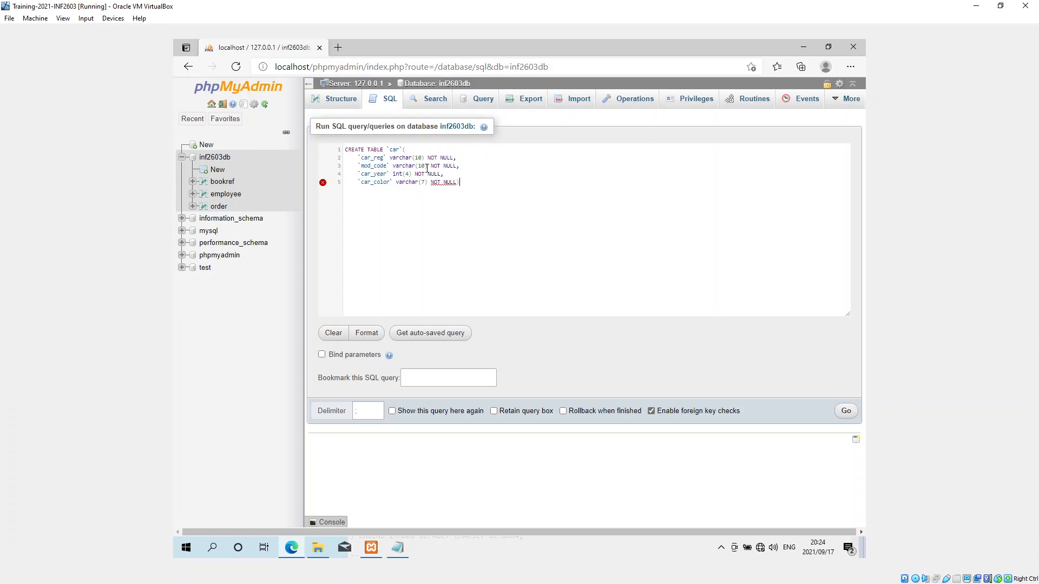
type(");")
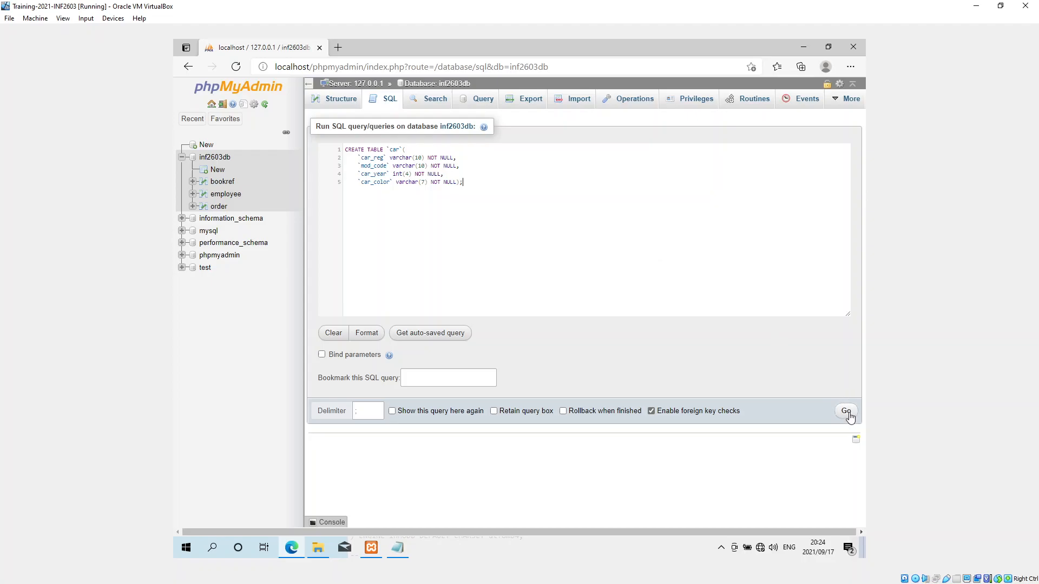
- Run the CREATE TABLE car statement with Go
left_click(846, 411)
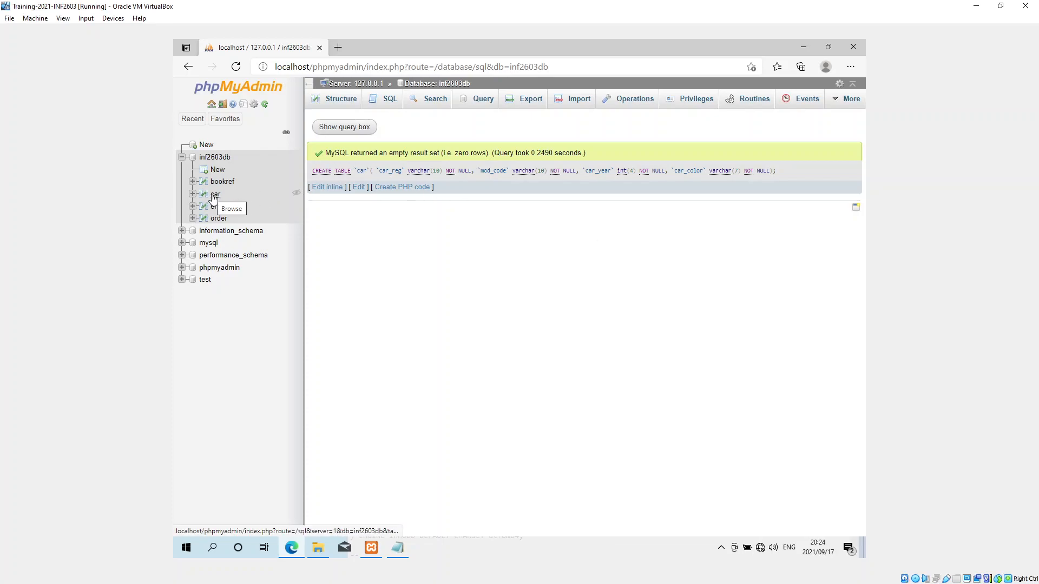
- Browse the empty car table with its car_reg, mod_code, car_year and car_color columns
left_click(214, 194)
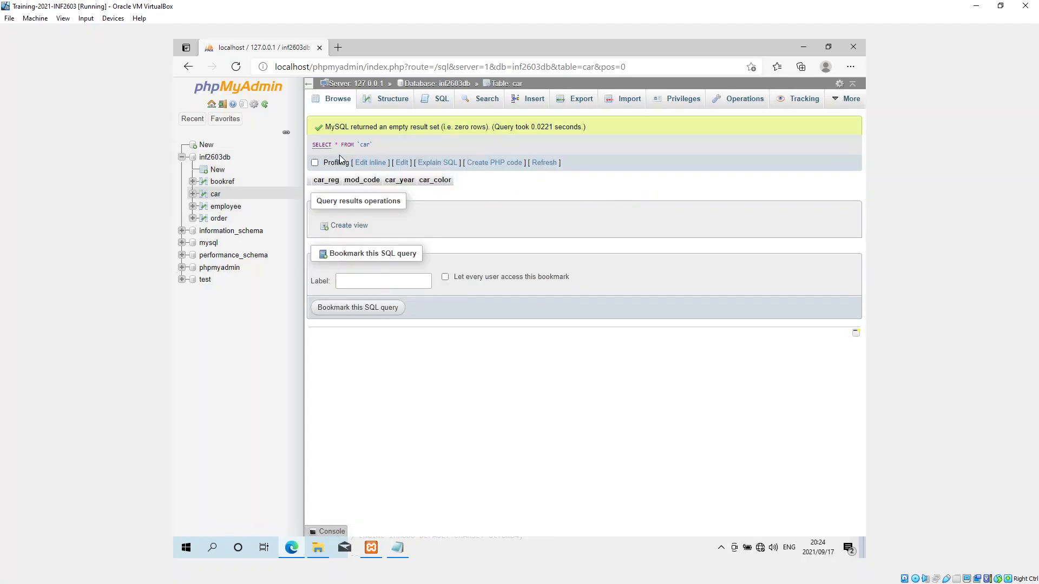
mouse_move(365, 184)
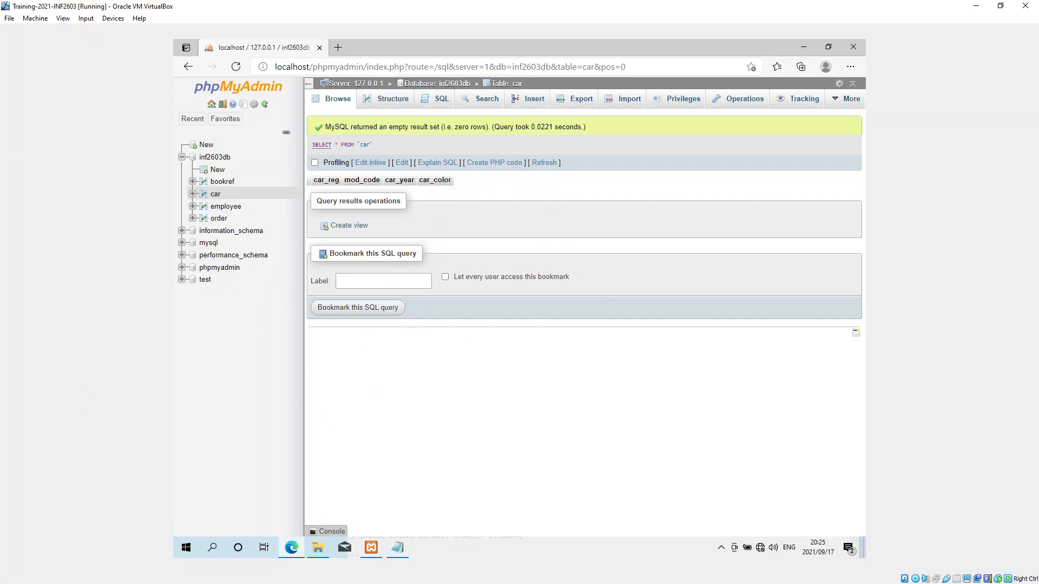
mouse_move(215, 194)
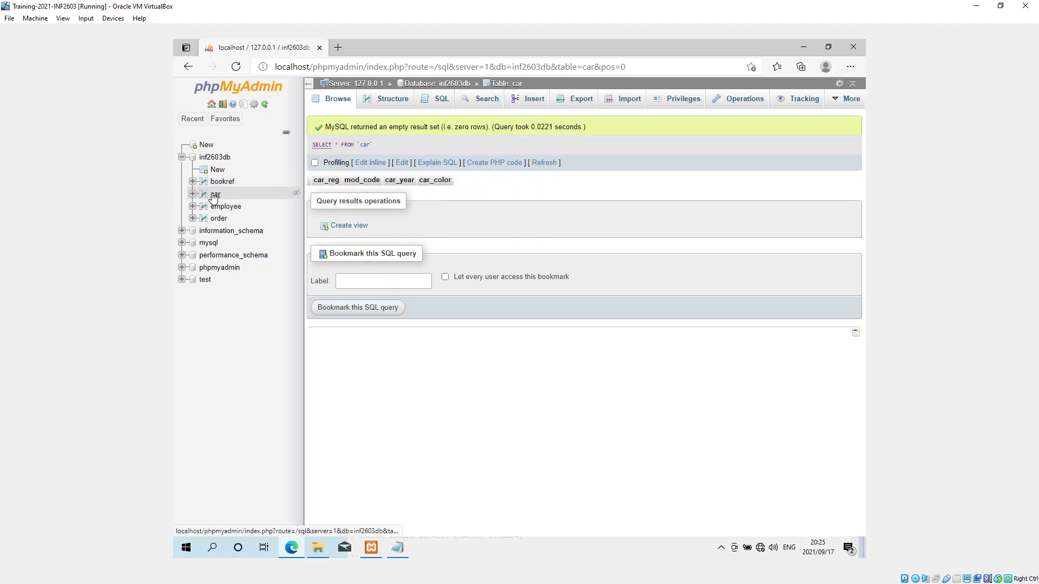
left_click(442, 99)
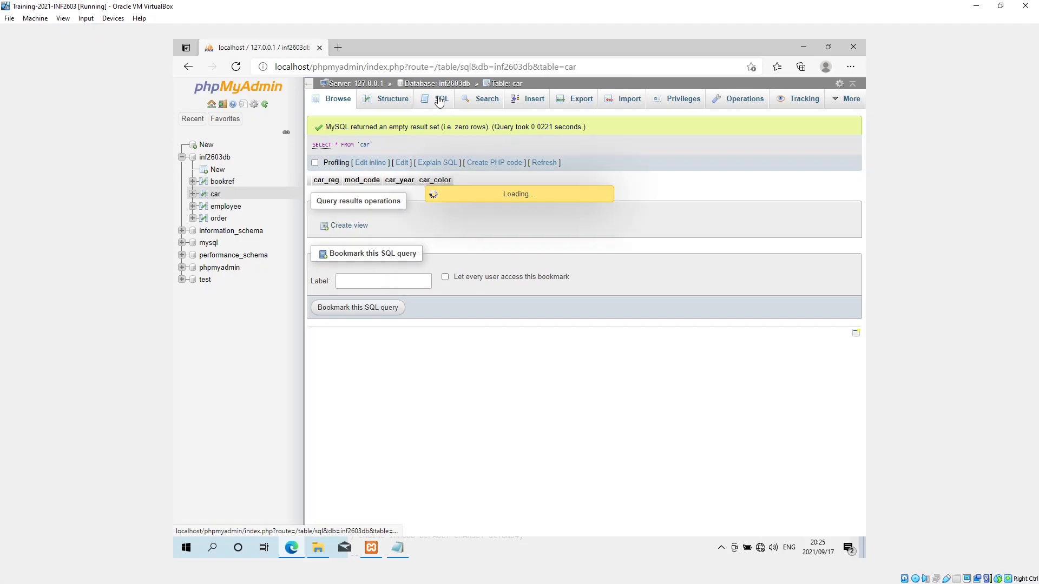
- Insert six car rows, Toyota NO 245 through BMW NUR 7779, and run the INSERT
left_click(442, 99)
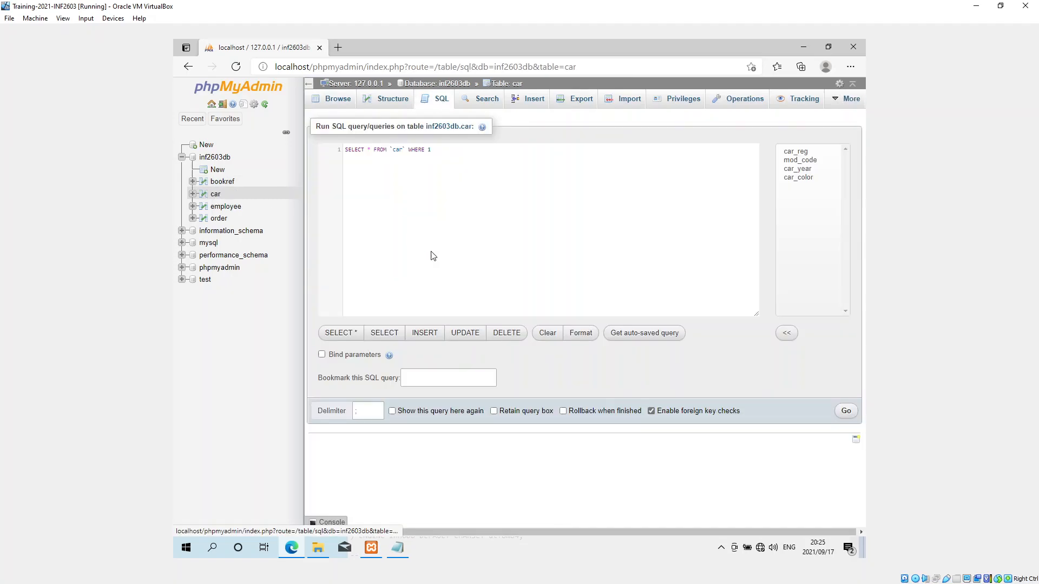
left_click(424, 332)
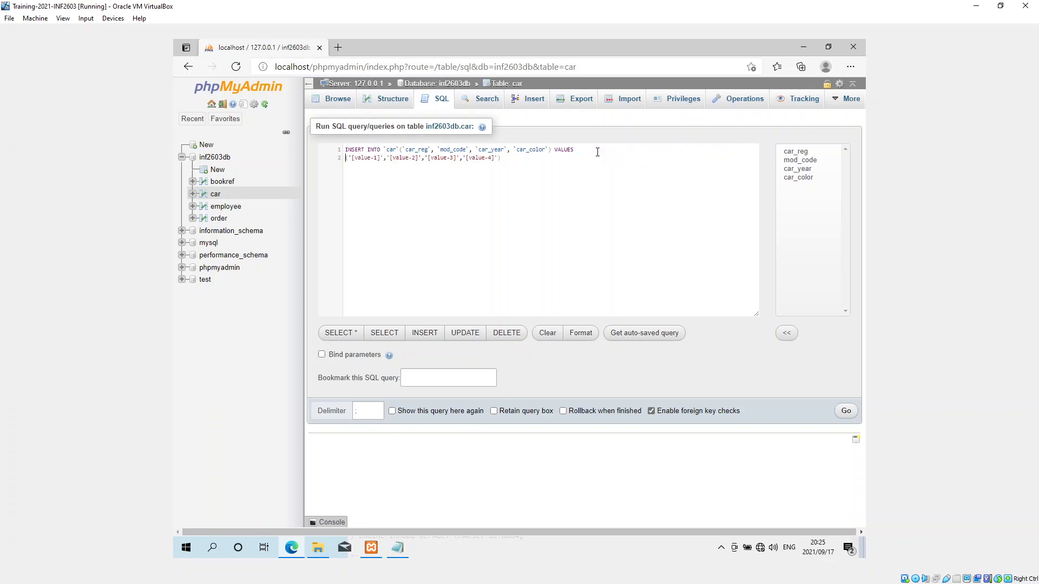
mouse_move(545, 169)
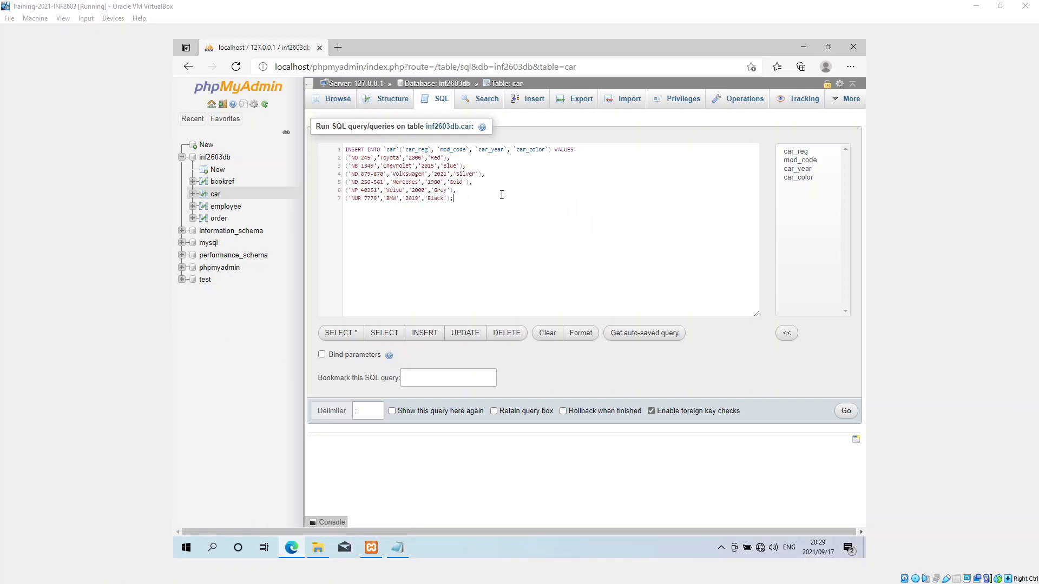
mouse_move(419, 182)
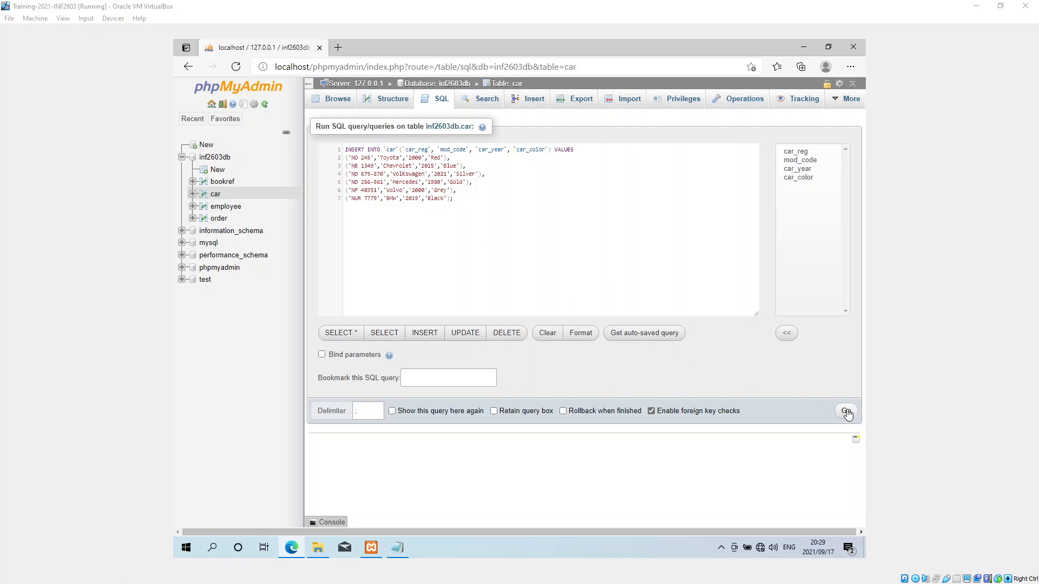
left_click(847, 412)
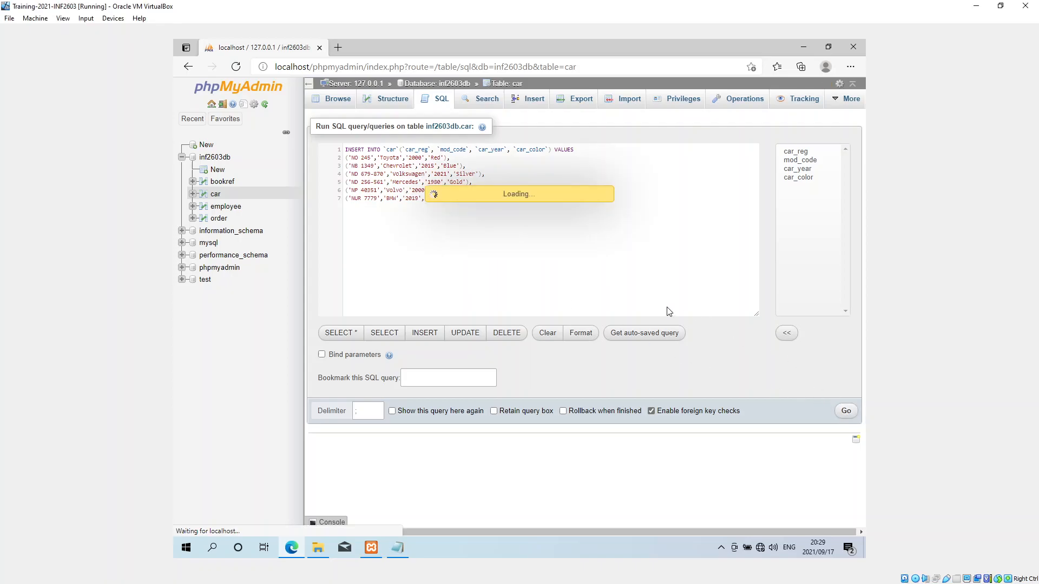
- Browse the car table's six rows, Toyota NO 245 through BMW NUR 7779
left_click(845, 410)
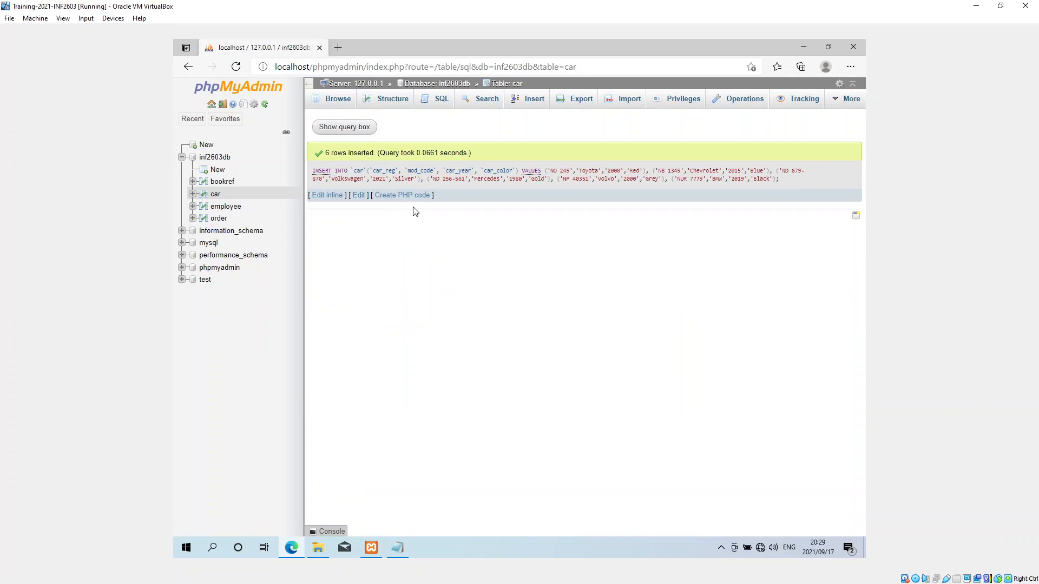
left_click(215, 193)
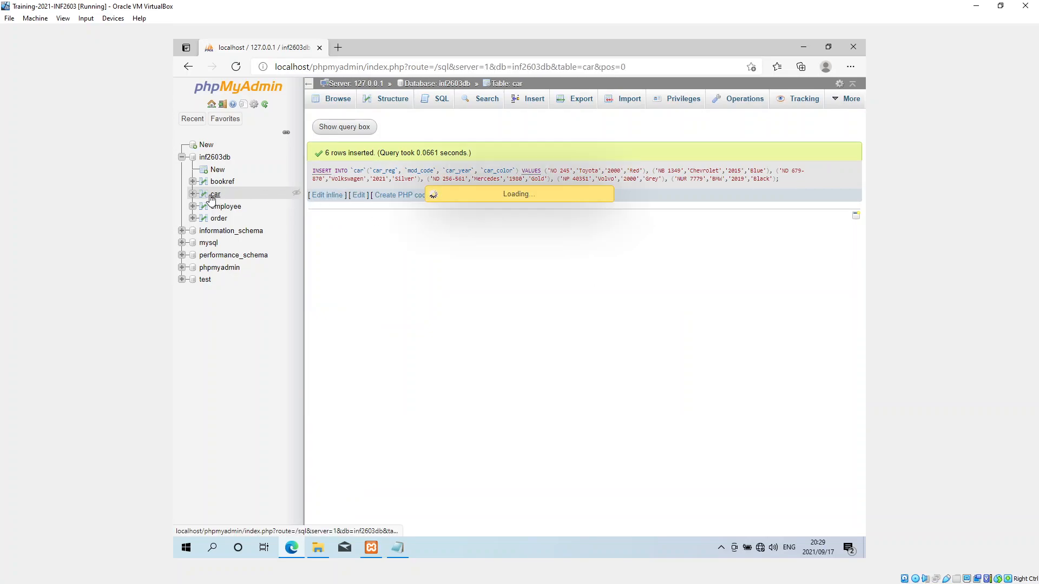
mouse_move(216, 206)
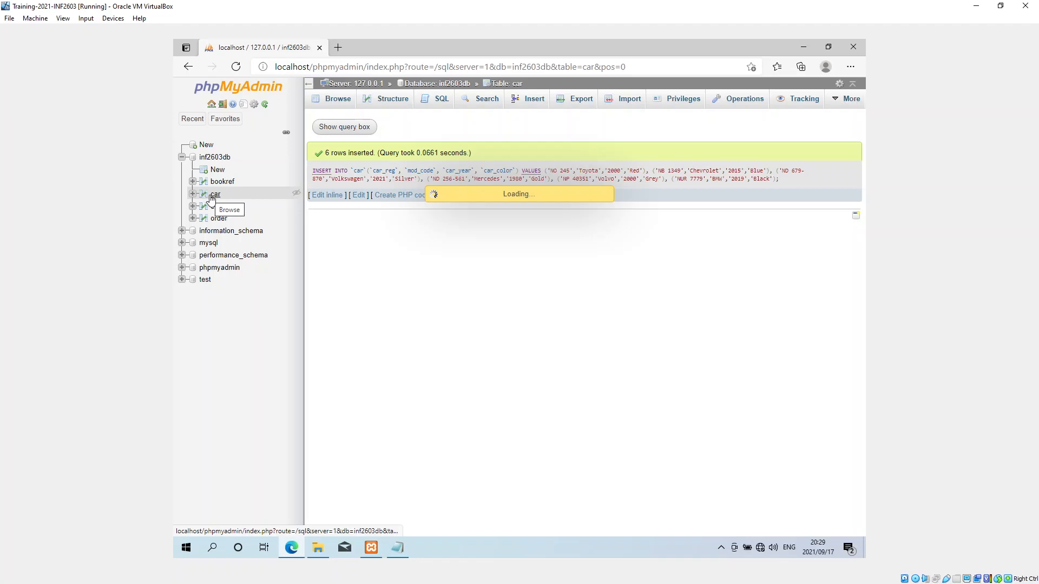
left_click(230, 209)
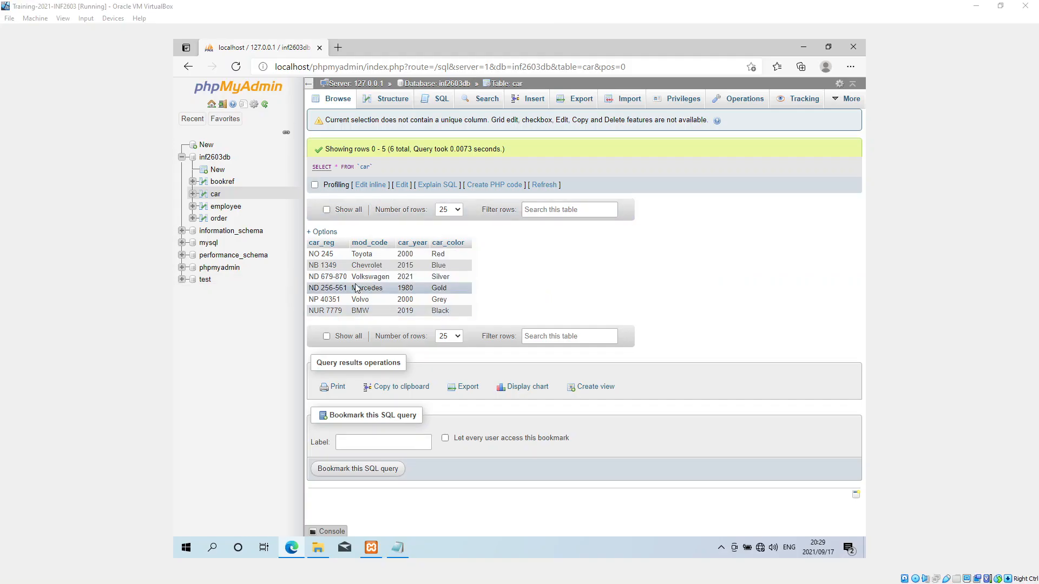
mouse_move(403, 253)
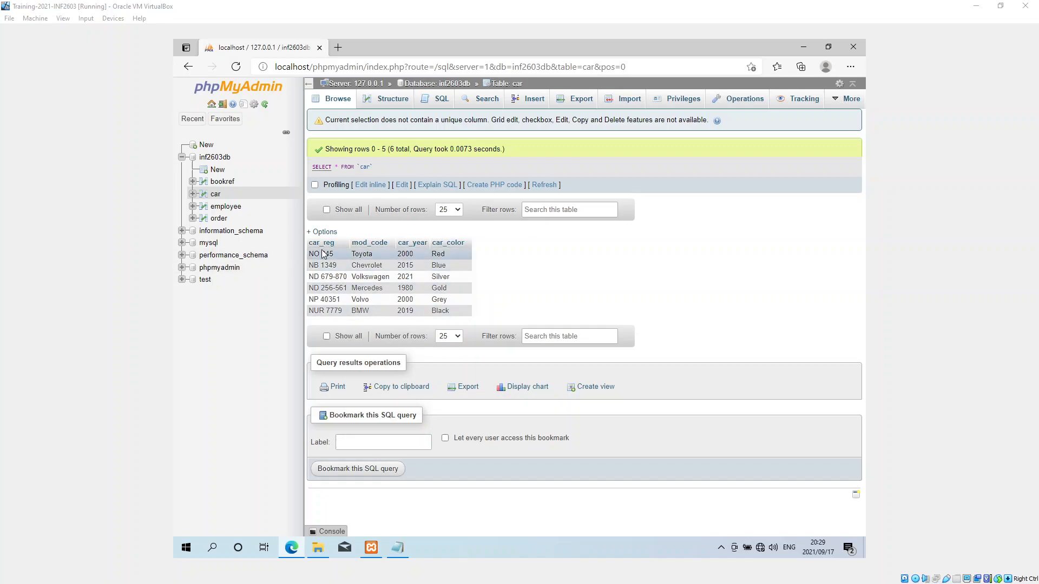
mouse_move(323, 242)
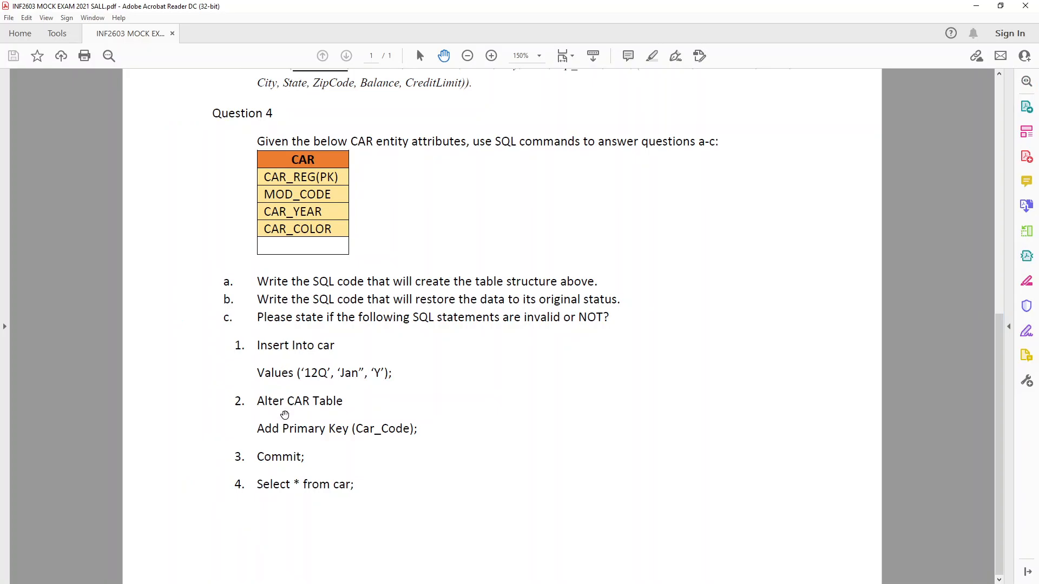
mouse_move(327, 409)
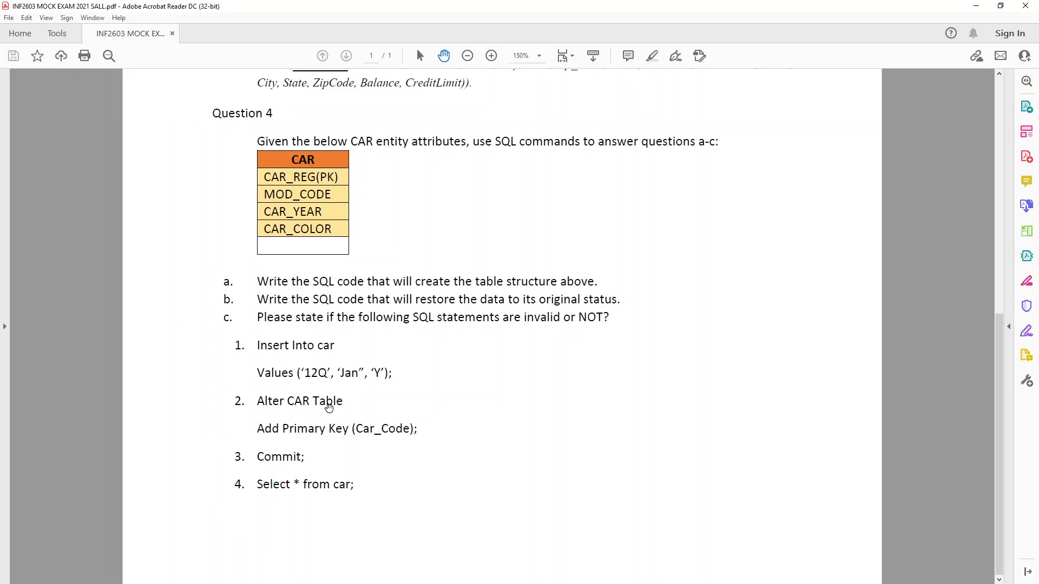
mouse_move(344, 435)
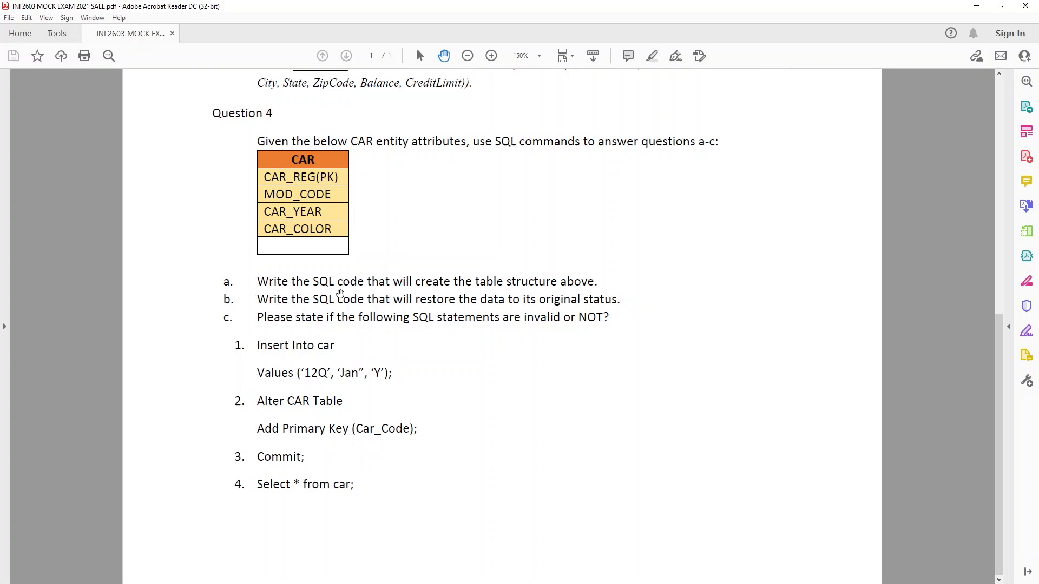
mouse_move(306, 212)
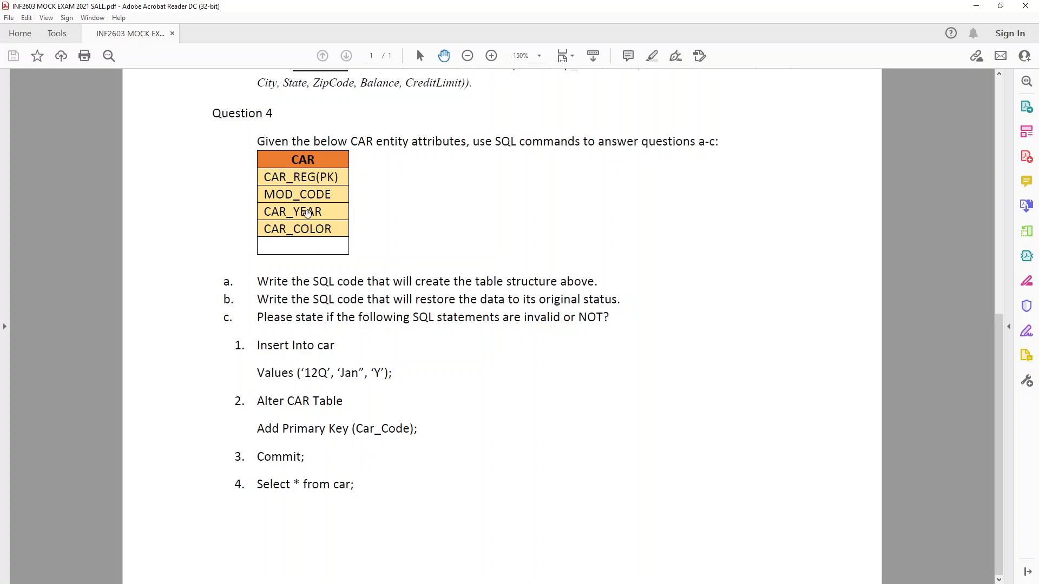
mouse_move(269, 404)
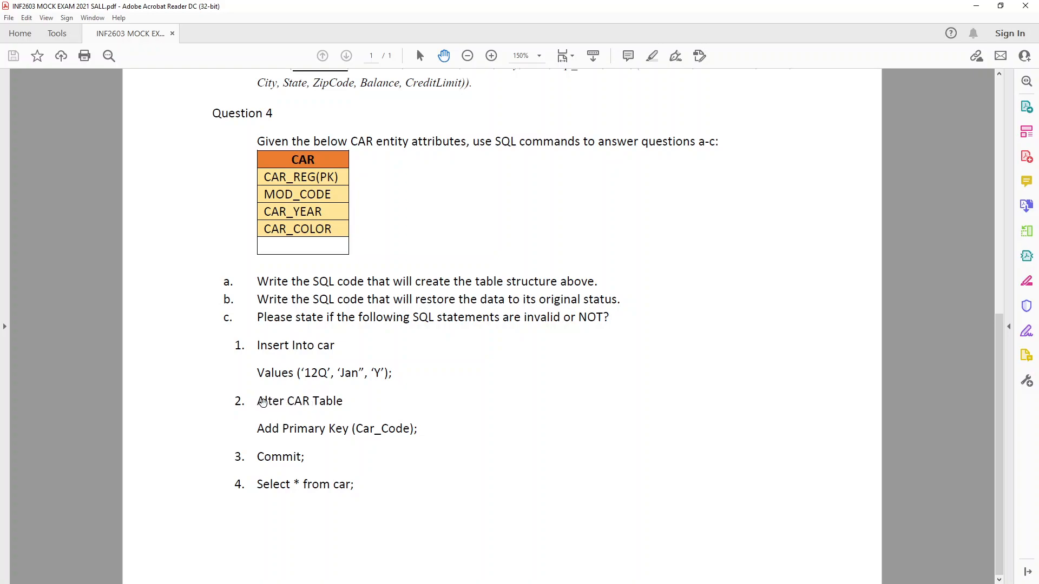
mouse_move(325, 404)
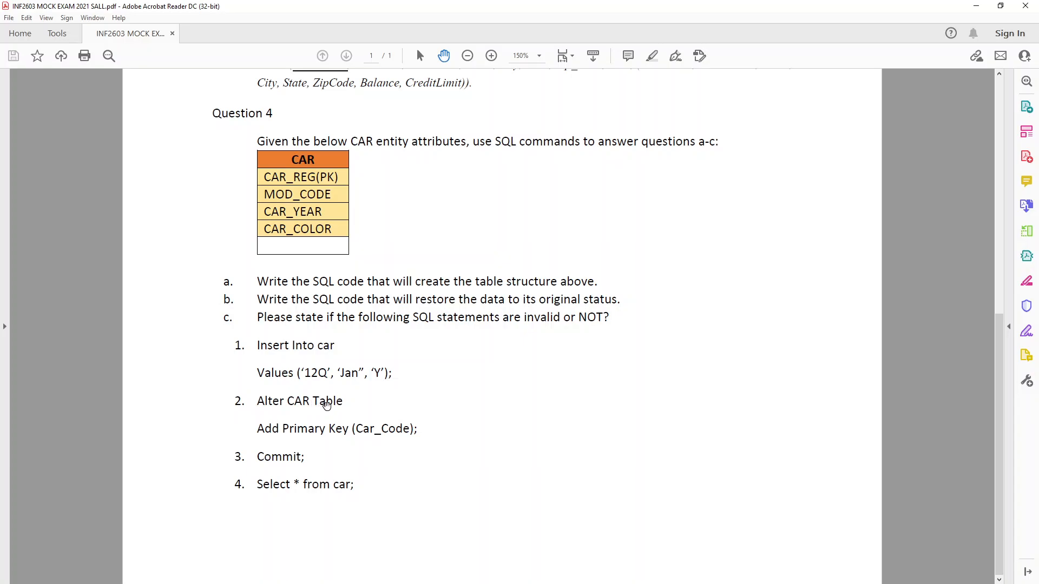
mouse_move(490, 374)
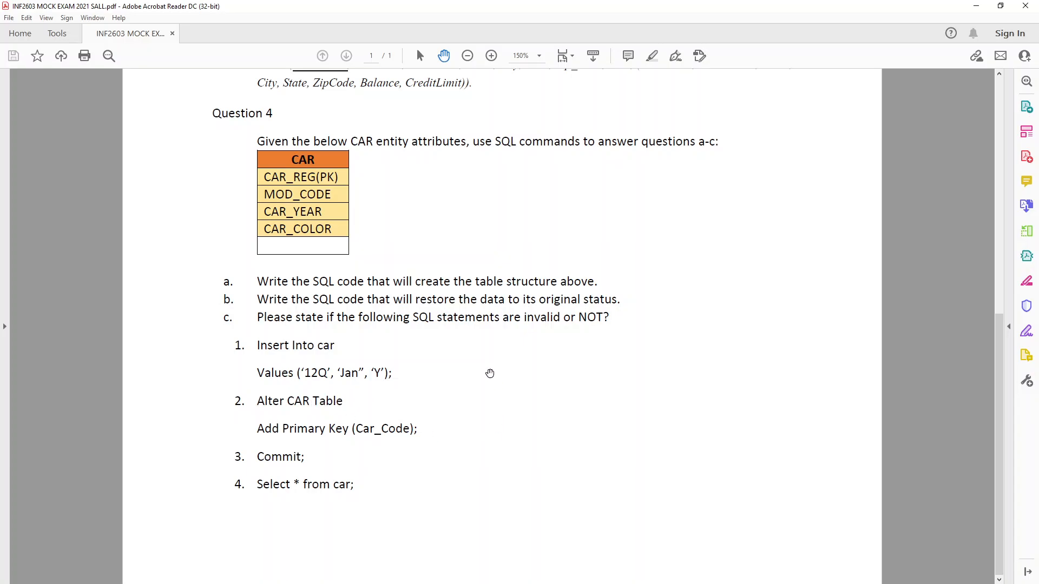
mouse_move(275, 281)
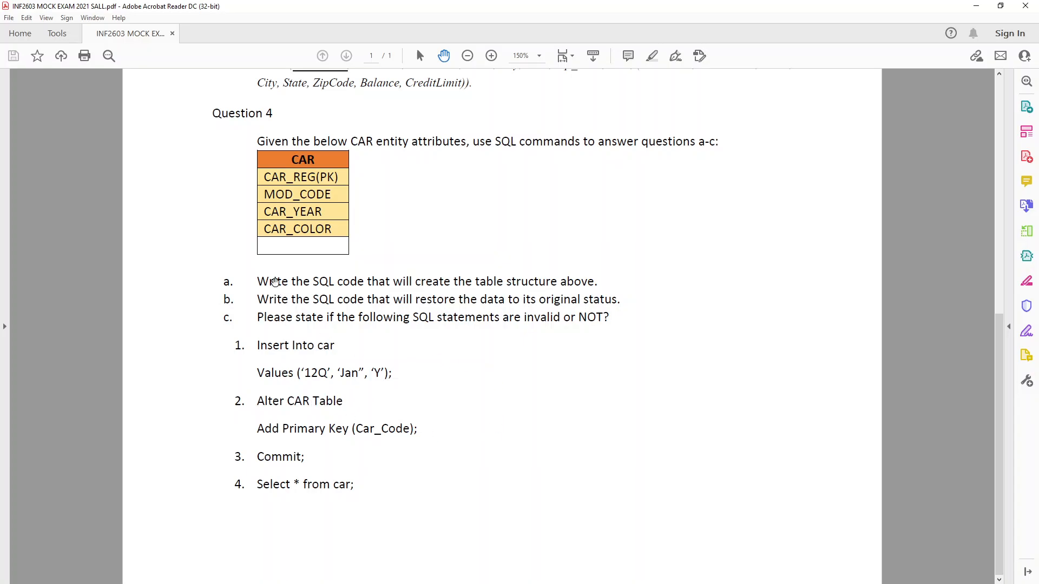
mouse_move(574, 275)
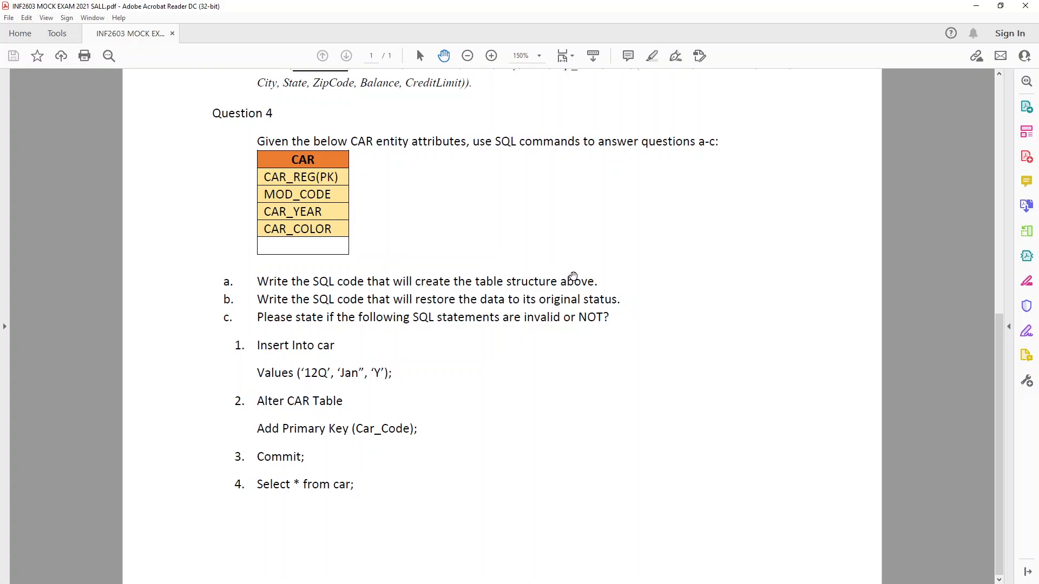
mouse_move(287, 298)
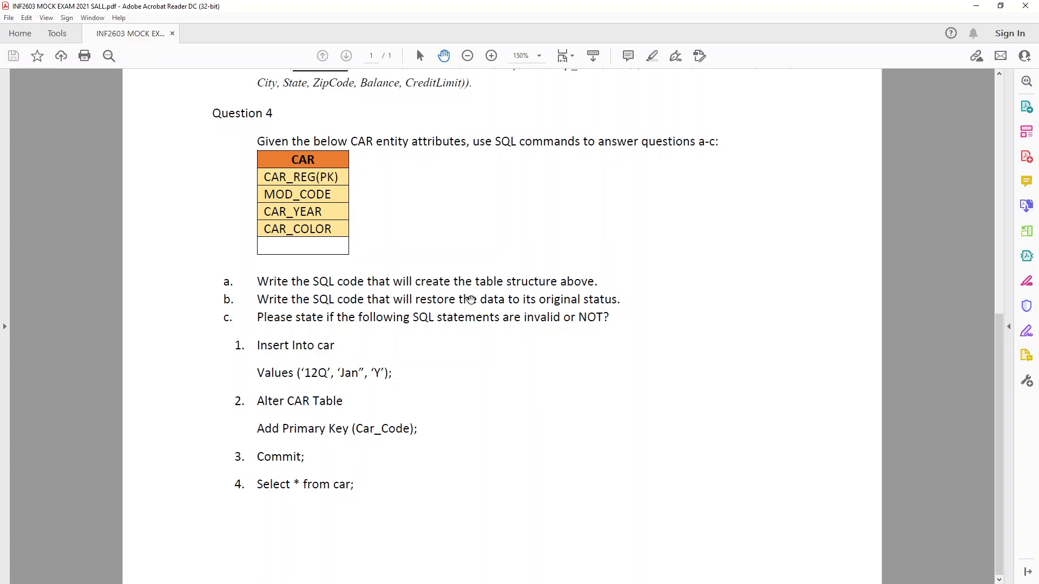
mouse_move(623, 300)
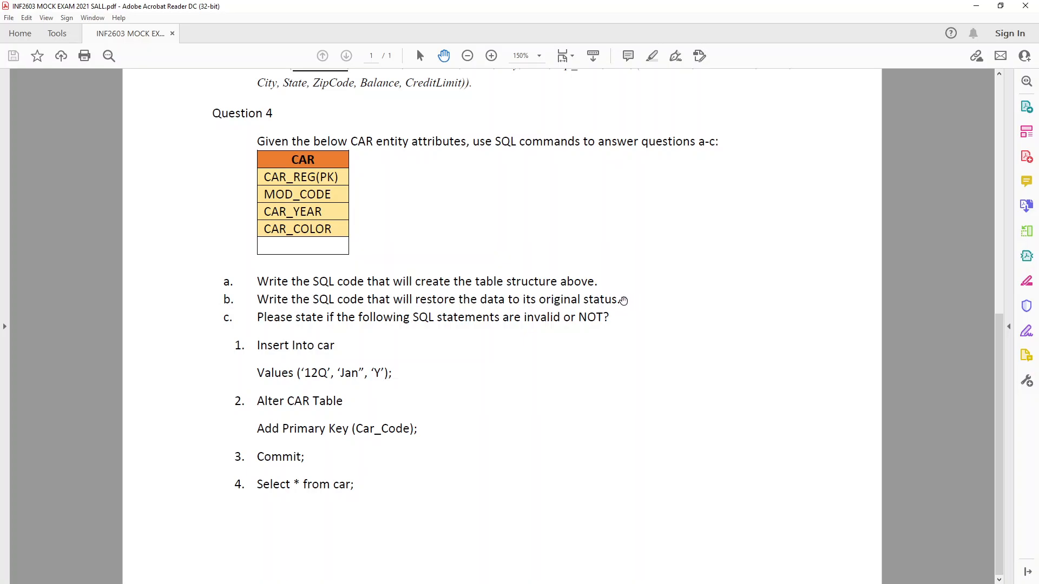
mouse_move(610, 311)
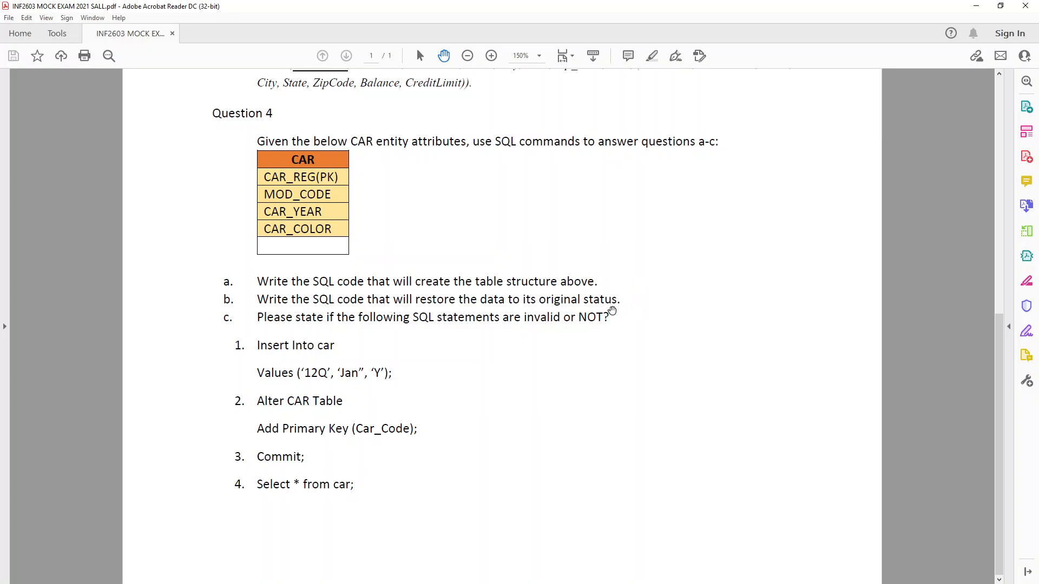
mouse_move(635, 300)
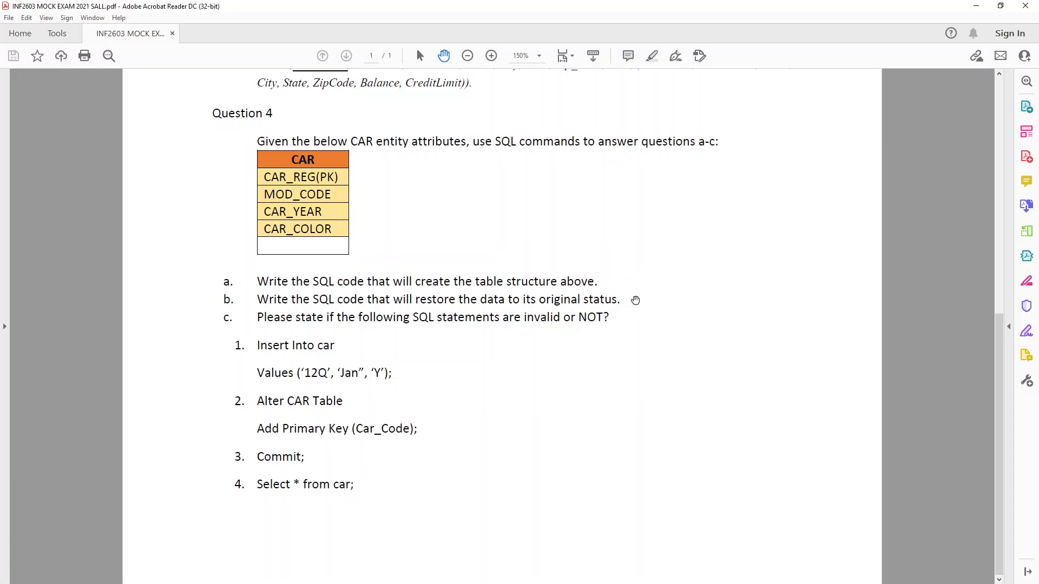
mouse_move(615, 299)
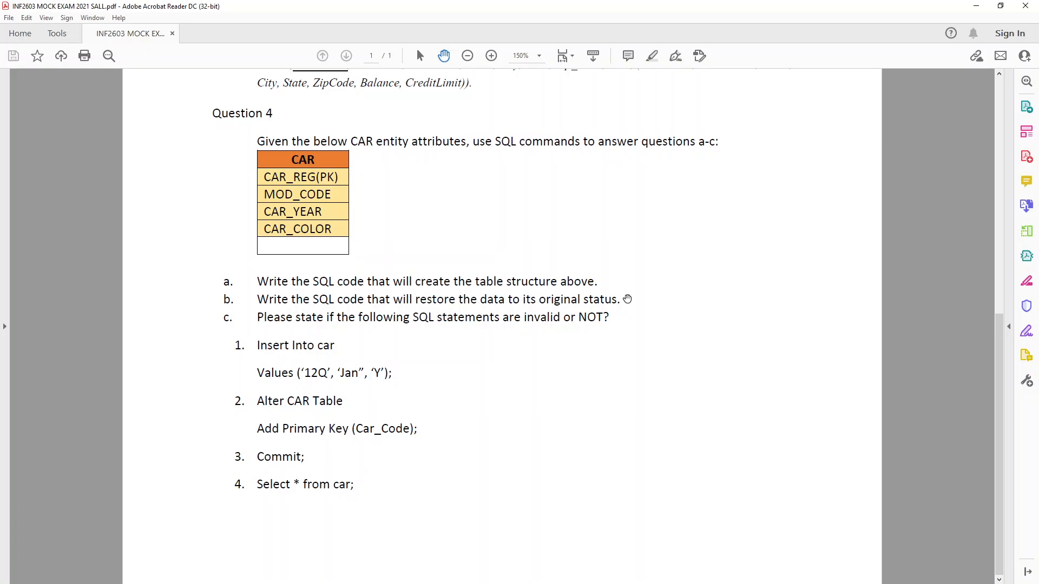
mouse_move(624, 292)
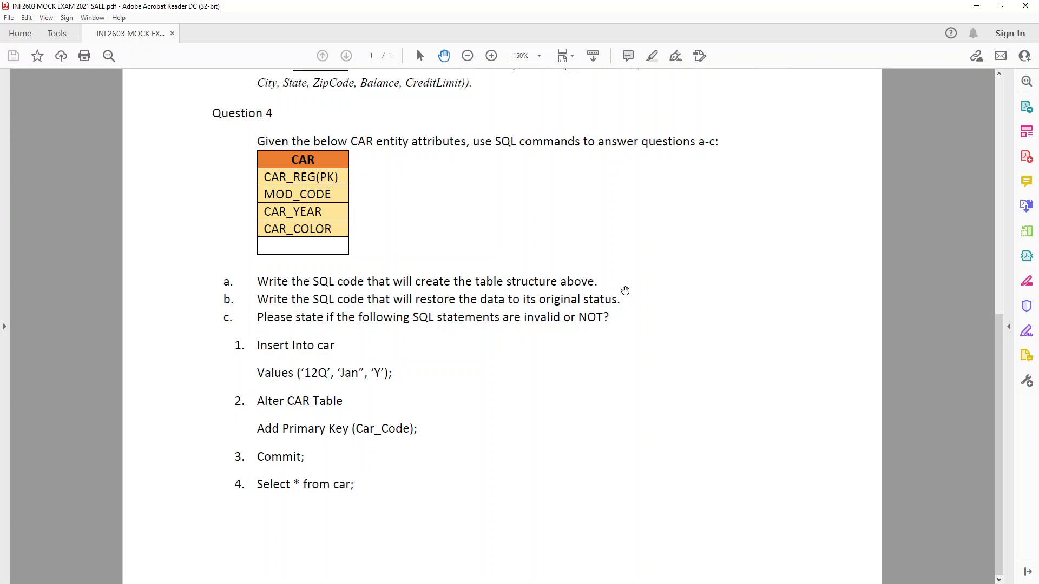
mouse_move(301, 317)
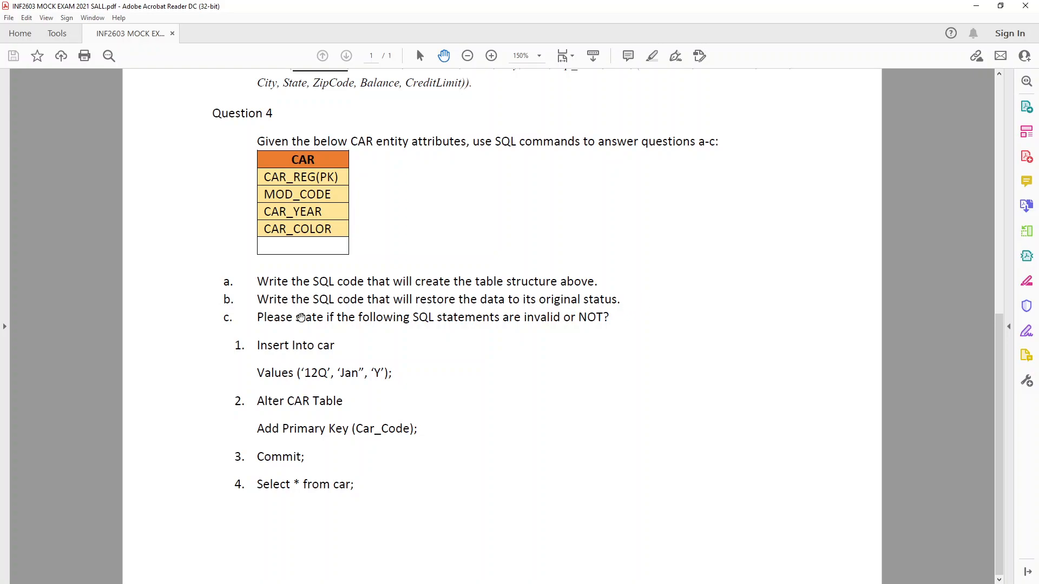
mouse_move(272, 334)
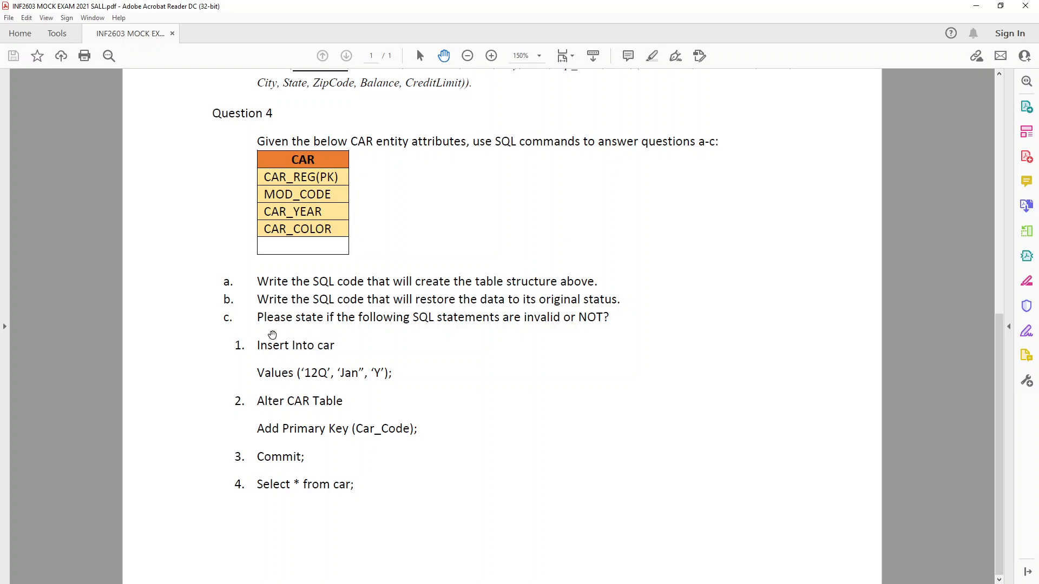
mouse_move(318, 347)
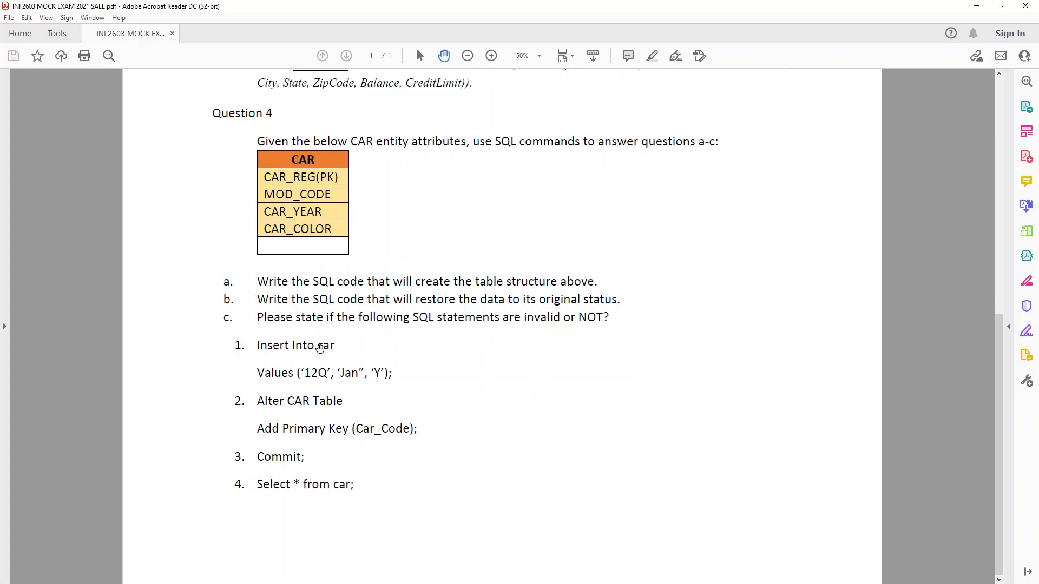
mouse_move(290, 193)
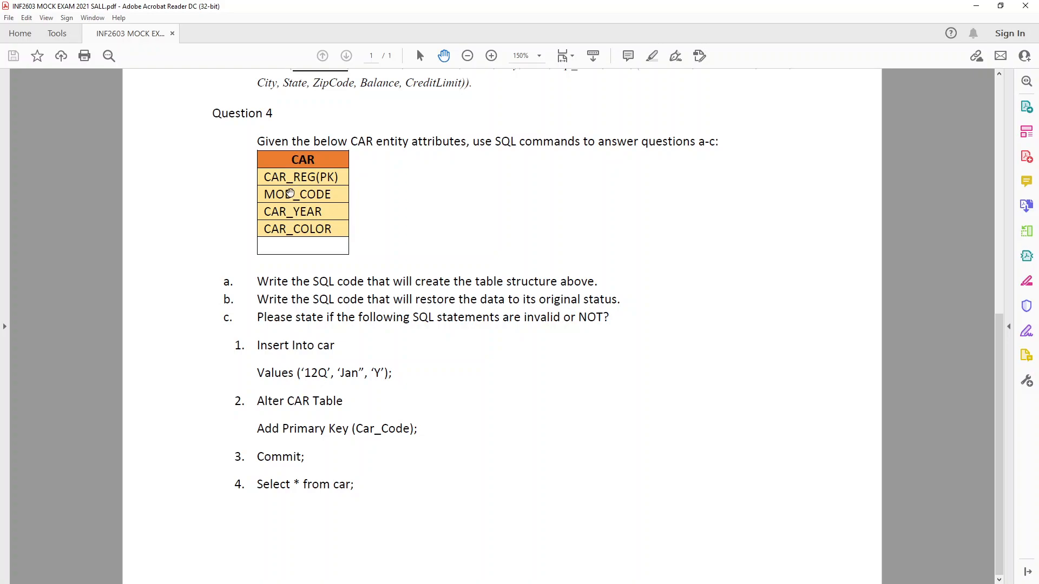
mouse_move(383, 372)
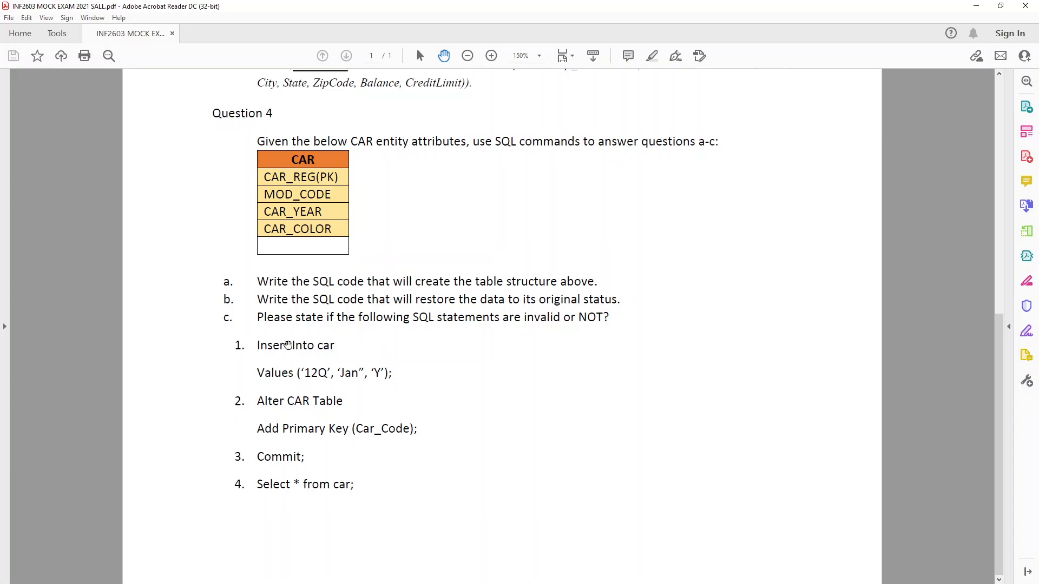
mouse_move(325, 418)
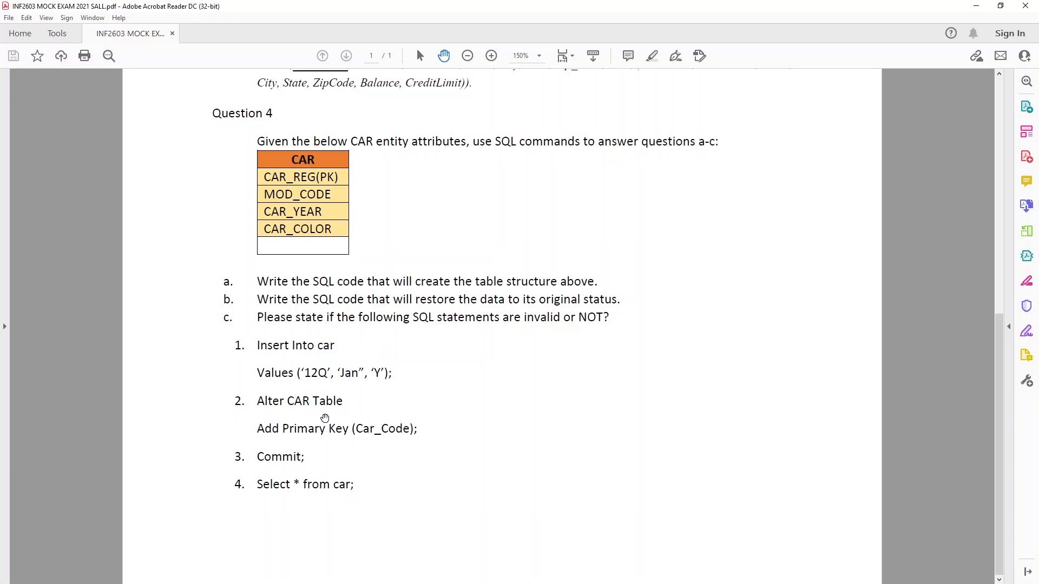
mouse_move(266, 490)
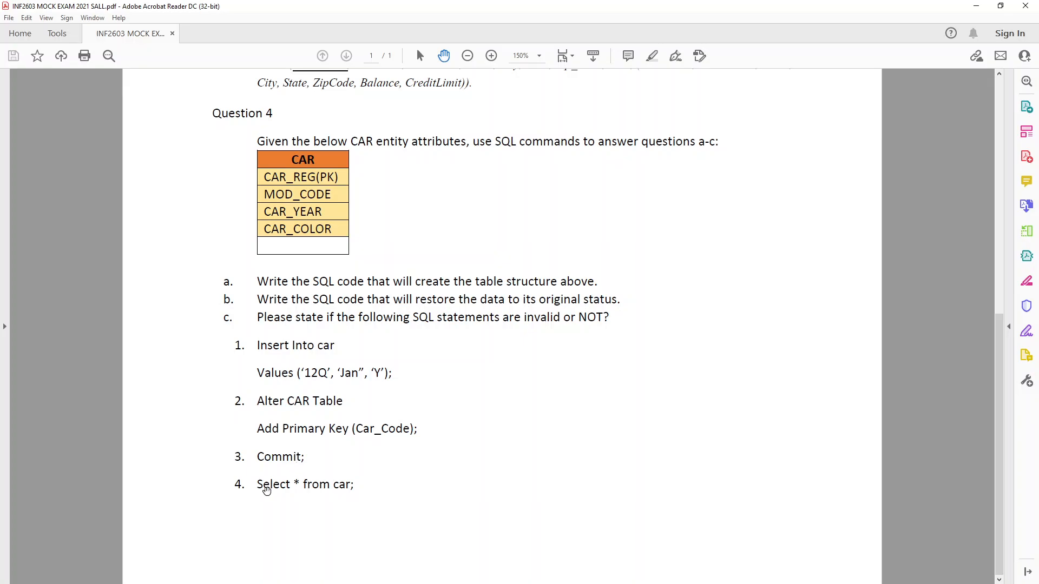
mouse_move(844, 131)
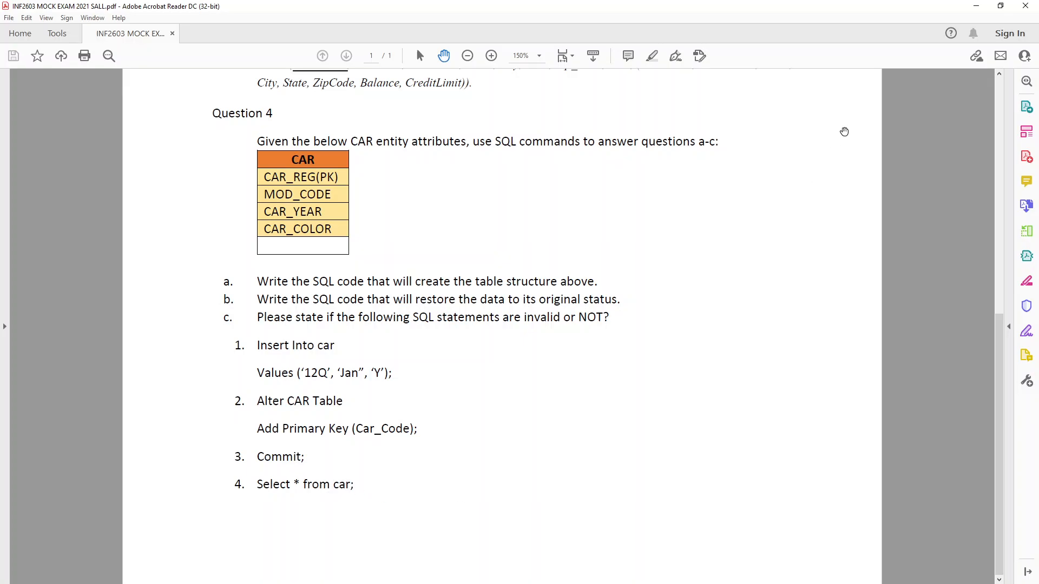
mouse_move(979, 8)
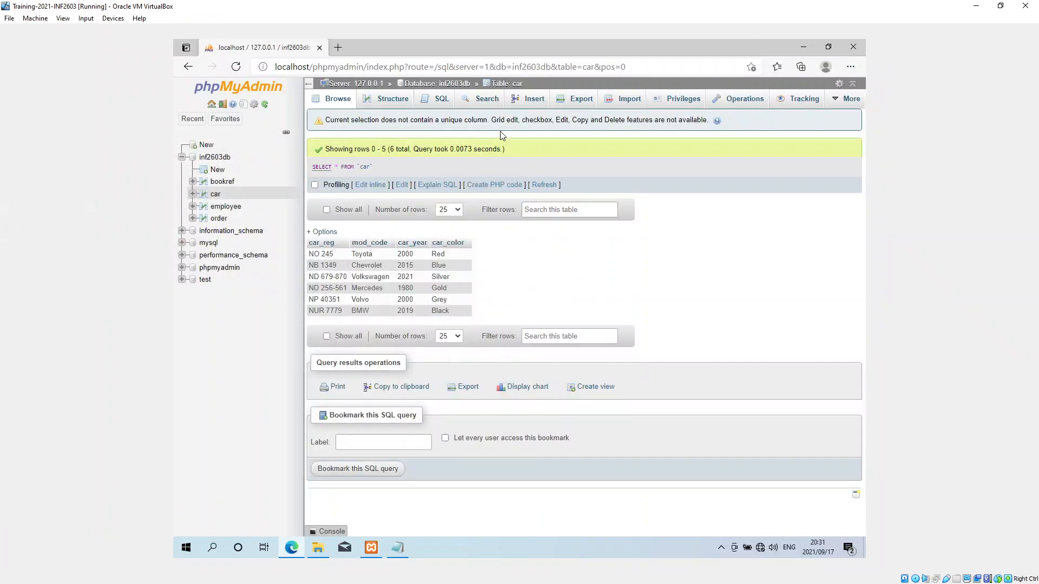
- Start an ALTER TABLE `car` statement in the car table's SQL editor
left_click(440, 99)
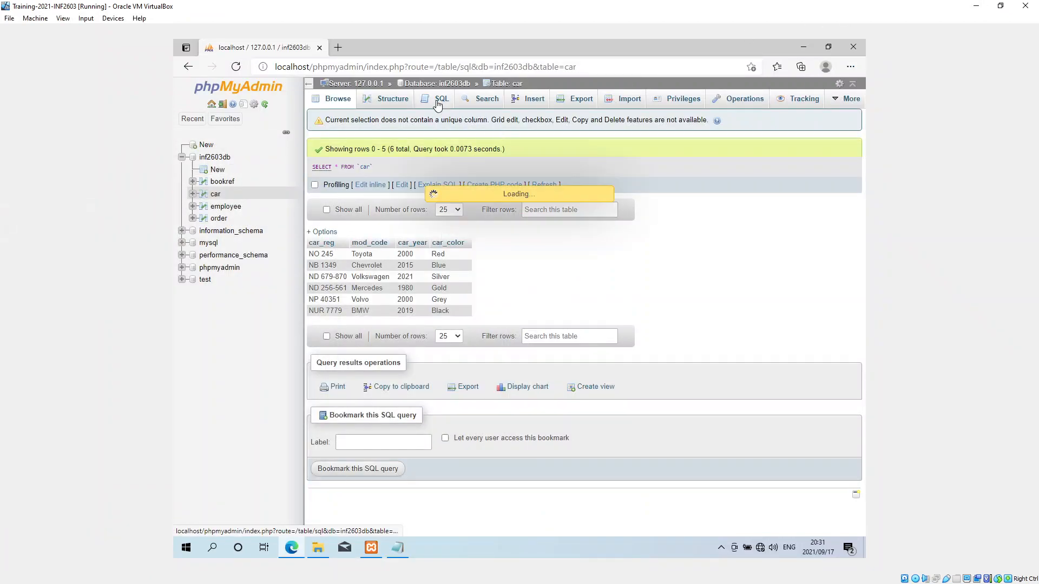
left_click(440, 99)
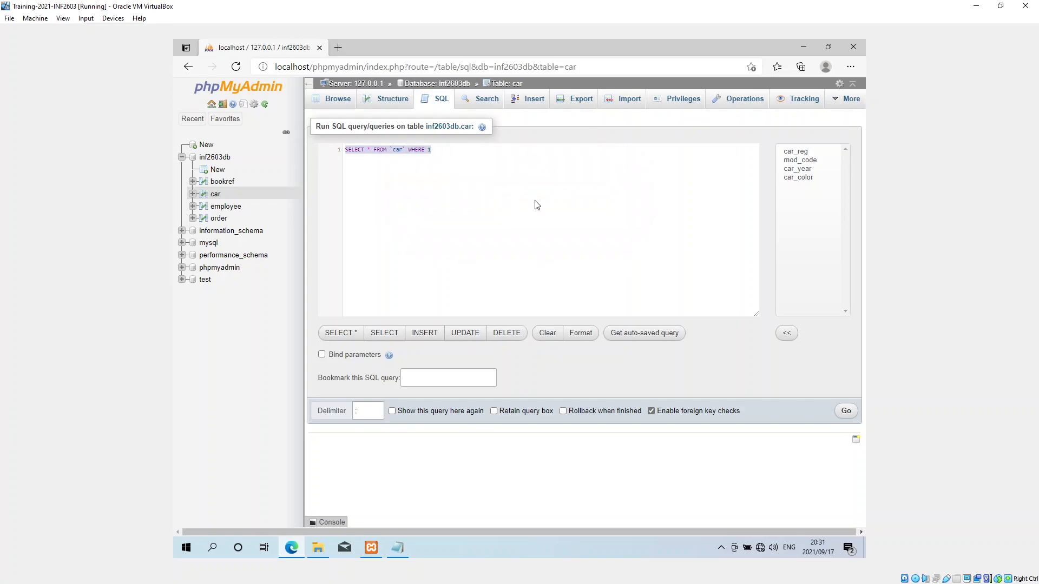
type("ALTER TABLE `car")
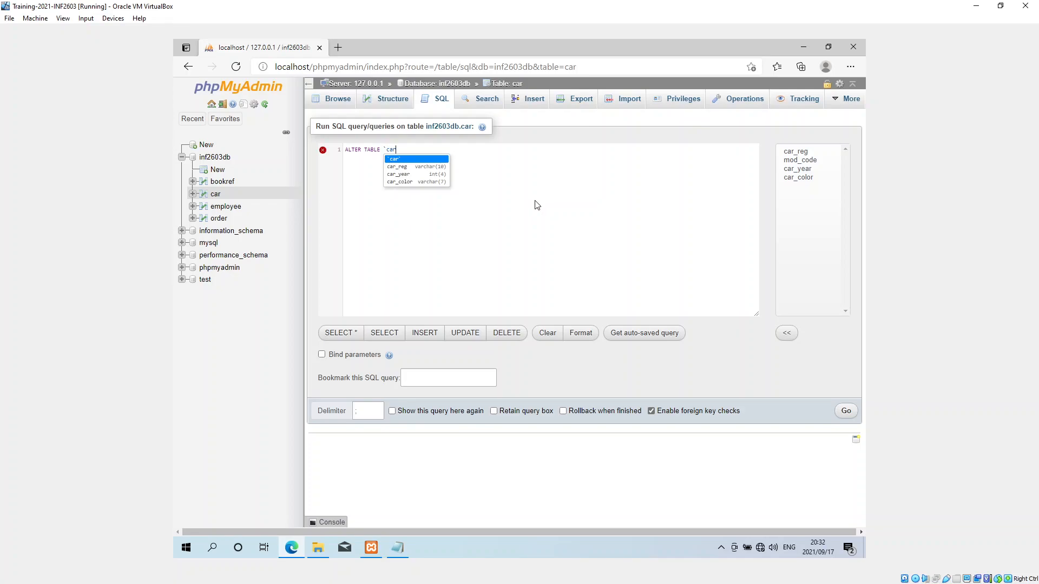
mouse_move(401, 162)
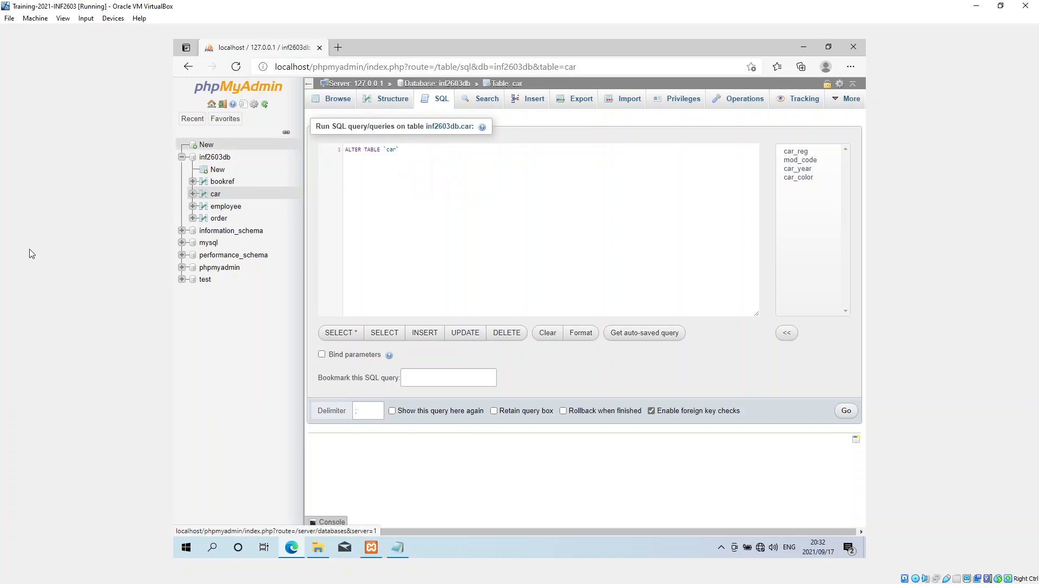
left_click(399, 149)
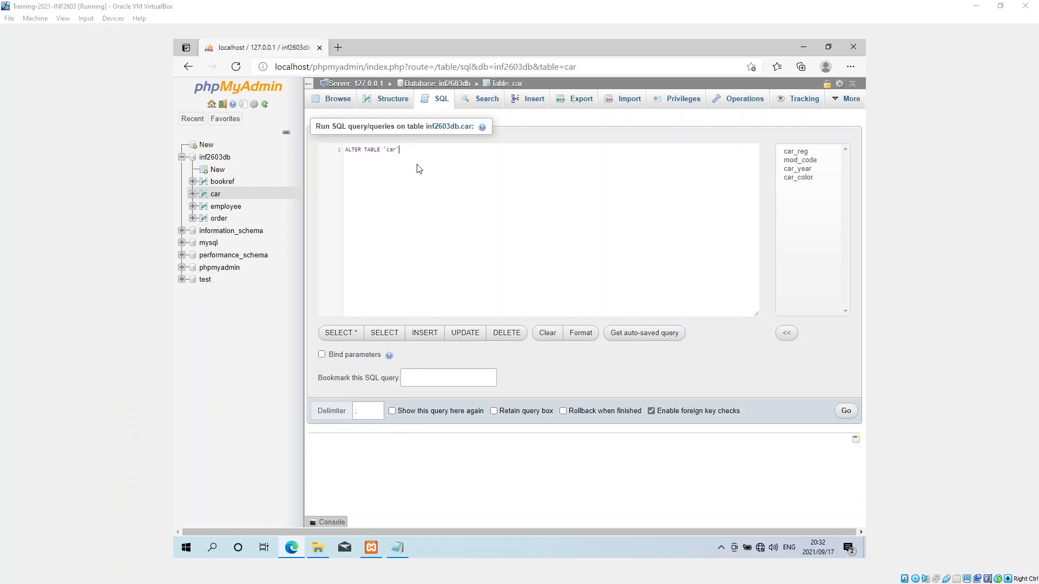
mouse_move(413, 152)
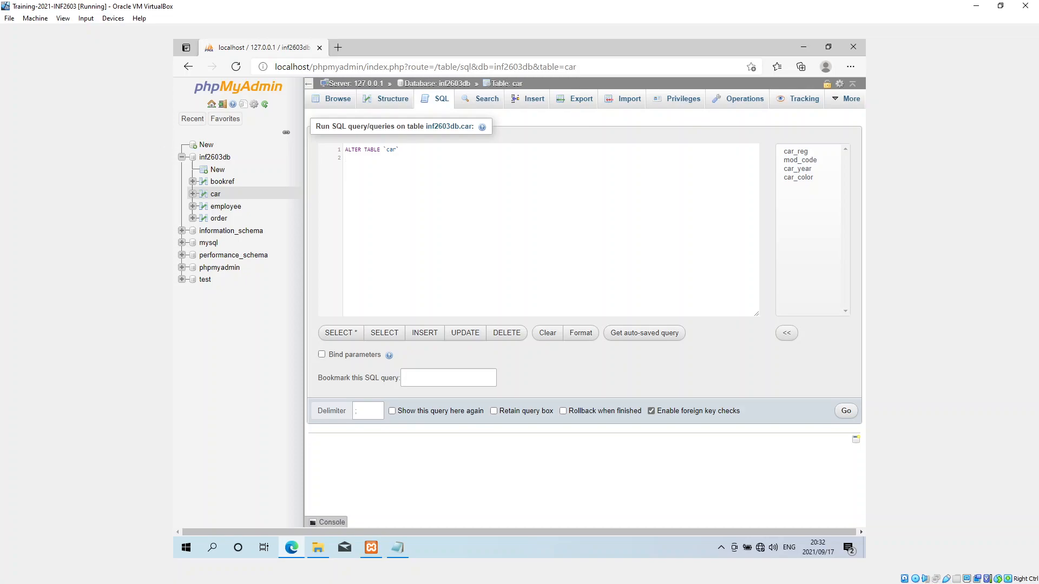
mouse_move(427, 176)
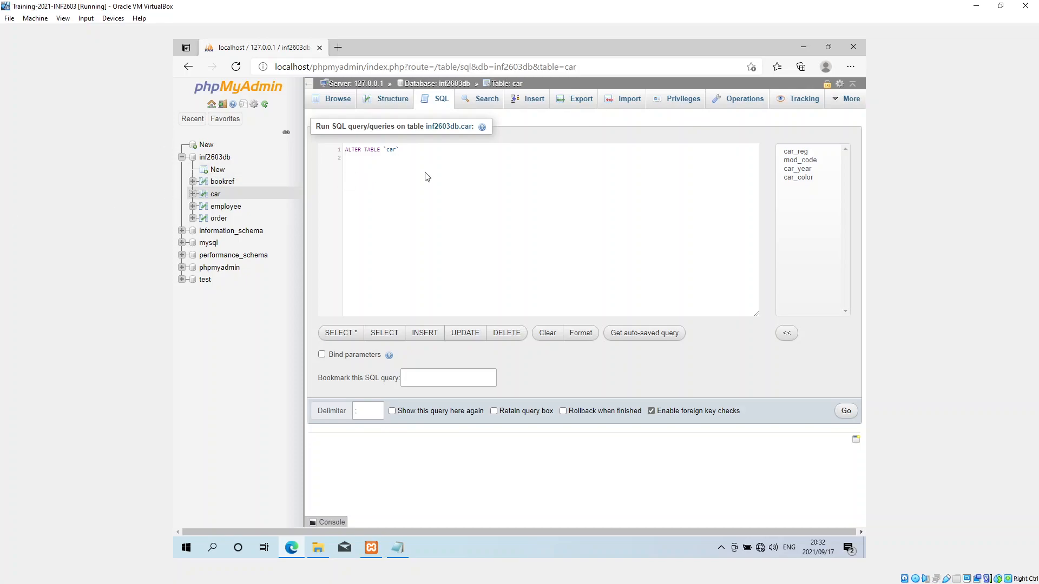
- Complete it as ADD PRIMARY KEY(`car_reg`); and begin COMMIT; on the next line
type("ADD")
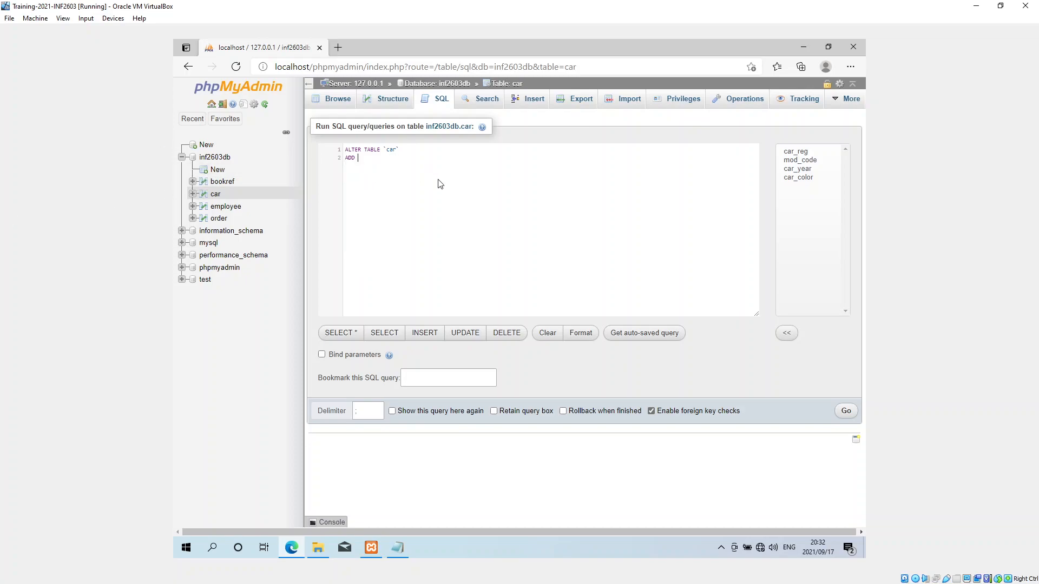
type("PRIMARY")
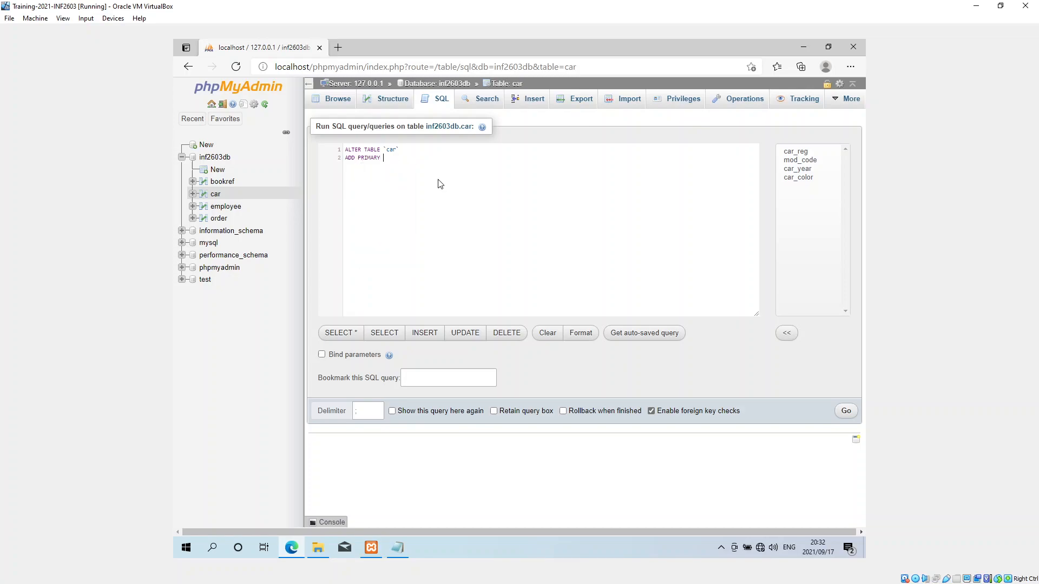
type("KEY")
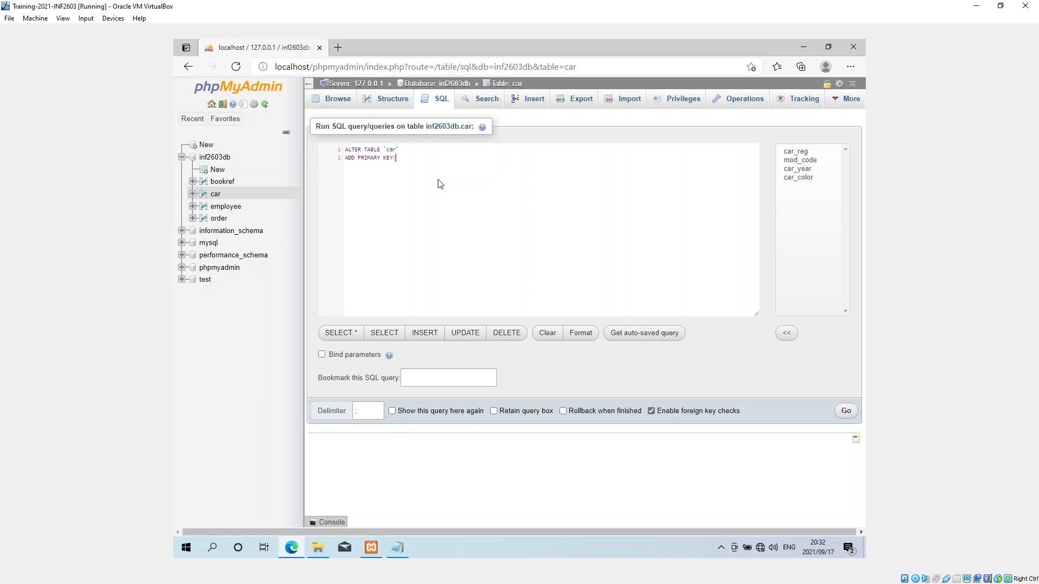
type("(`")
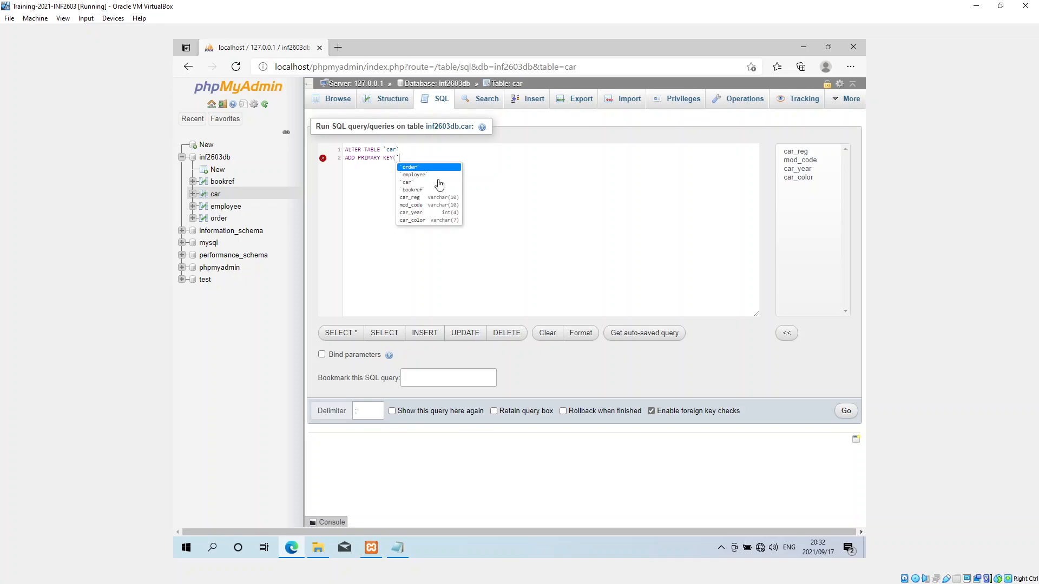
mouse_move(412, 200)
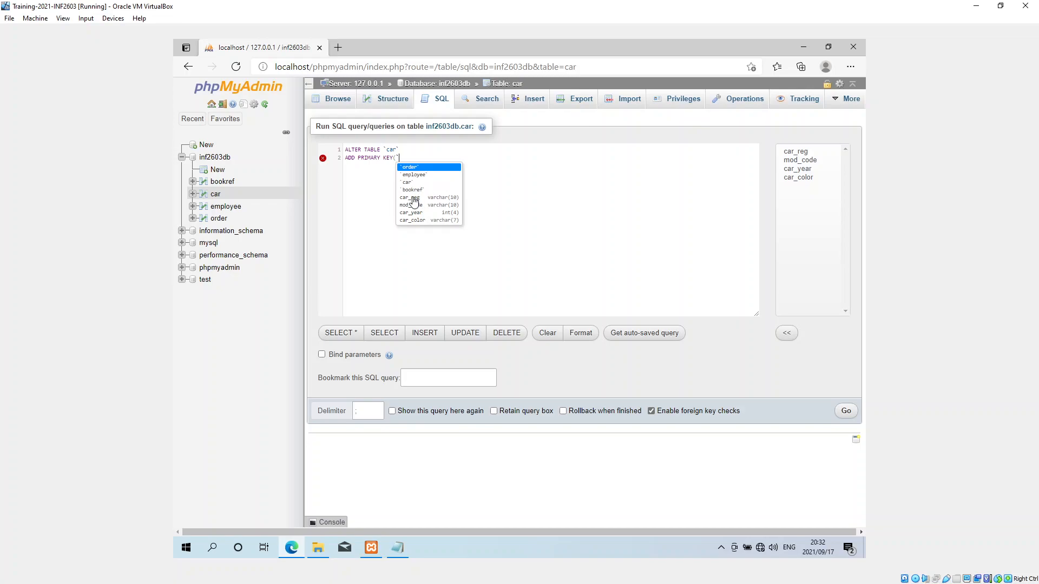
left_click(409, 197)
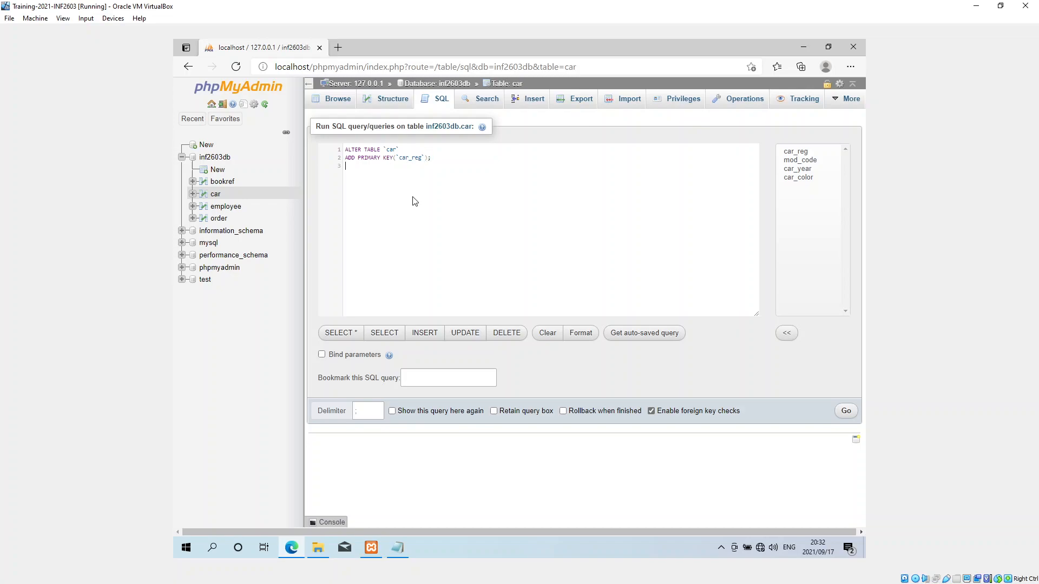
type("COMMIT;")
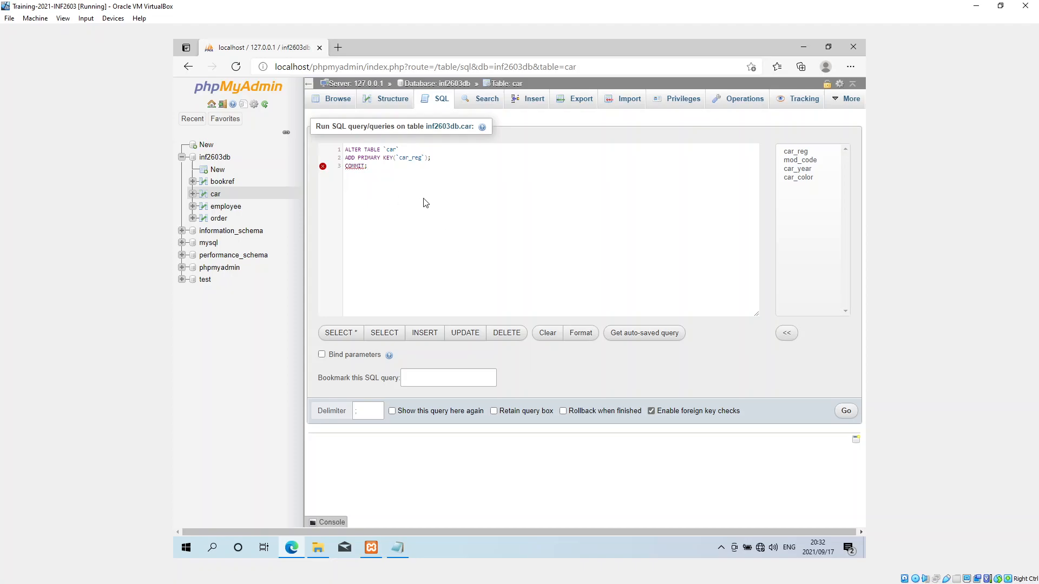
mouse_move(566, 279)
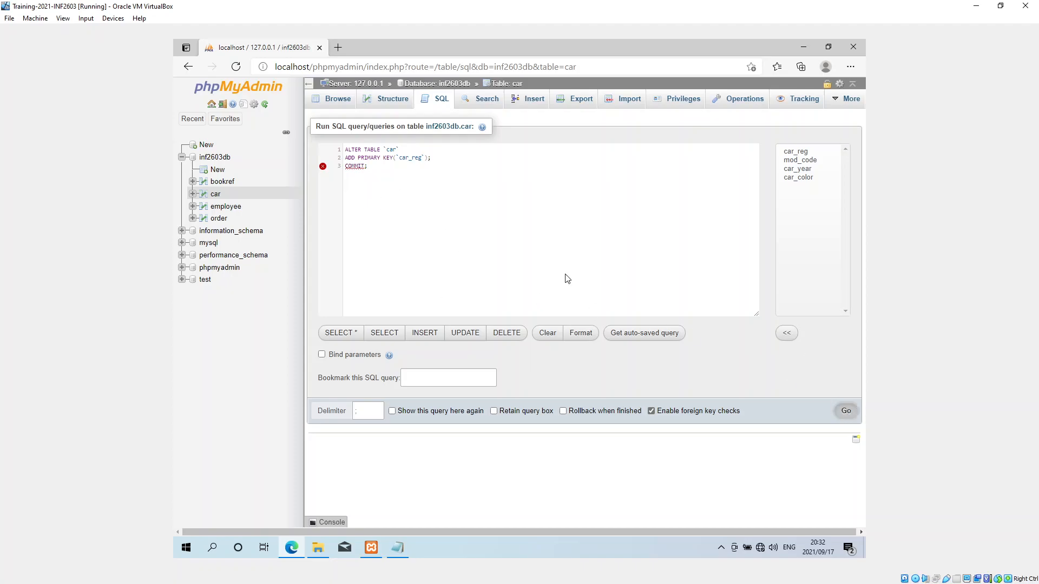
- Run the primary key and COMMIT queries, then list car's columns showing car_reg as PRI
left_click(846, 411)
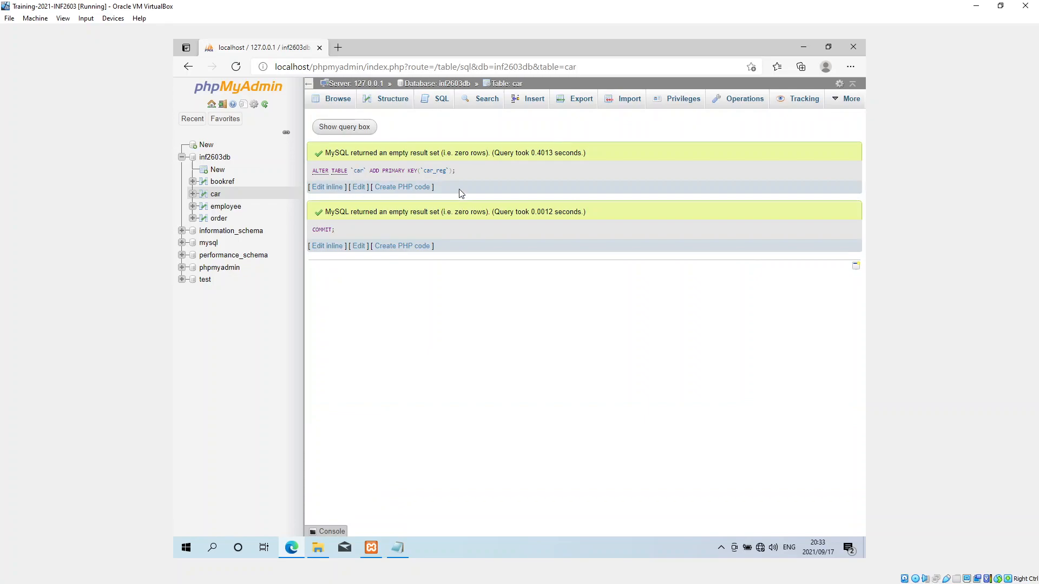
mouse_move(442, 188)
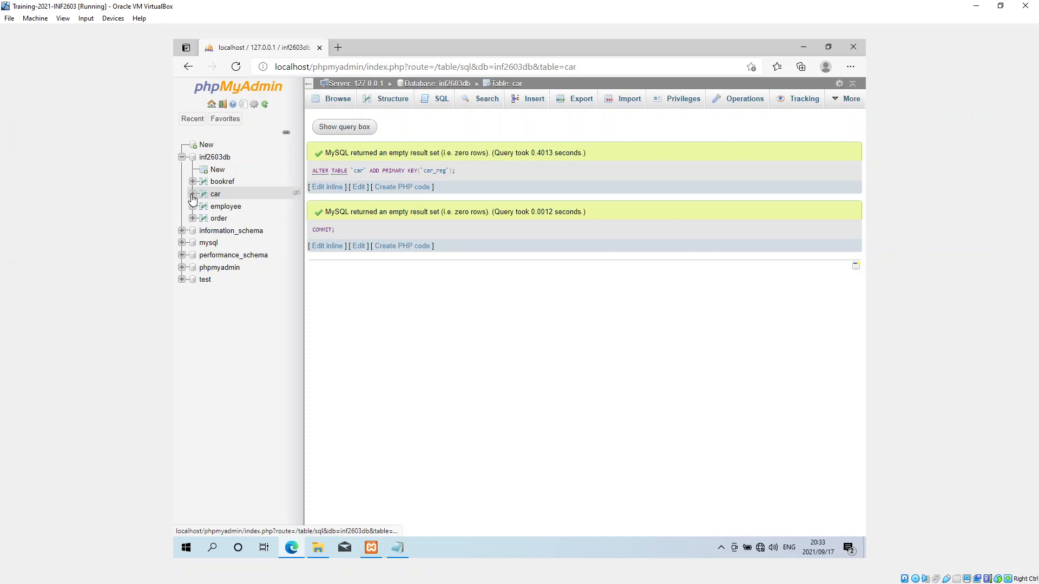
left_click(193, 194)
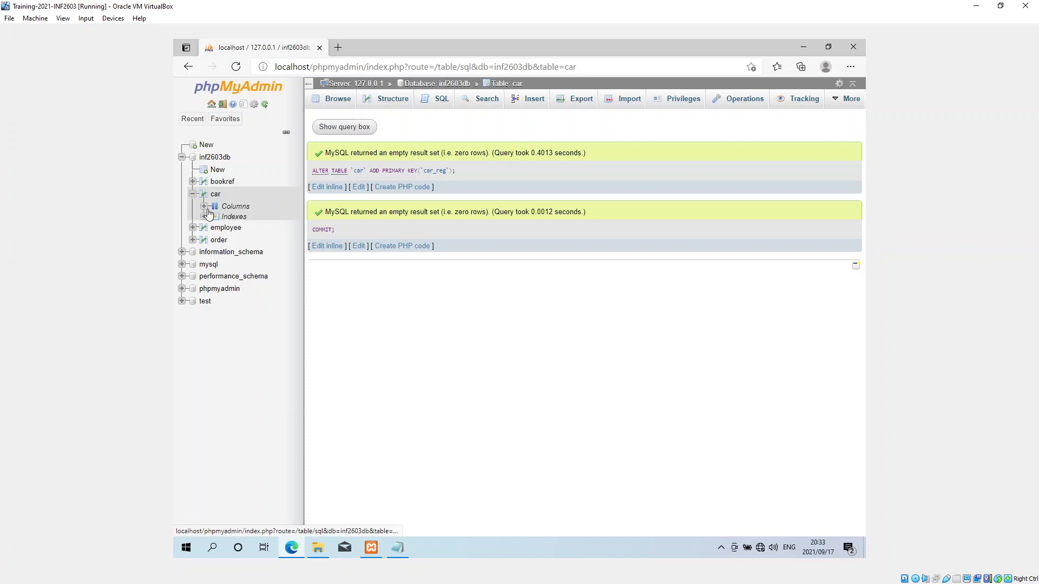
left_click(205, 206)
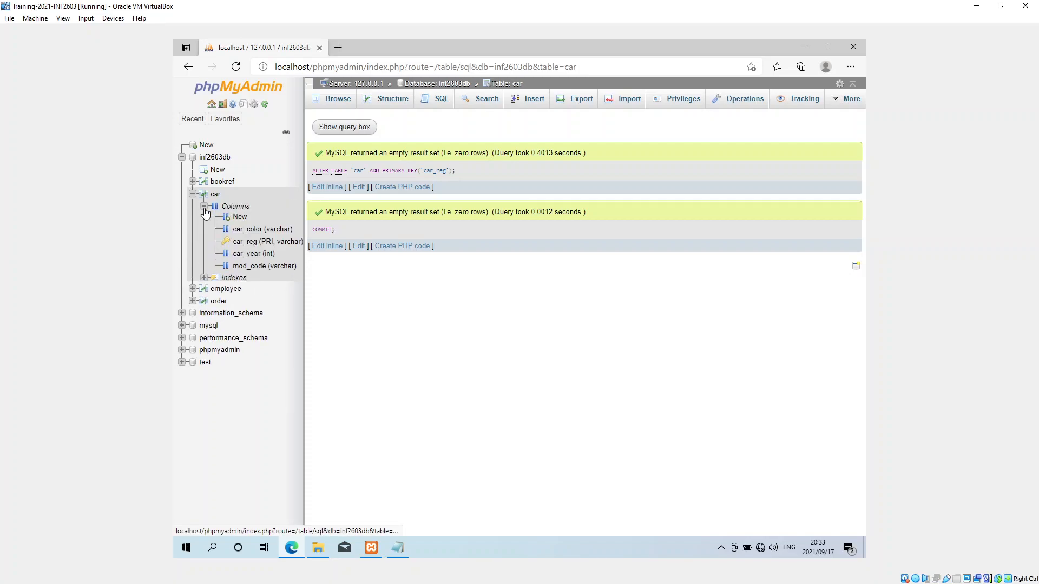
mouse_move(259, 241)
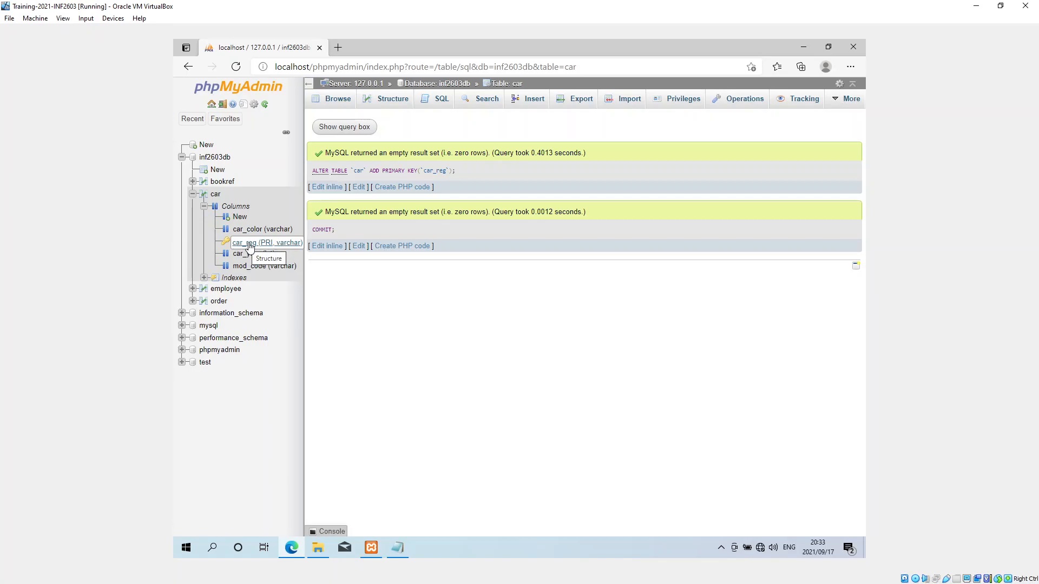
mouse_move(252, 253)
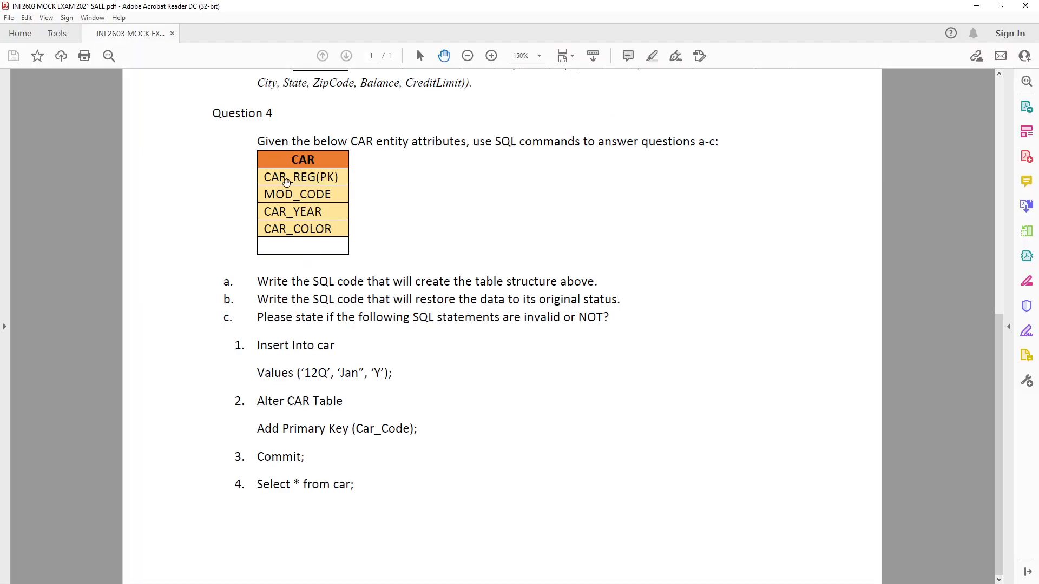
mouse_move(339, 177)
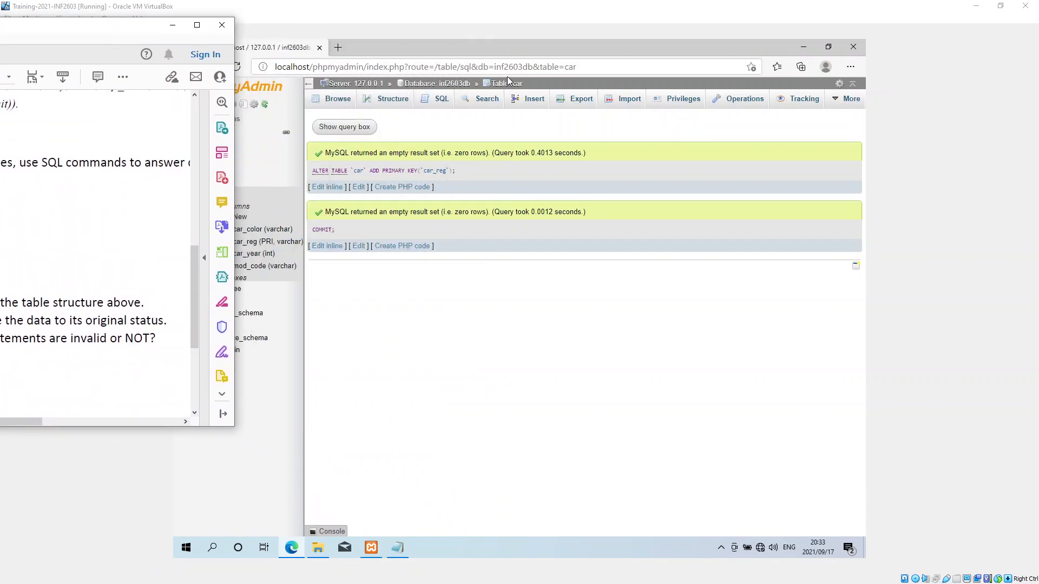
- Load an INSERT INTO `car` template with placeholders for all four columns
left_click(441, 98)
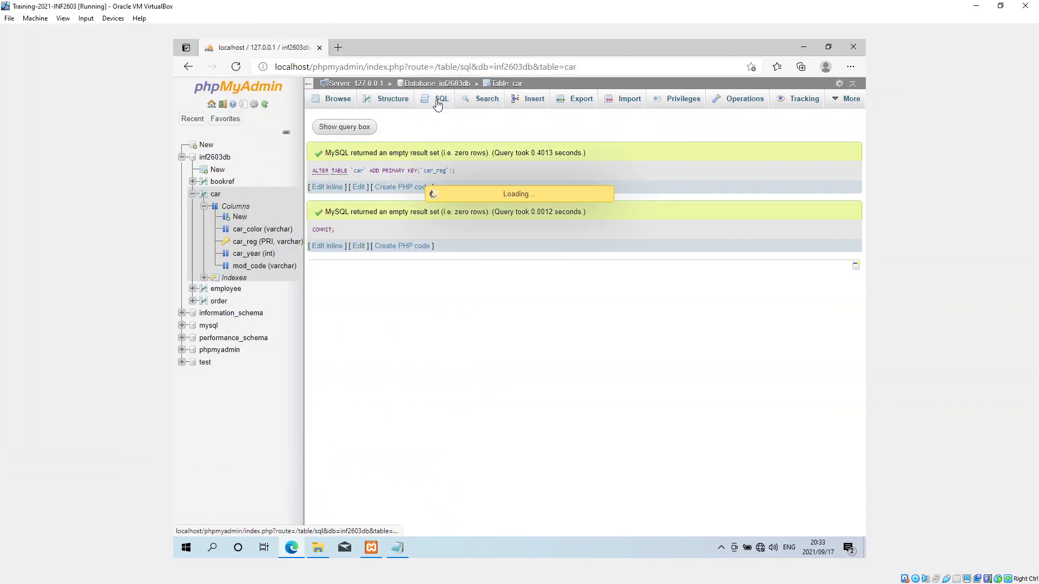
left_click(441, 98)
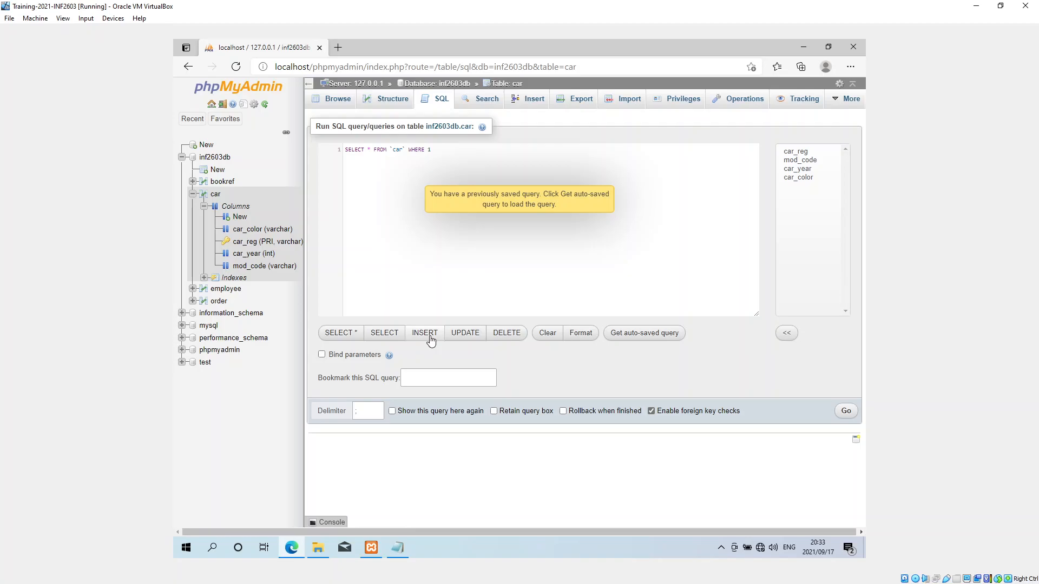
left_click(424, 332)
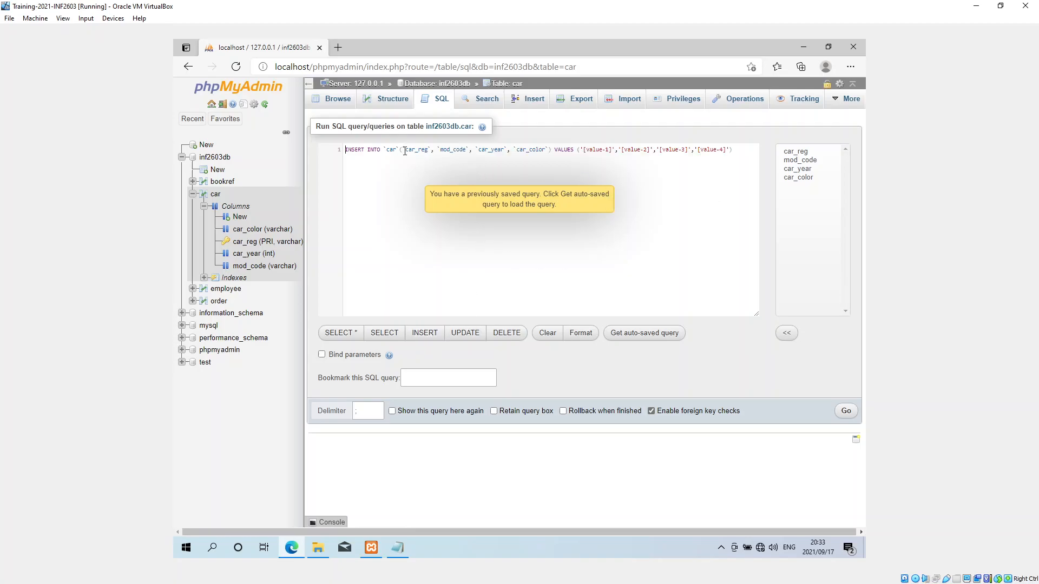
left_click(406, 150)
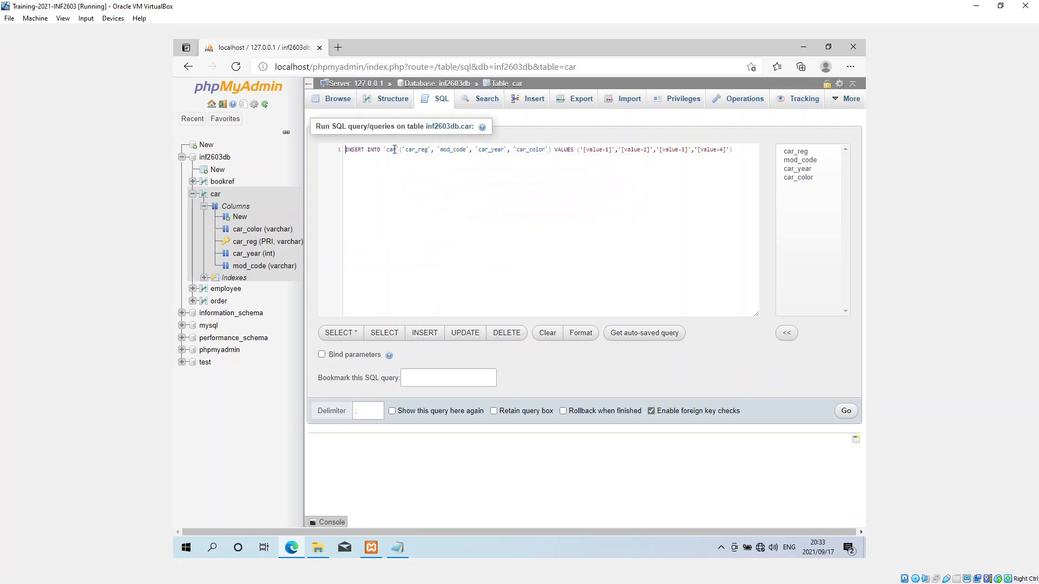
mouse_move(600, 164)
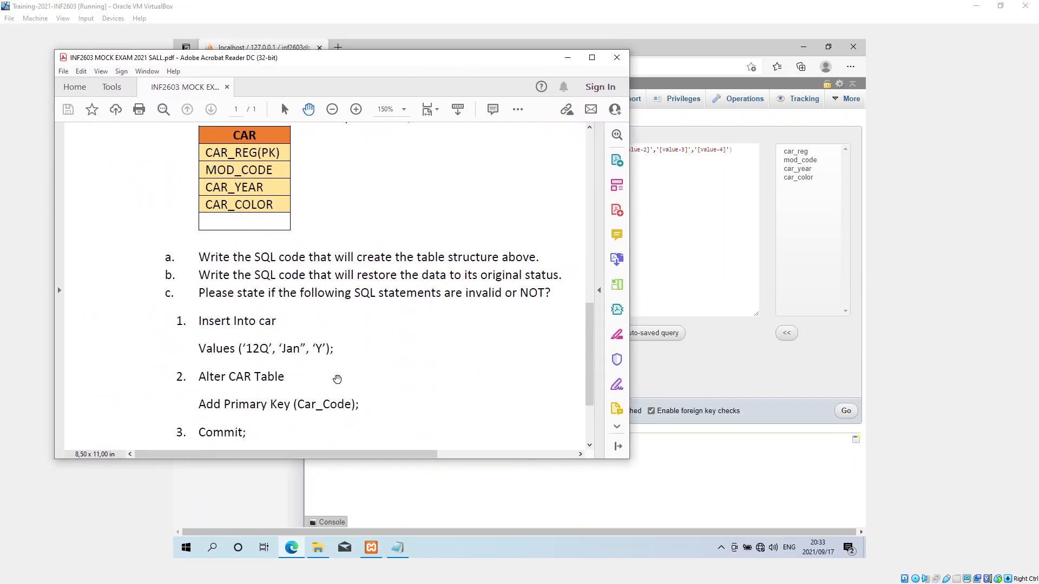
mouse_move(252, 346)
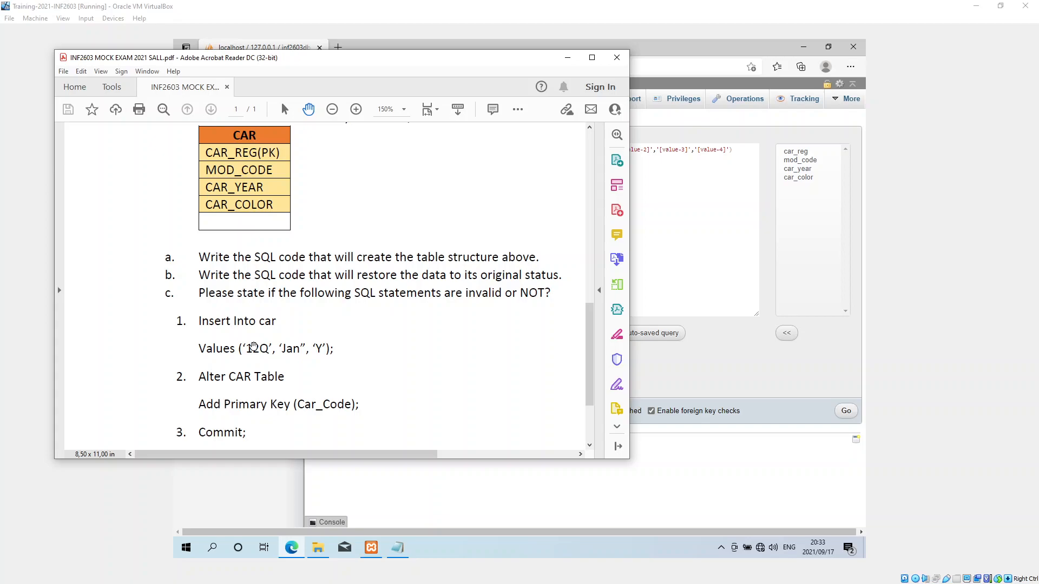
mouse_move(214, 385)
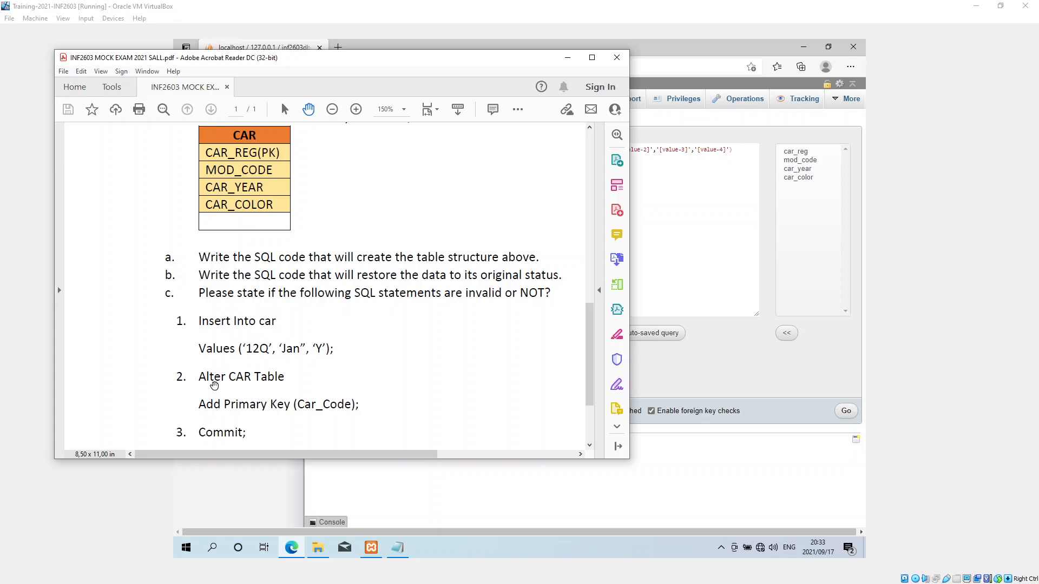
scroll("down", 3)
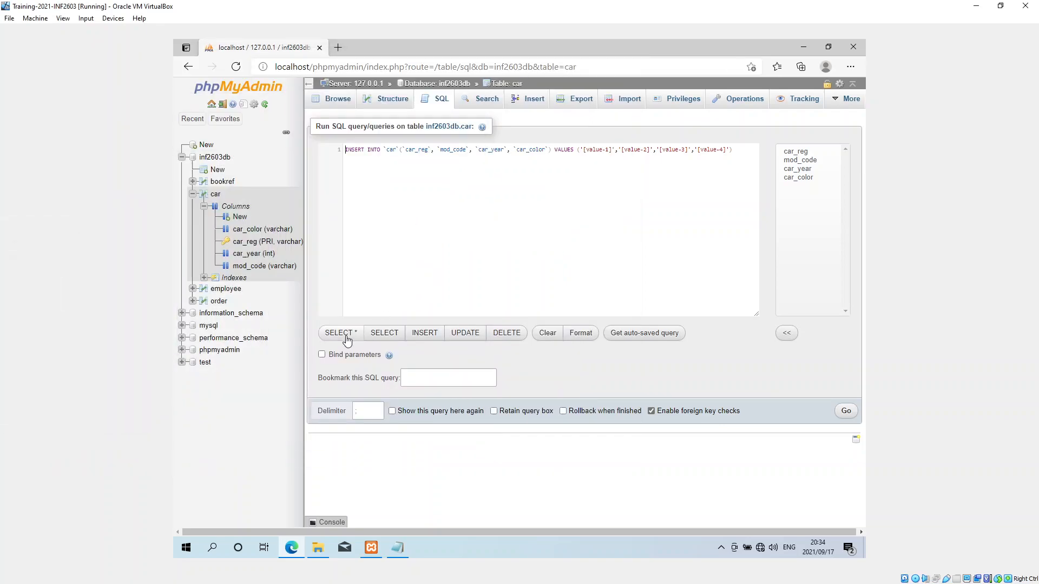
- Run SELECT * FROM `car` with the WHERE 1 clause removed
left_click(340, 332)
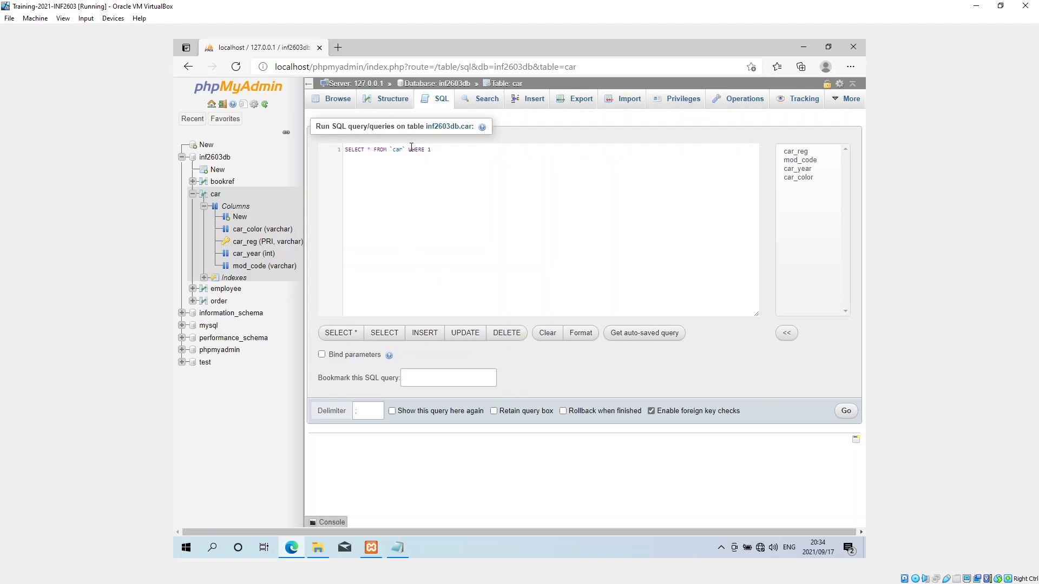
key("BackSpace")
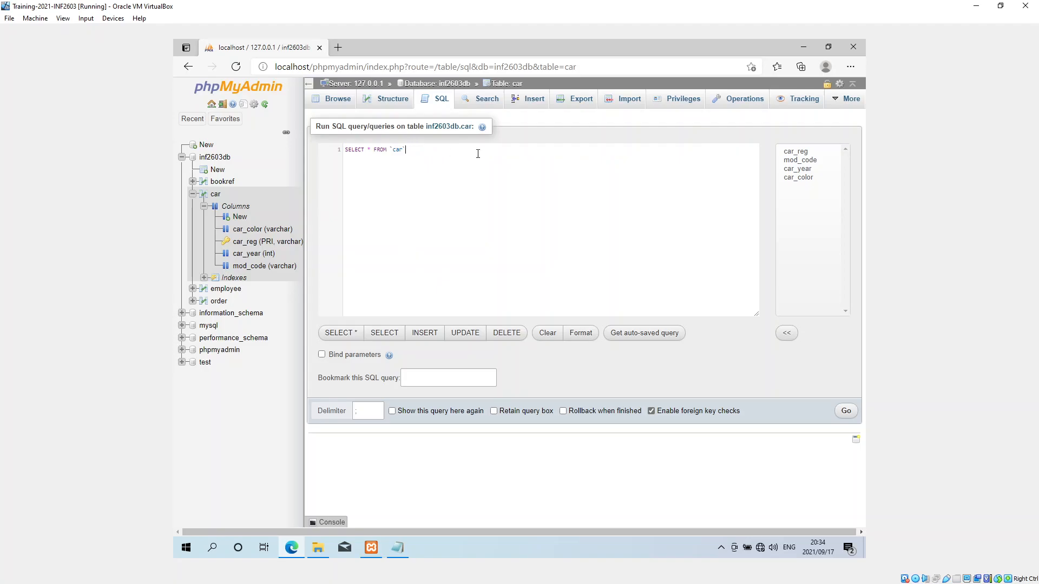
left_click(845, 410)
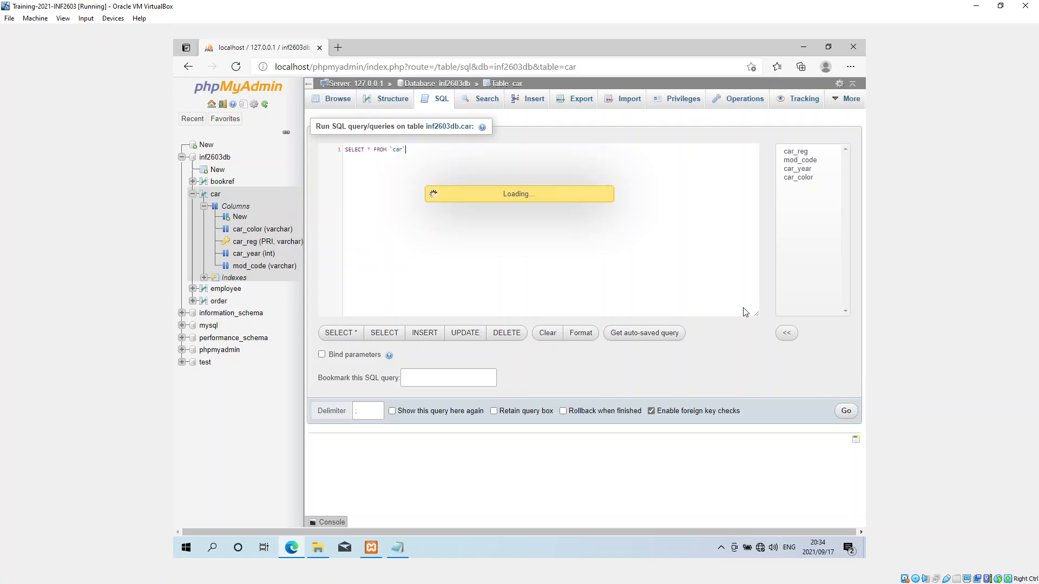
- Display the SELECT * results listing six cars, Chevrolet NB 1349 to BMW NUR 7779
left_click(845, 412)
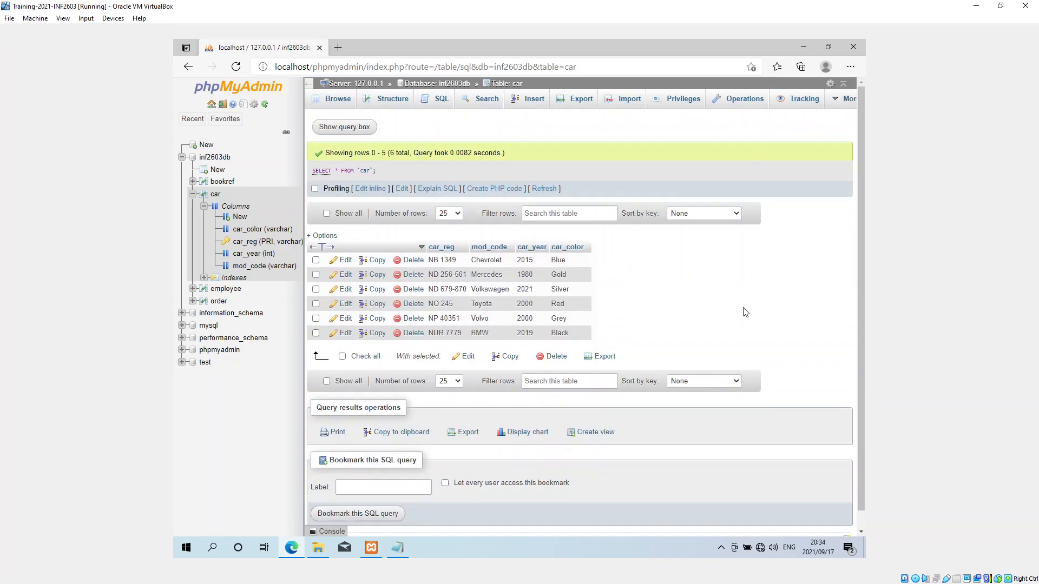
mouse_move(604, 323)
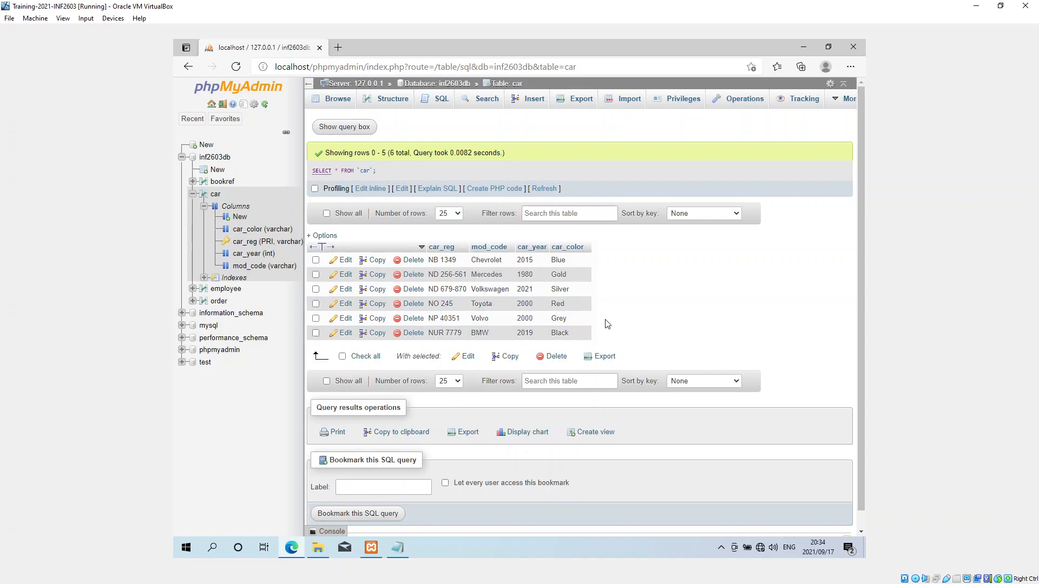
mouse_move(499, 284)
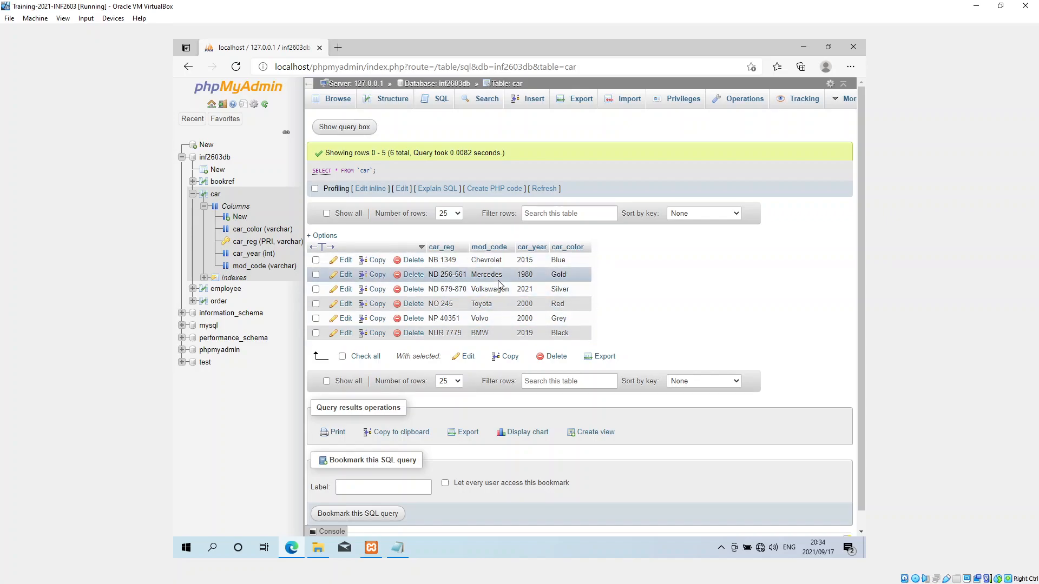
mouse_move(652, 272)
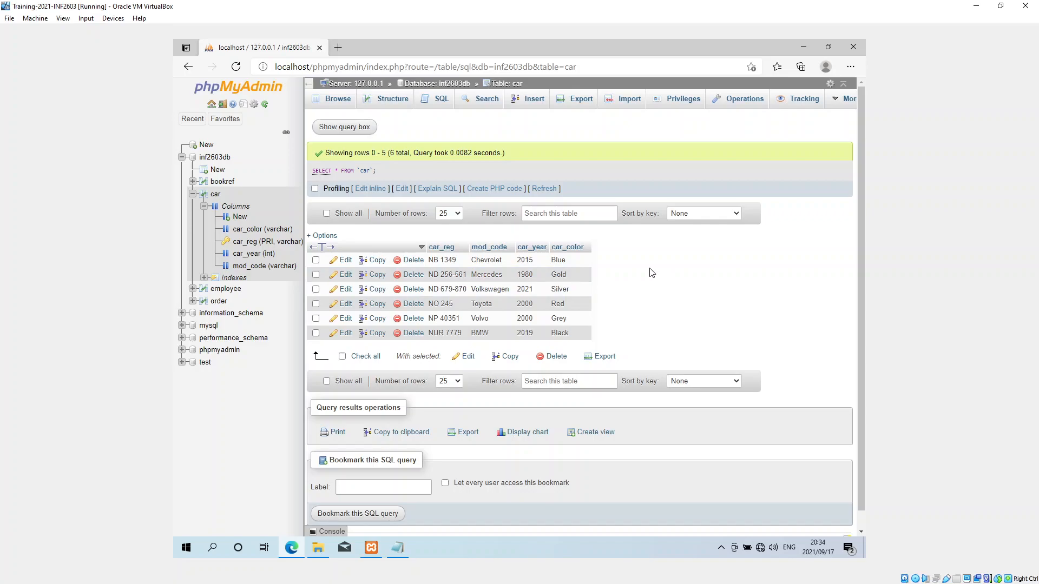
mouse_move(656, 285)
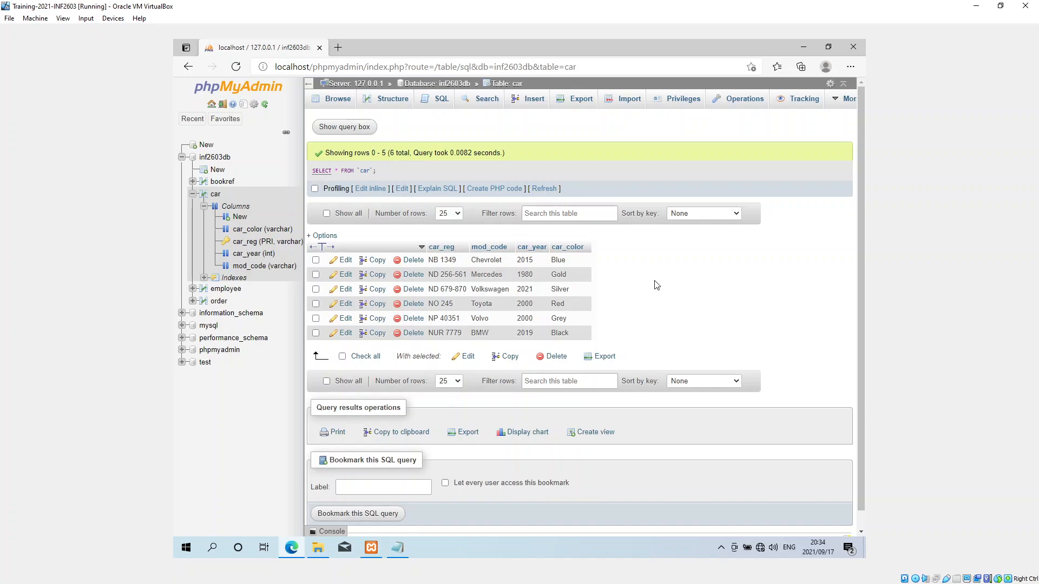